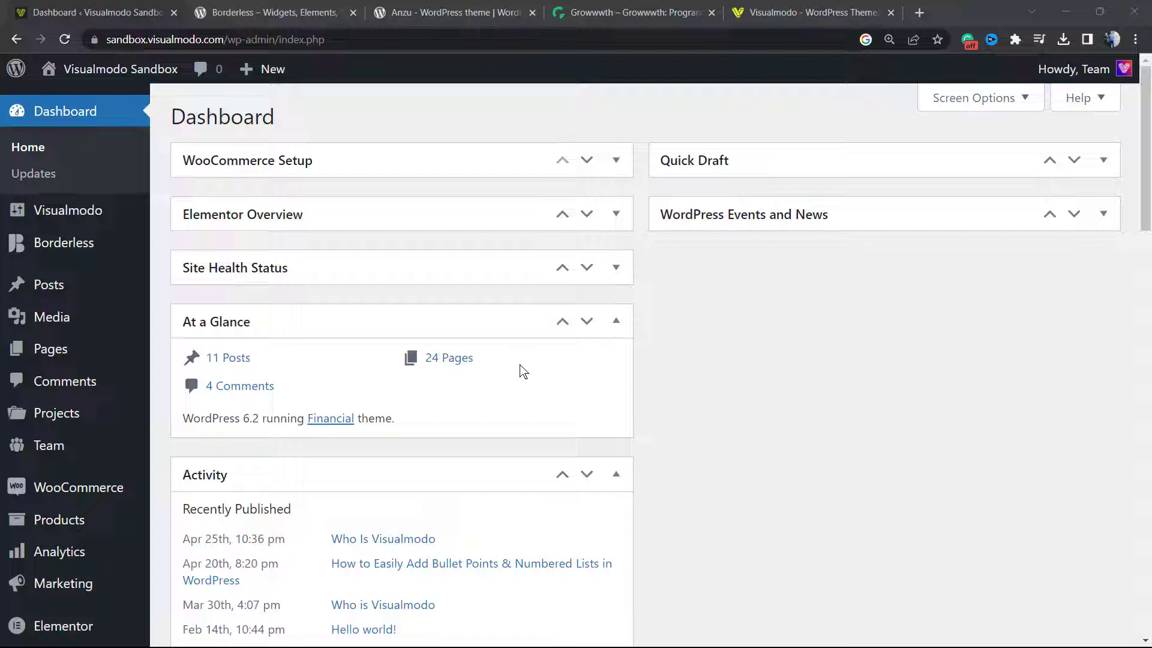
mouse_move(424, 303)
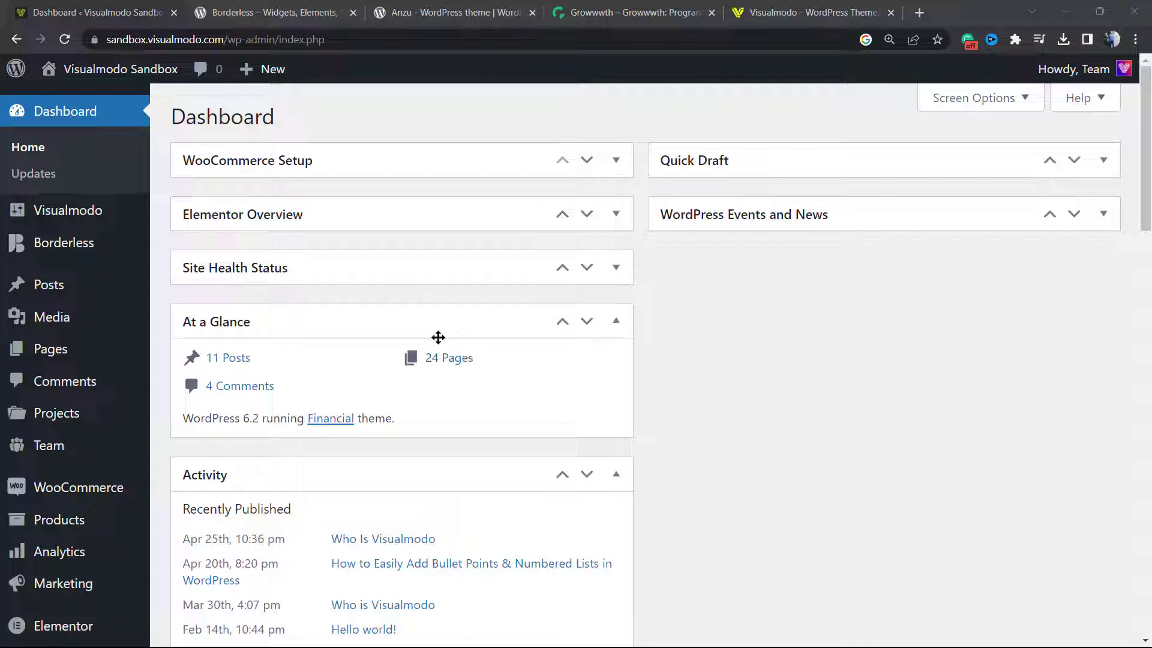
mouse_move(188, 263)
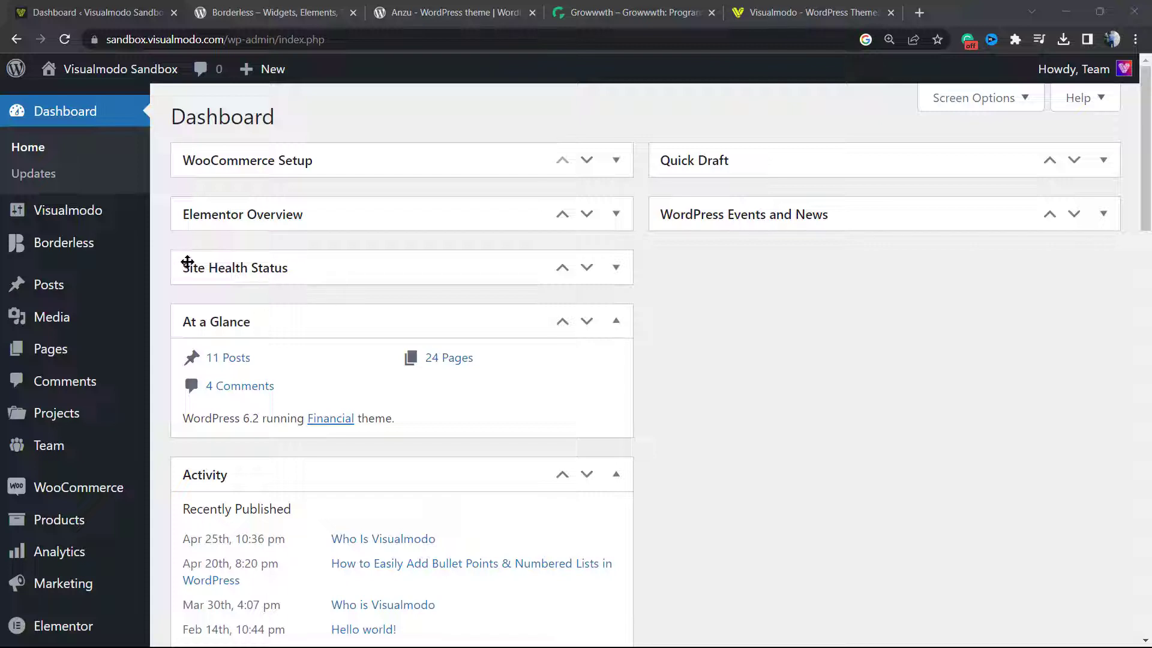
Step: Scroll down the WordPress admin dashboard to reveal the sidebar's Elementor options
scroll("down", 3)
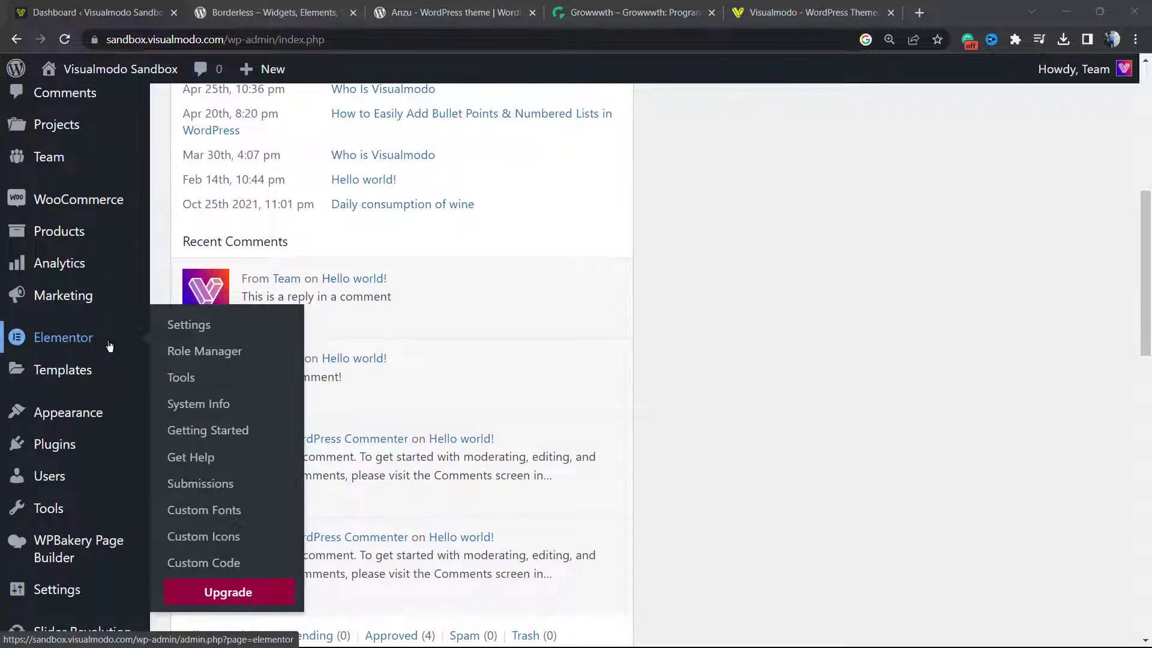
mouse_move(143, 356)
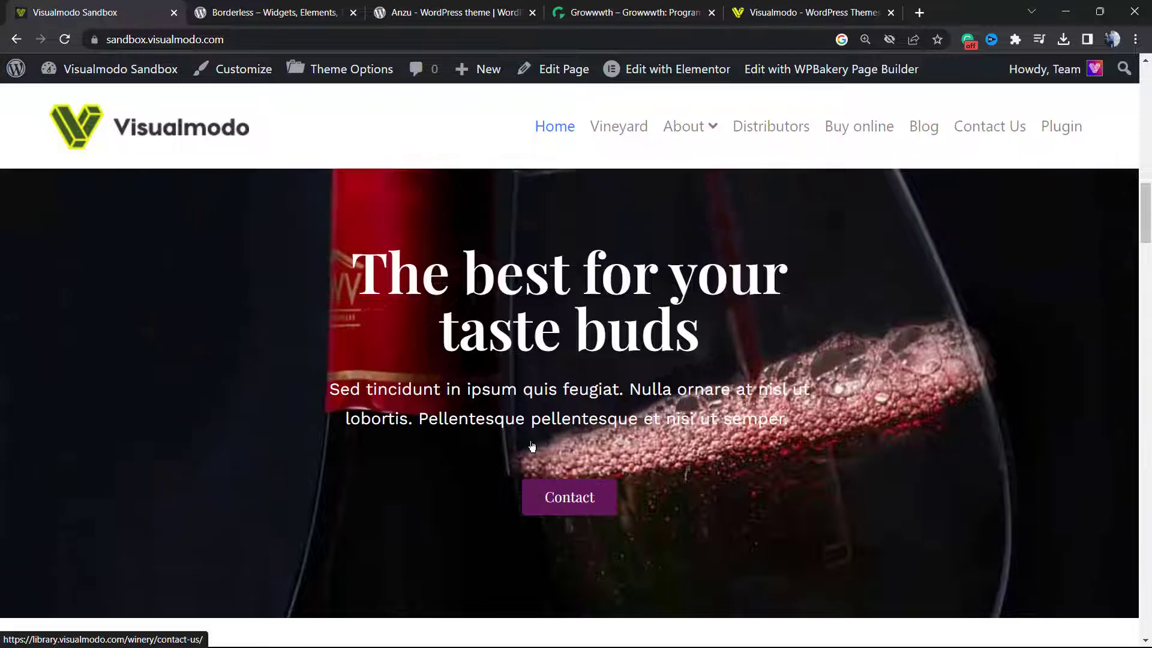
Step: Launch the Elementor editor for the Home page from the admin bar's 'Edit with Elementor'
left_click(677, 69)
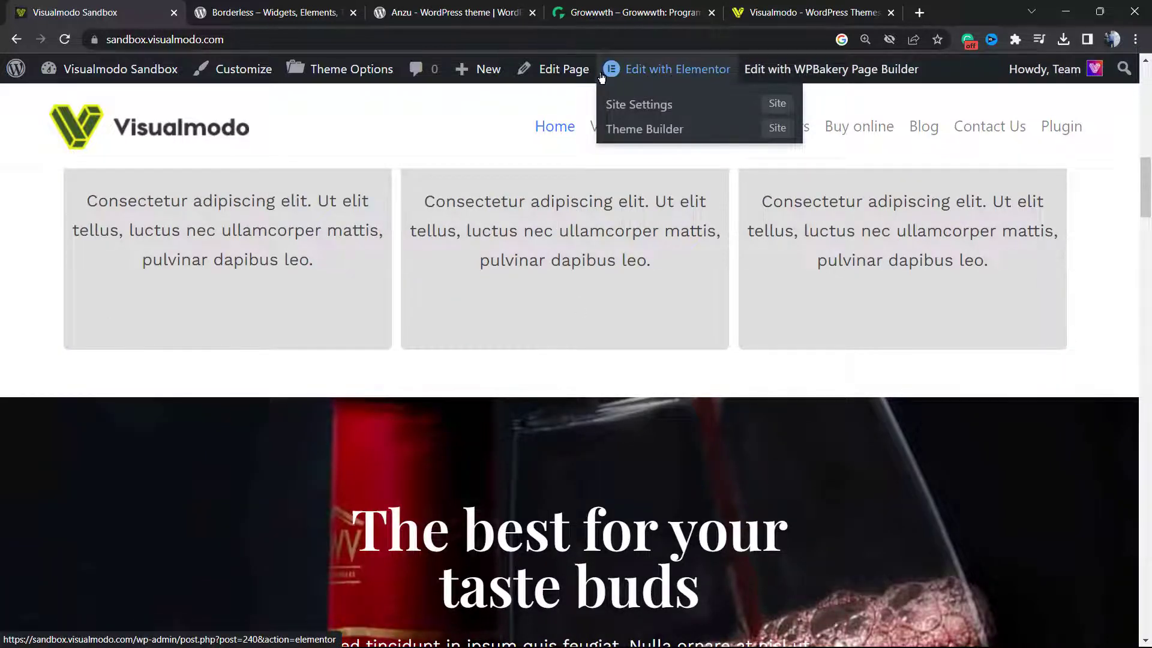
left_click(677, 70)
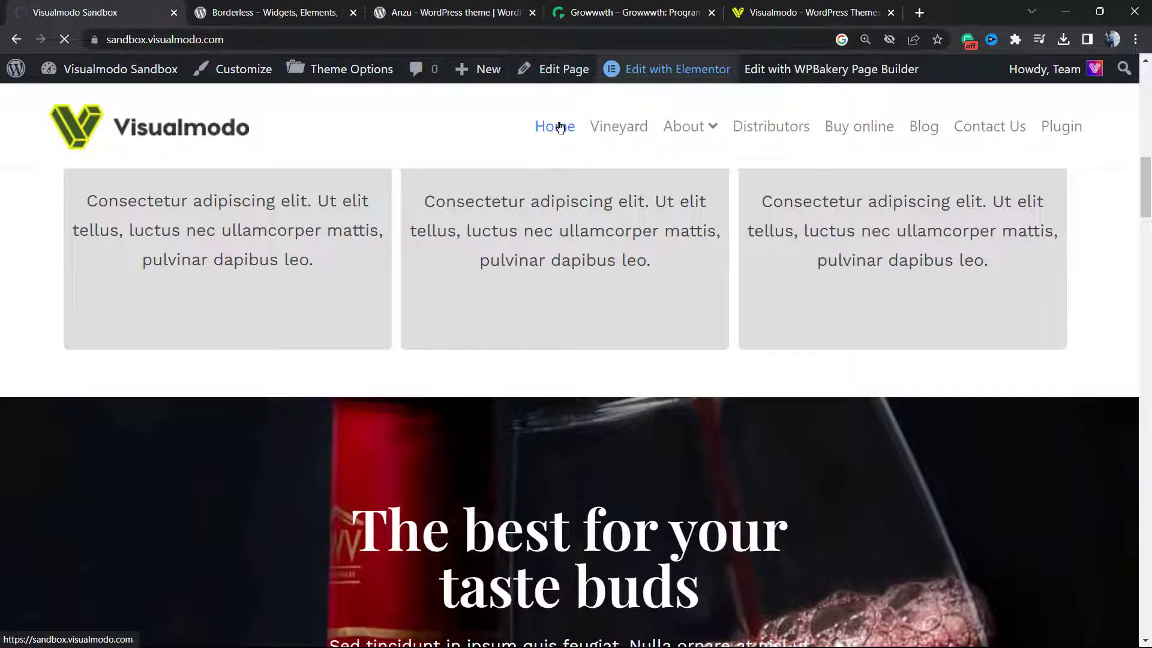
left_click(675, 68)
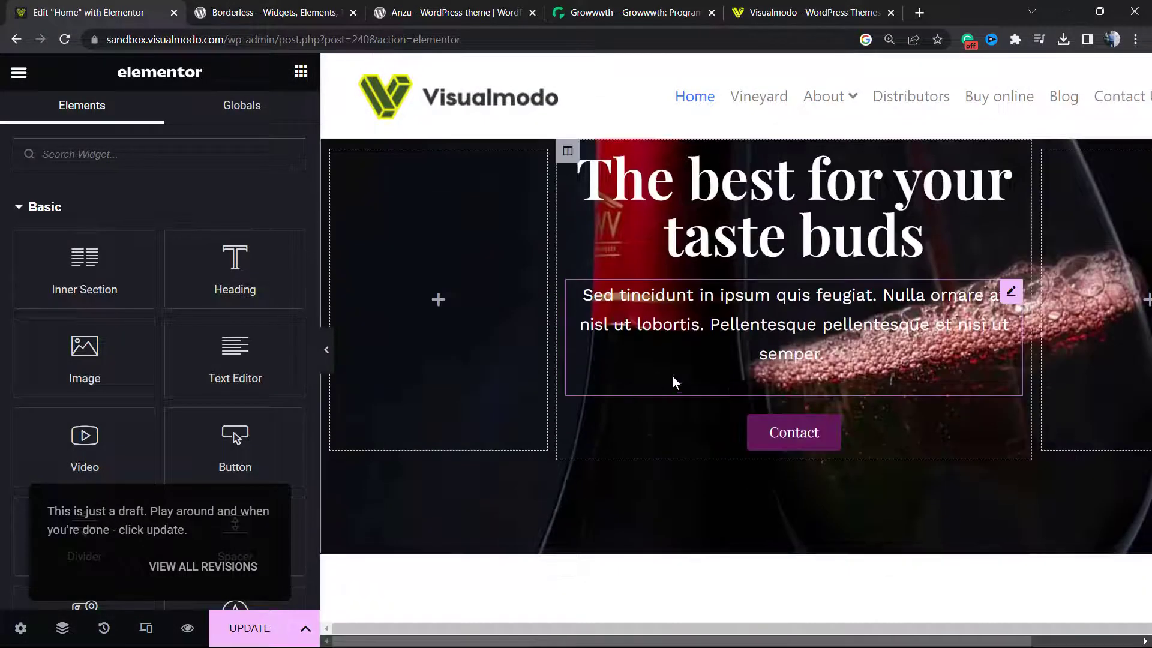
Step: Delete the hero's Contact button and drop a new Button widget under the hero paragraph
left_click(793, 432)
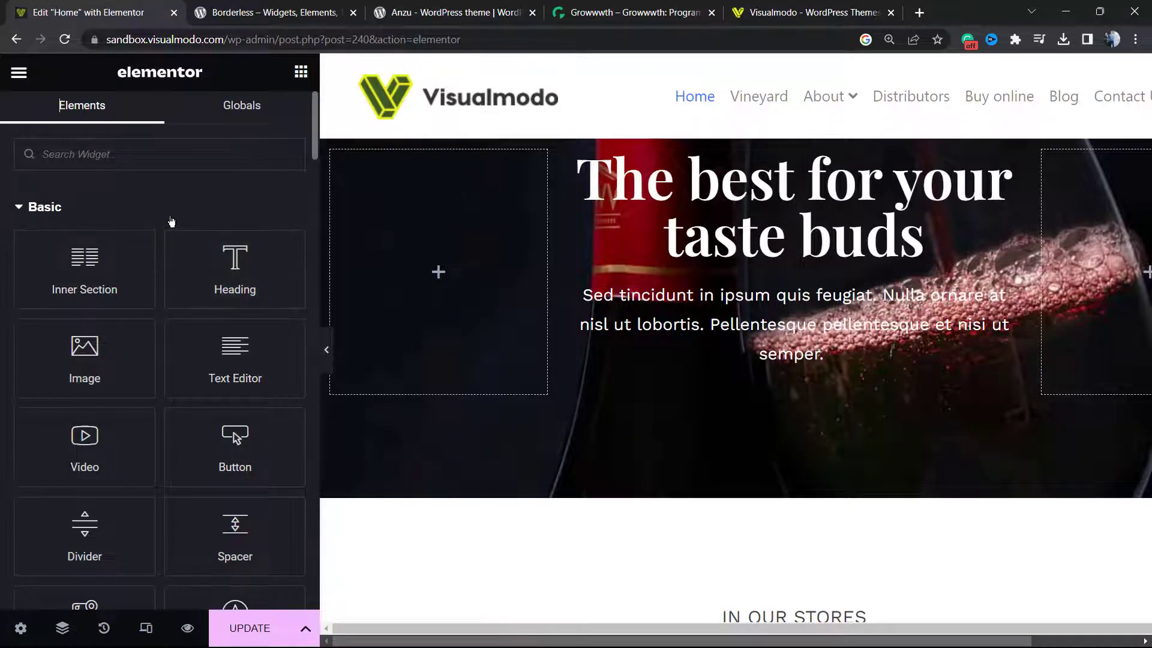
scroll("down", 3)
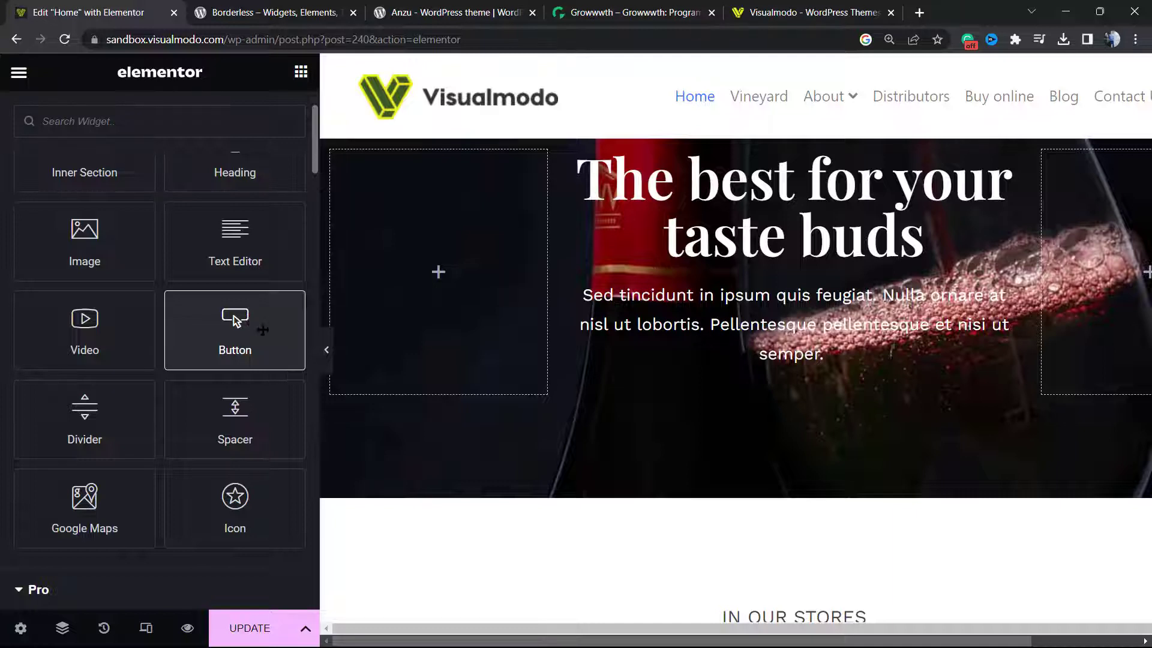
left_click_drag(234, 330, 704, 411)
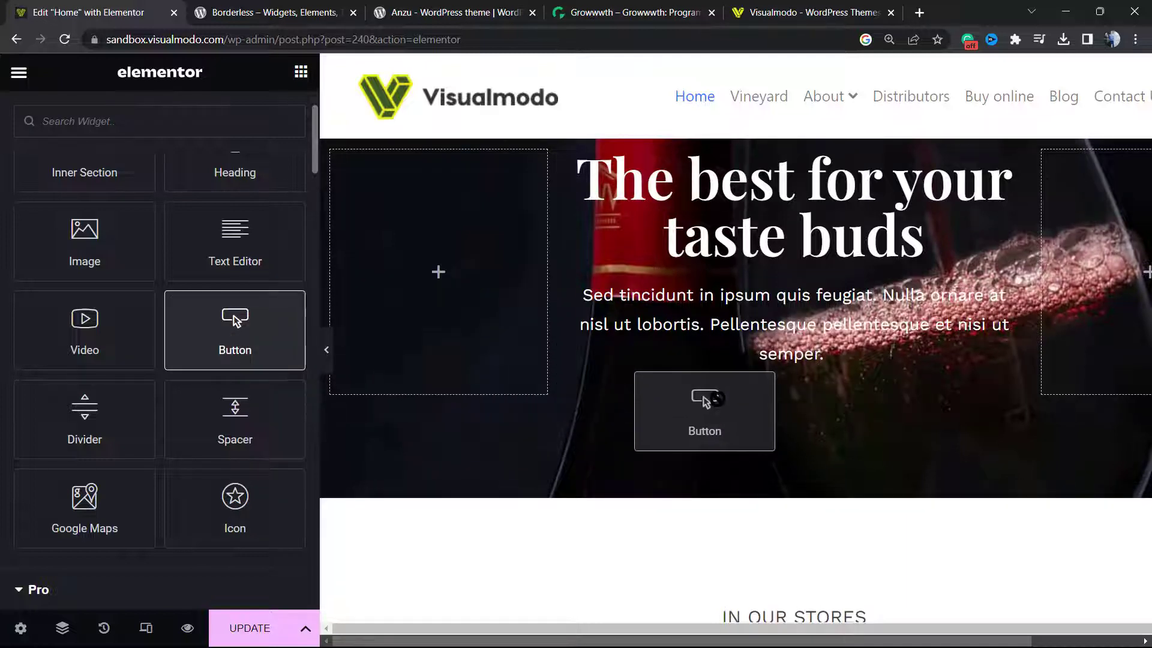
left_click_drag(704, 412, 795, 315)
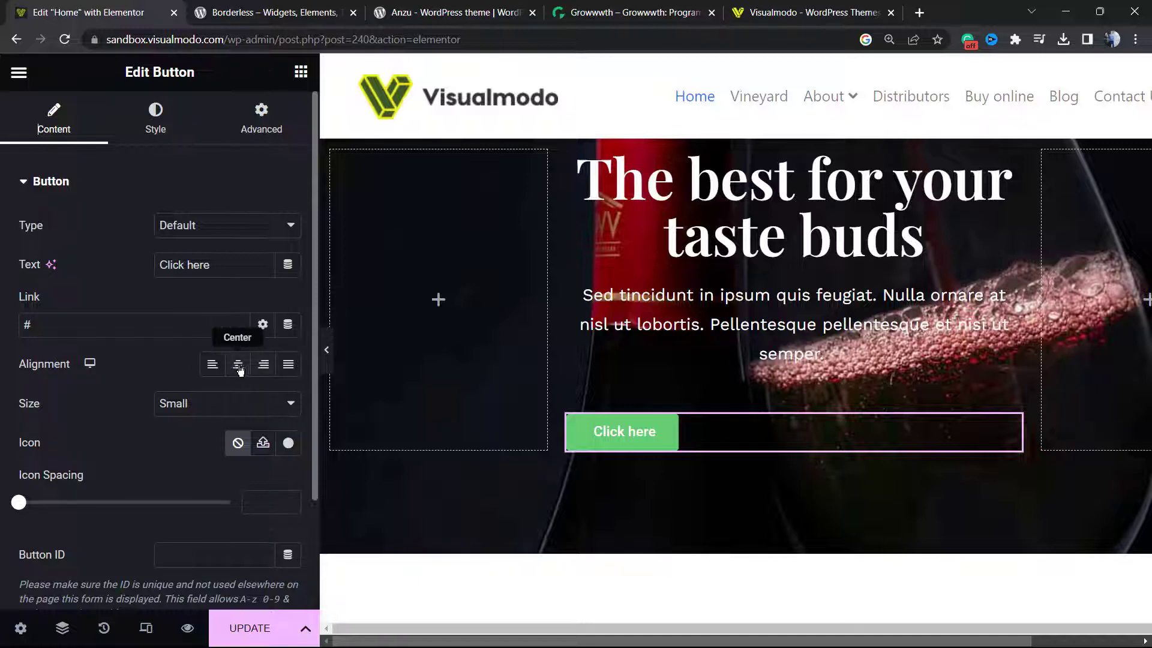
left_click(237, 365)
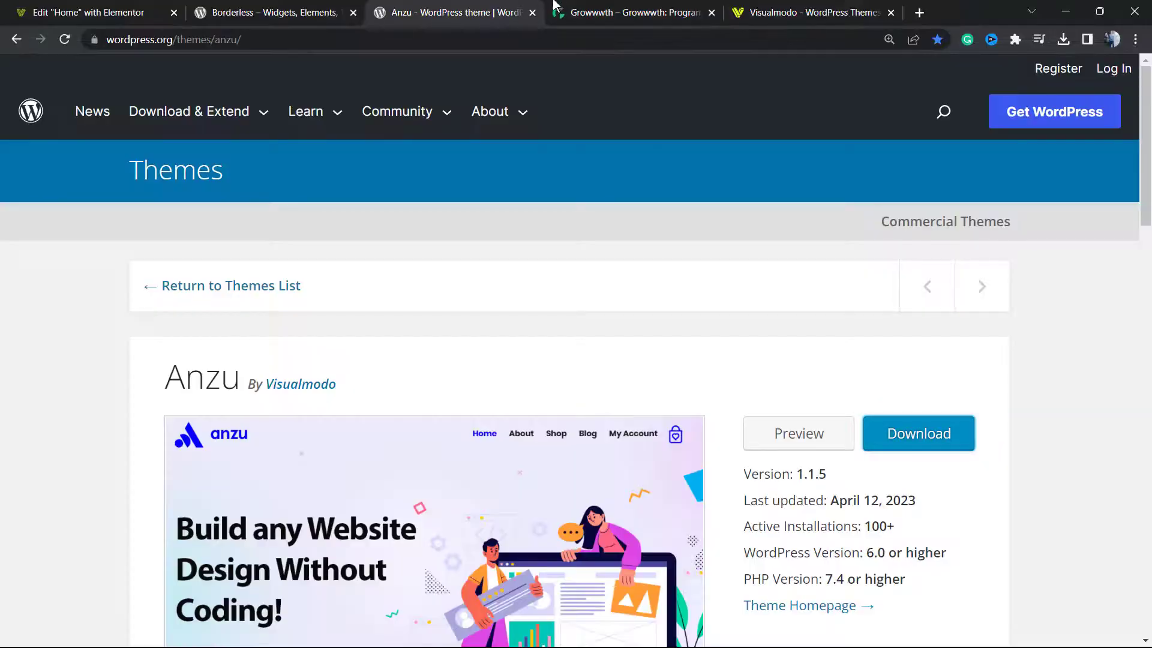
left_click(88, 12)
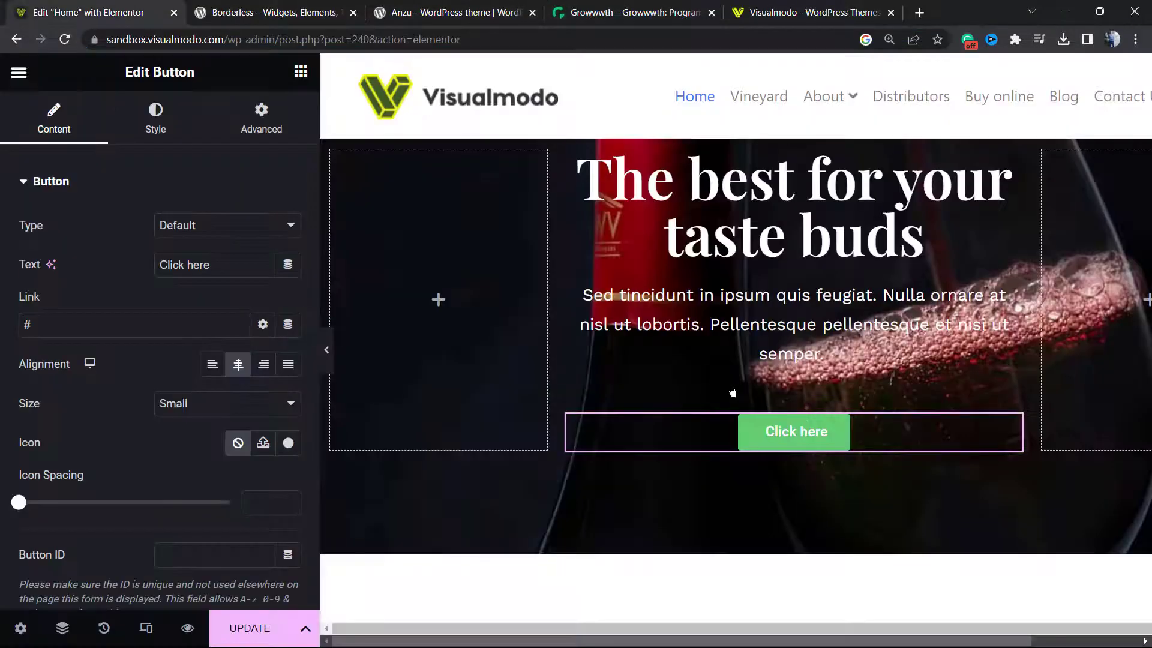
type("https://growwwth.net/")
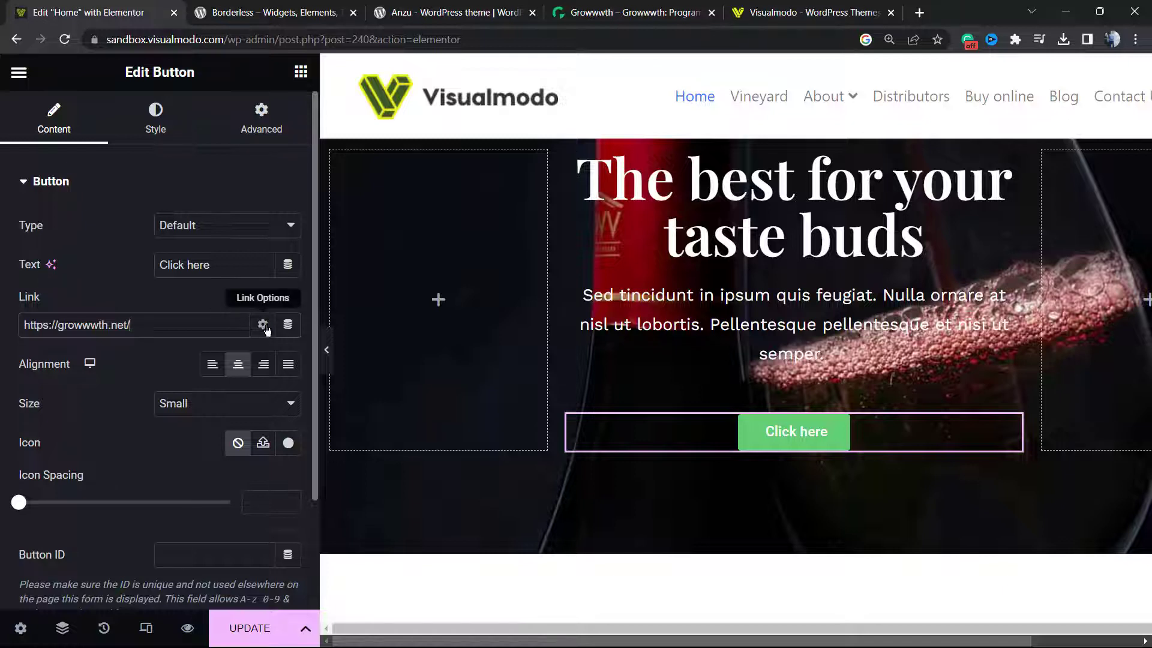
left_click(263, 325)
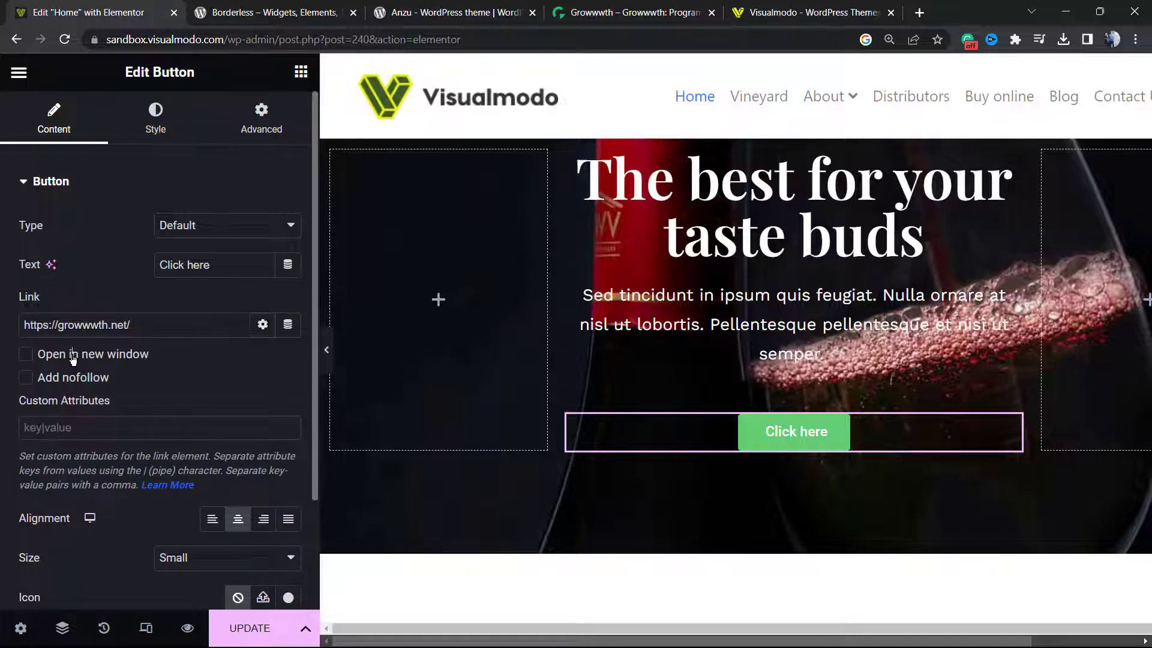
left_click(25, 352)
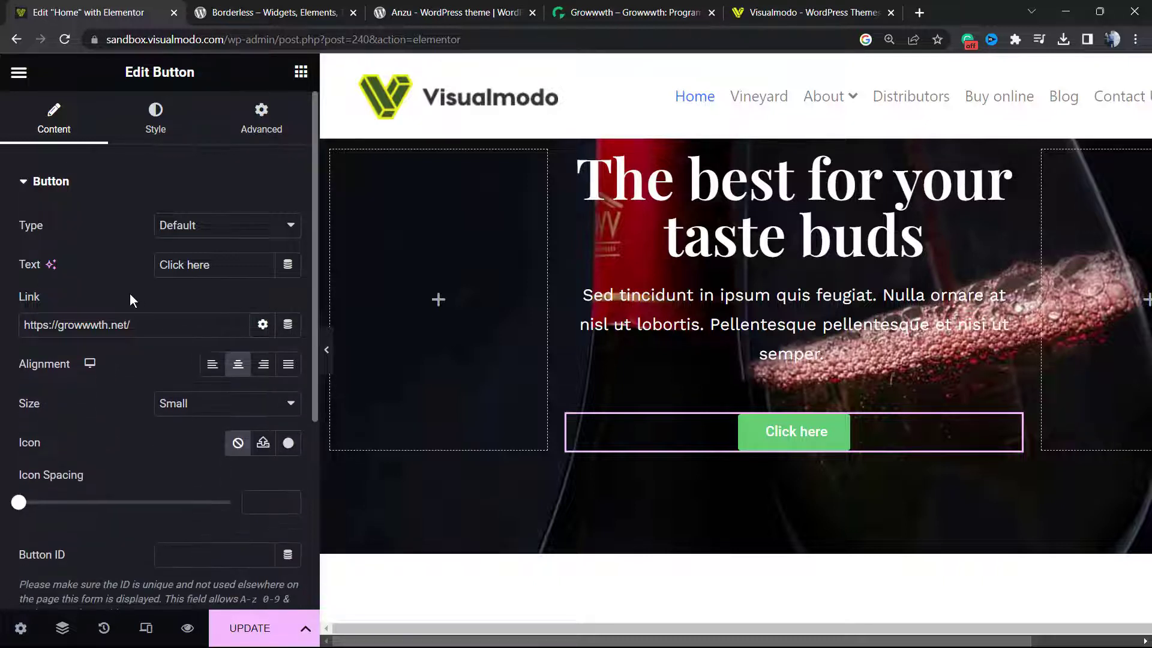
Step: Change the button label from 'Click here' to 'REVIEW'
double_click(198, 264)
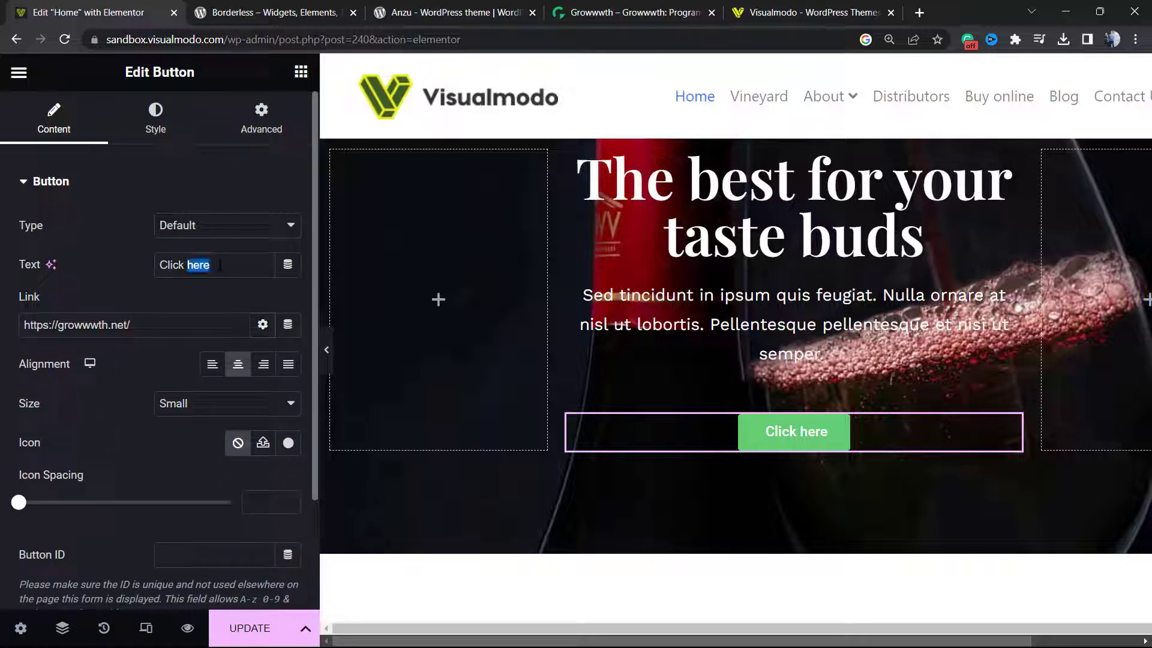
triple_click(197, 264)
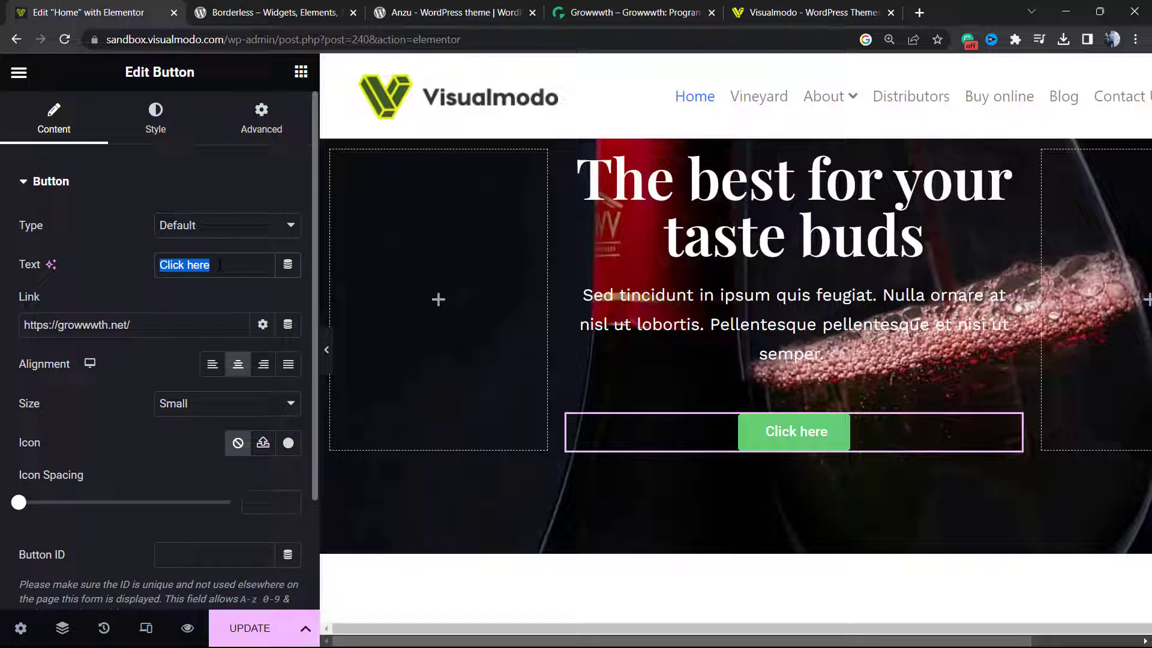
type("REVIE")
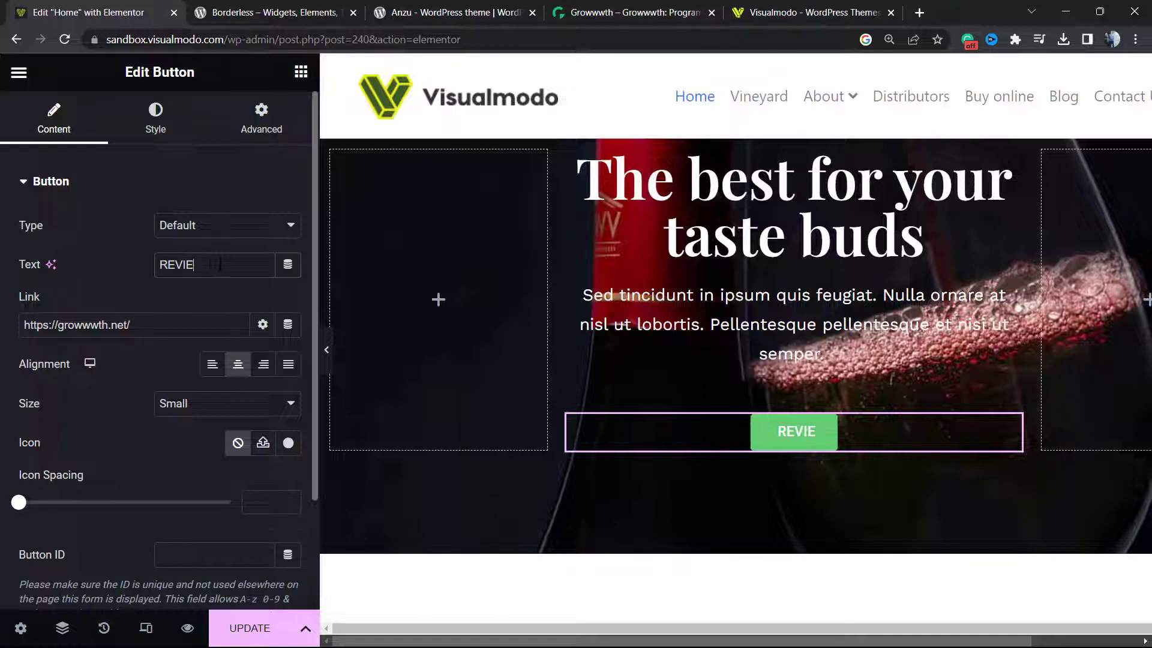
type("W")
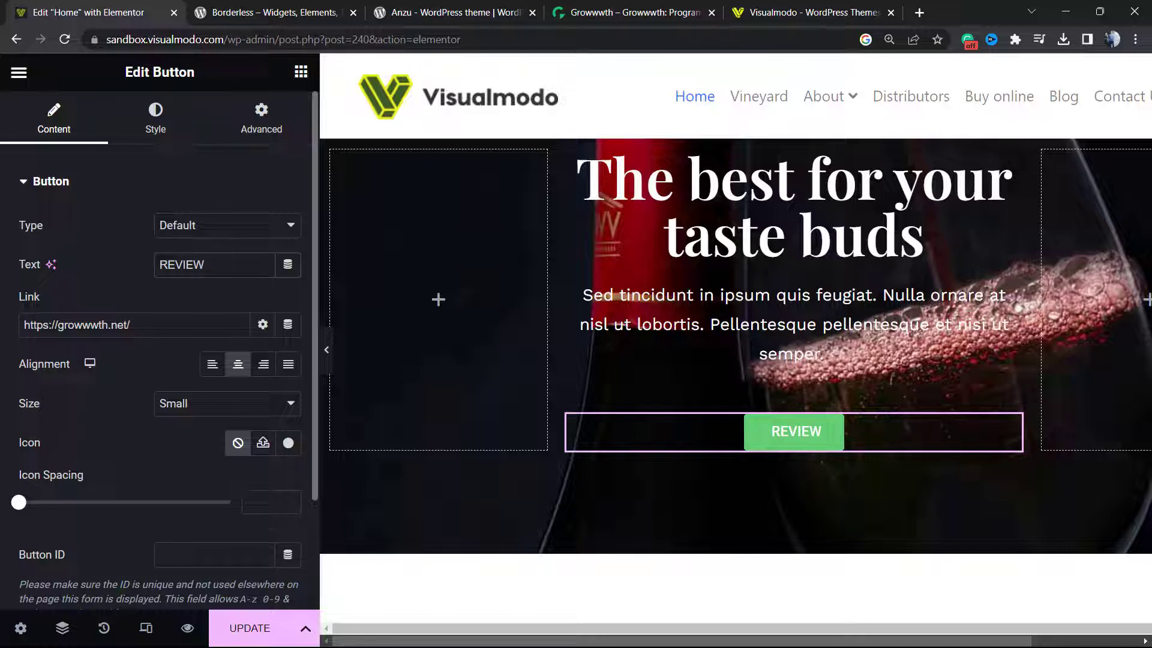
Step: Cycle the button type through Info, Success and Warning to Danger, and make its size Small
left_click(226, 225)
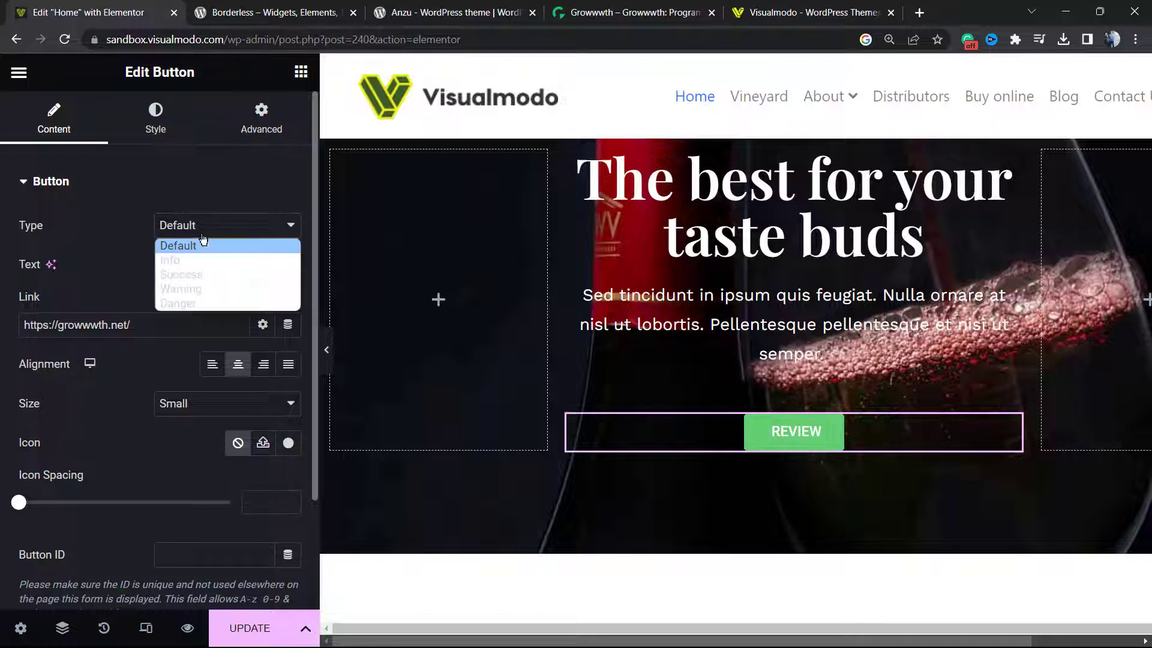
left_click(170, 260)
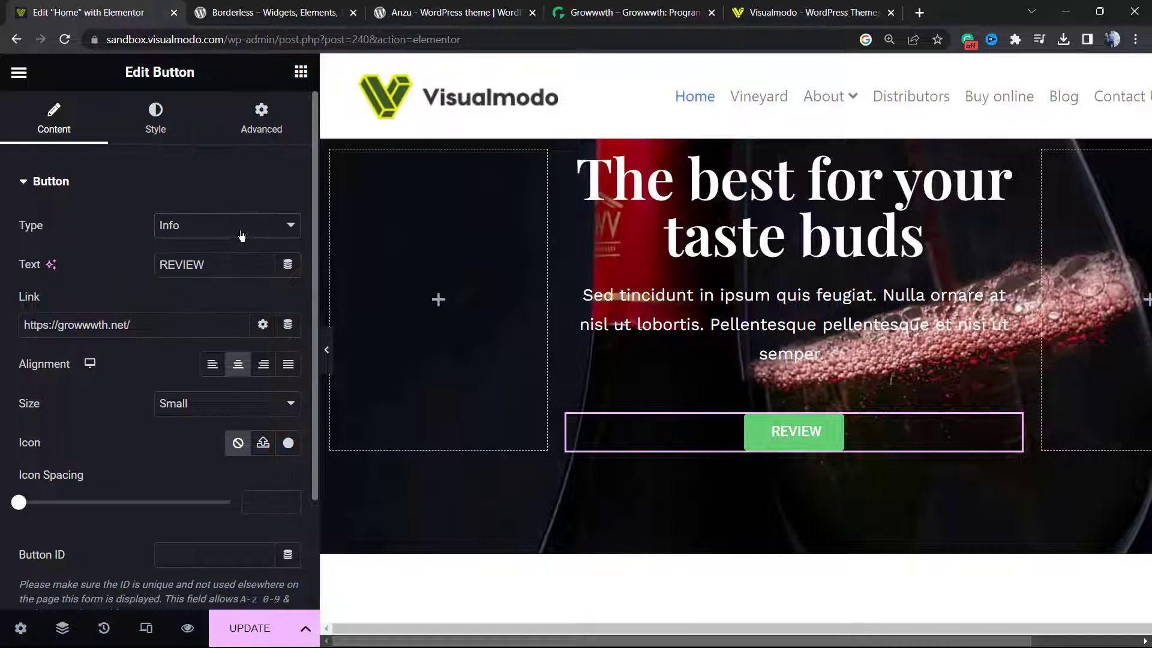
left_click(227, 225)
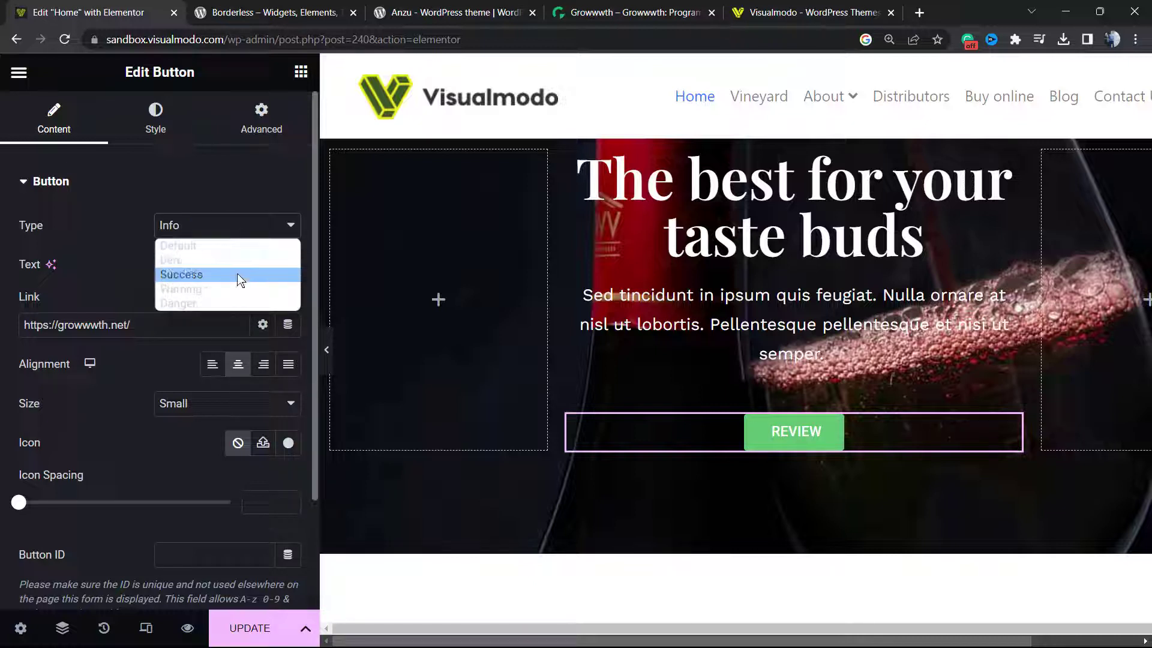
left_click(181, 274)
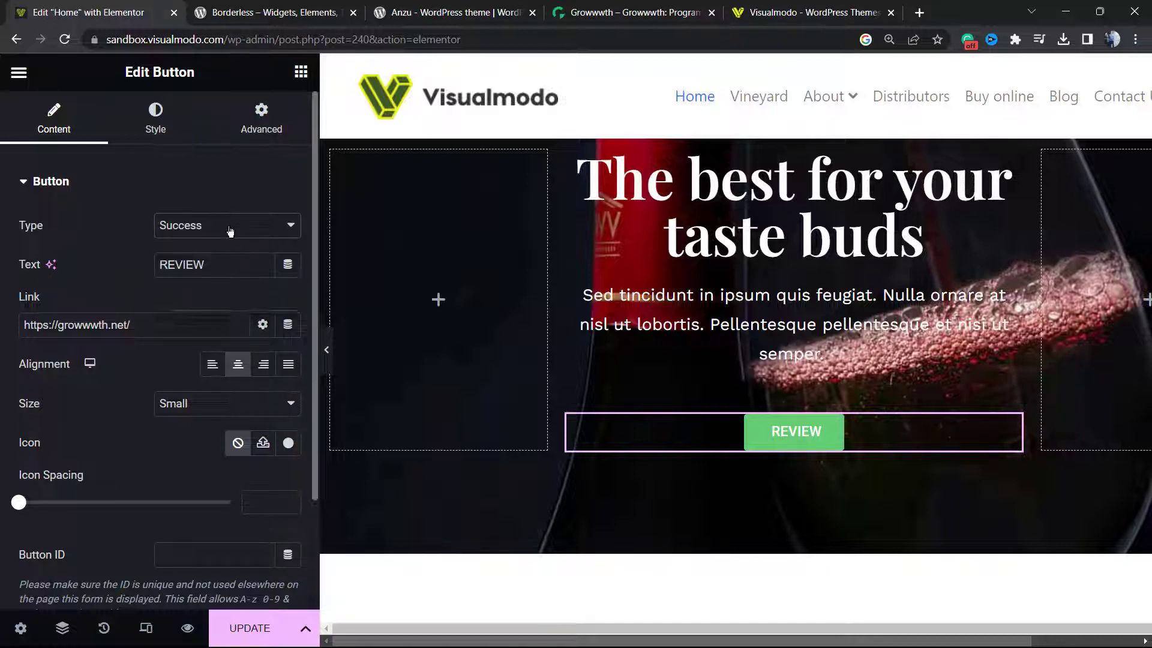
left_click(227, 225)
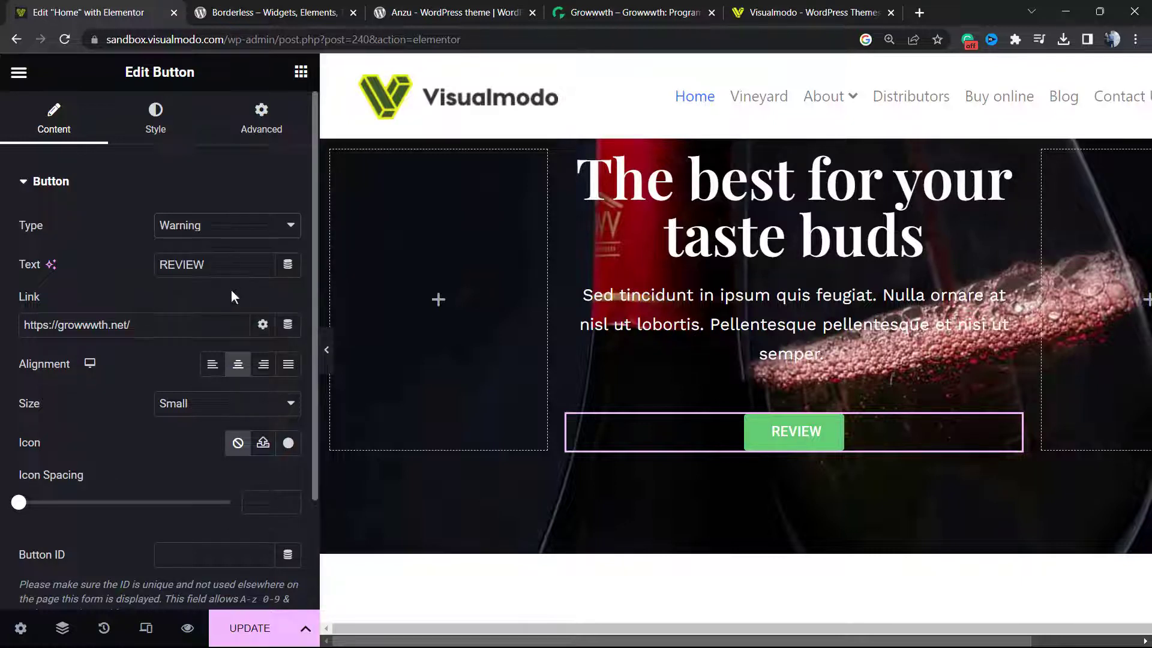
mouse_move(250, 236)
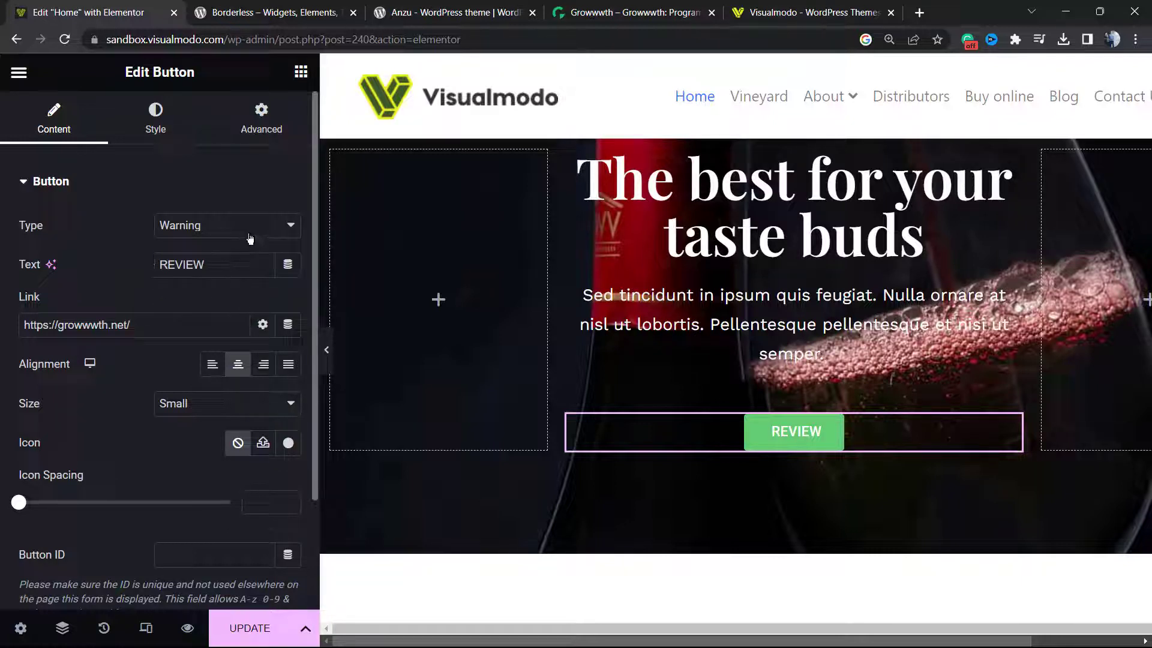
left_click(227, 226)
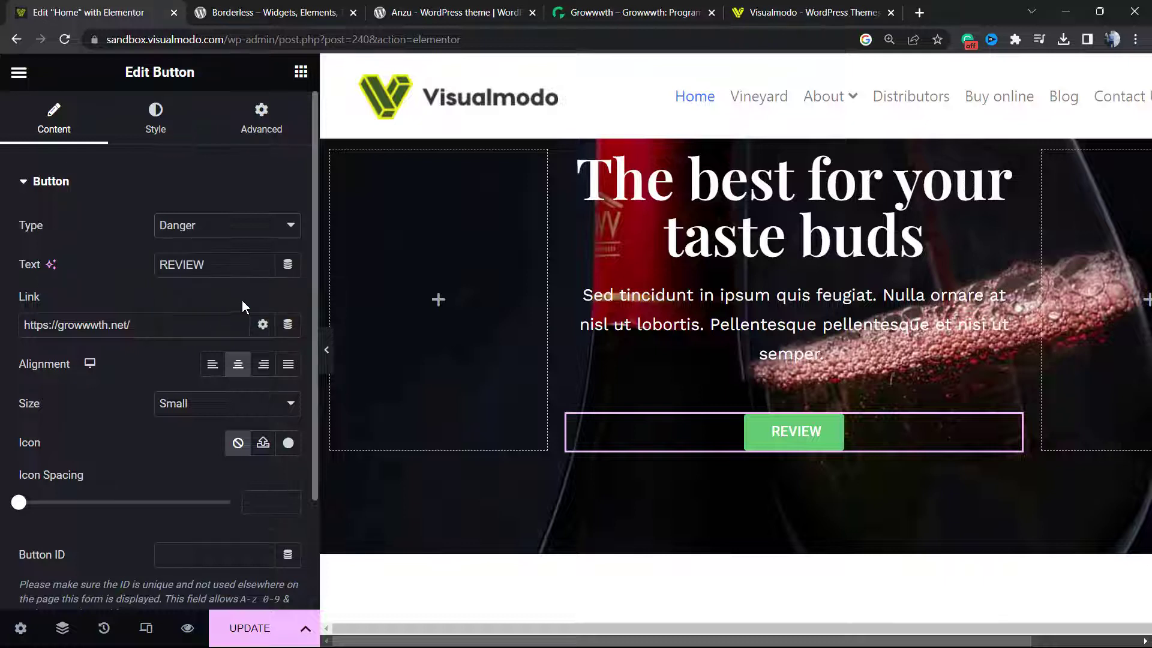
left_click(227, 225)
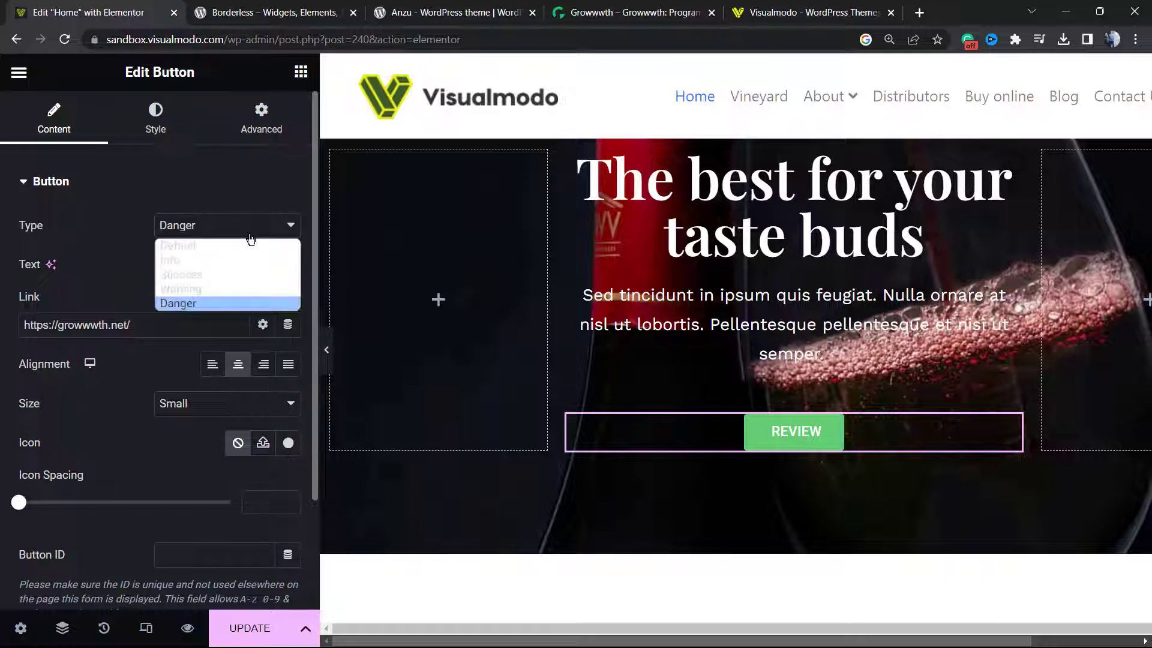
left_click(178, 304)
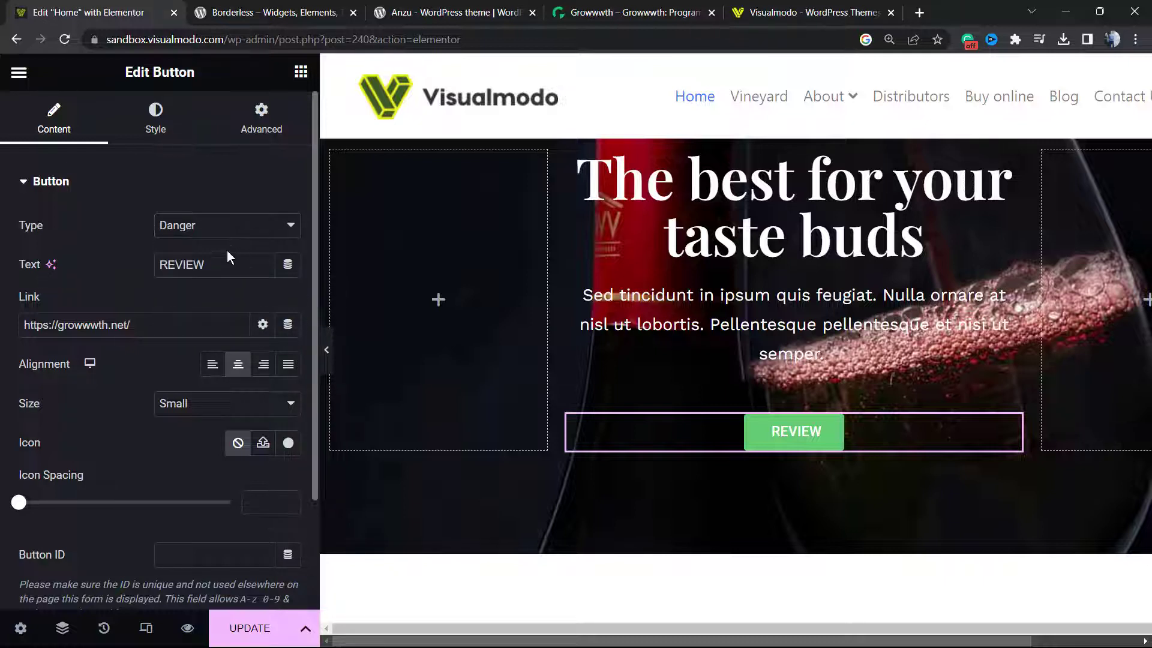
mouse_move(224, 410)
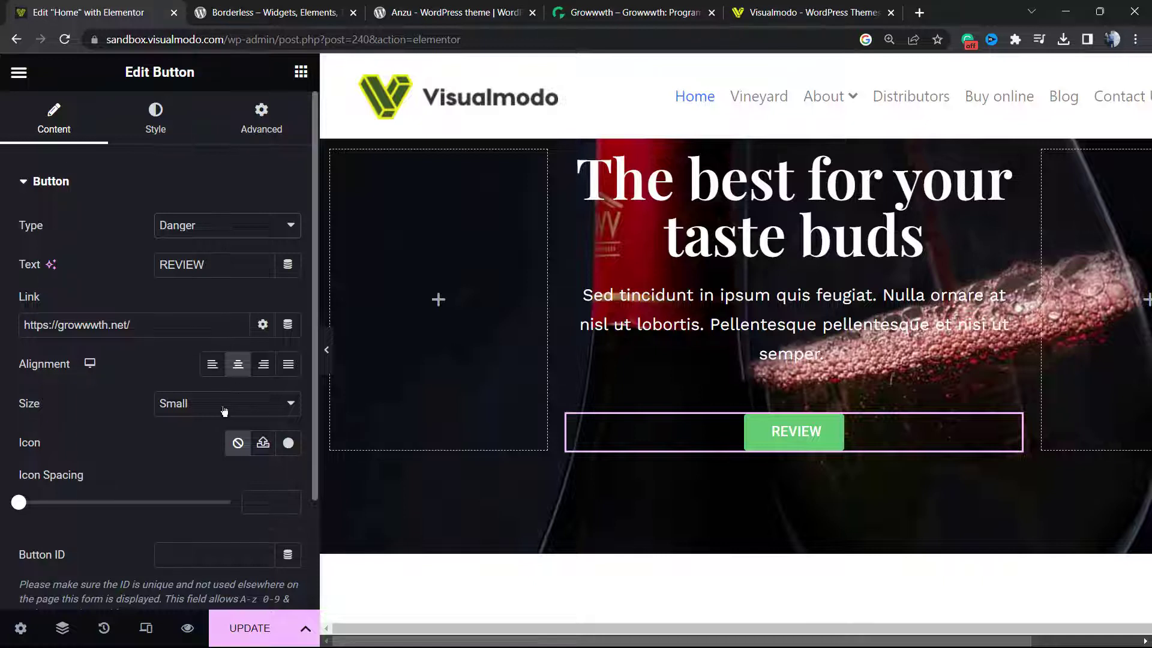
Step: Try Large and Extra Large button sizes, then settle on Medium
left_click(226, 403)
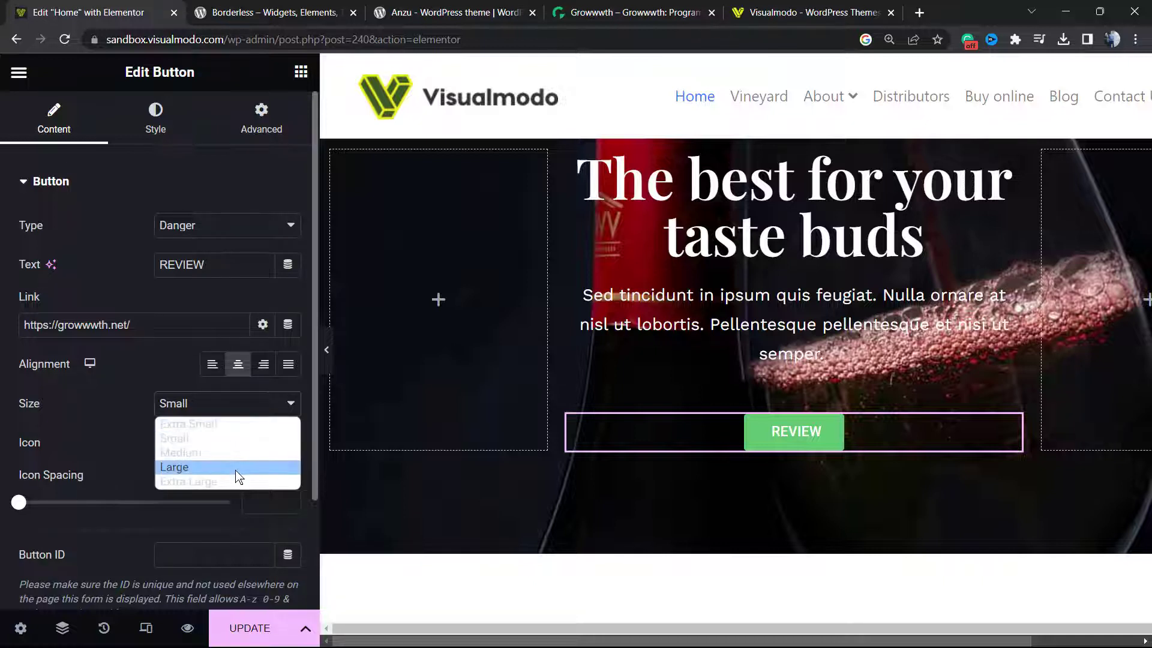
left_click(174, 467)
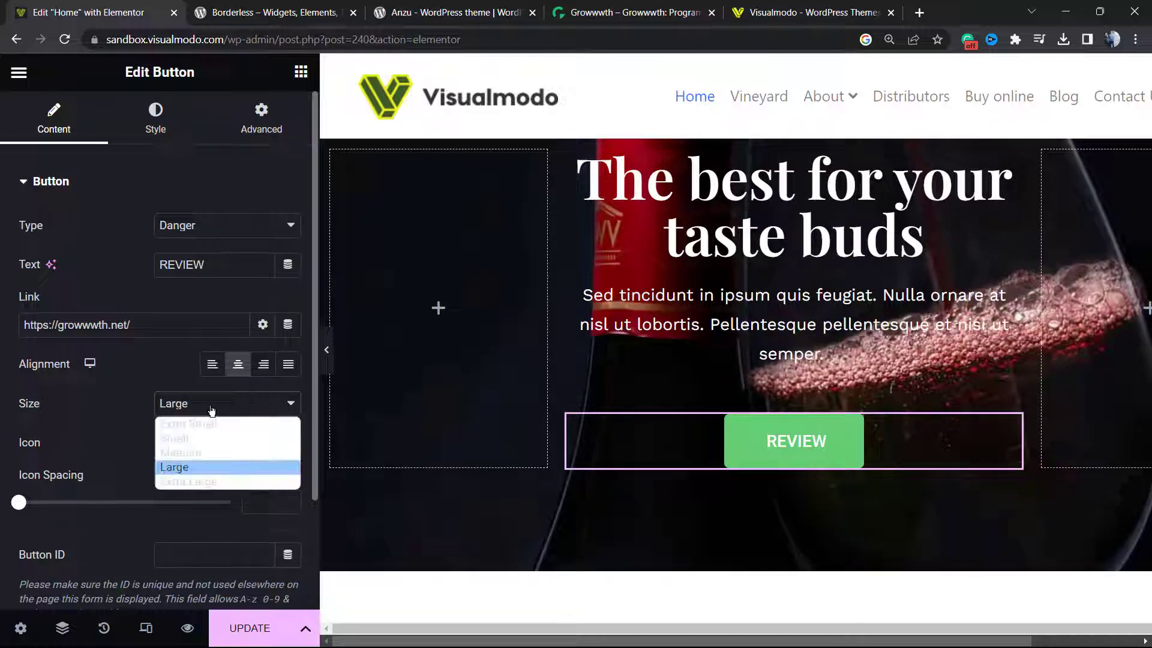
left_click(188, 482)
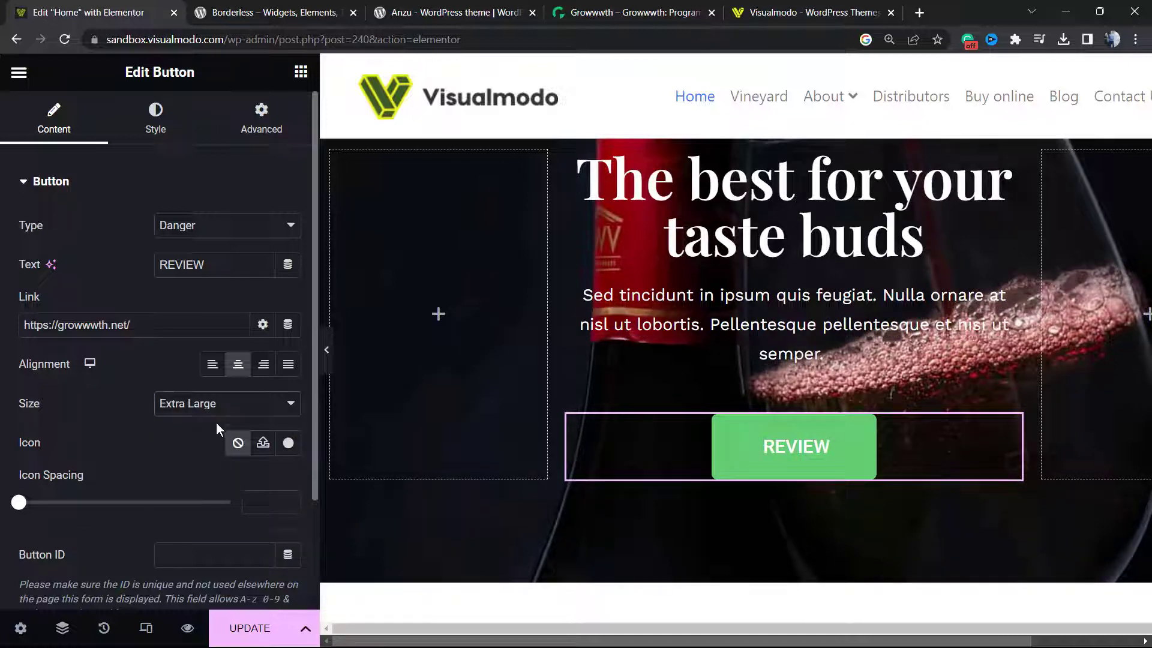
left_click(227, 403)
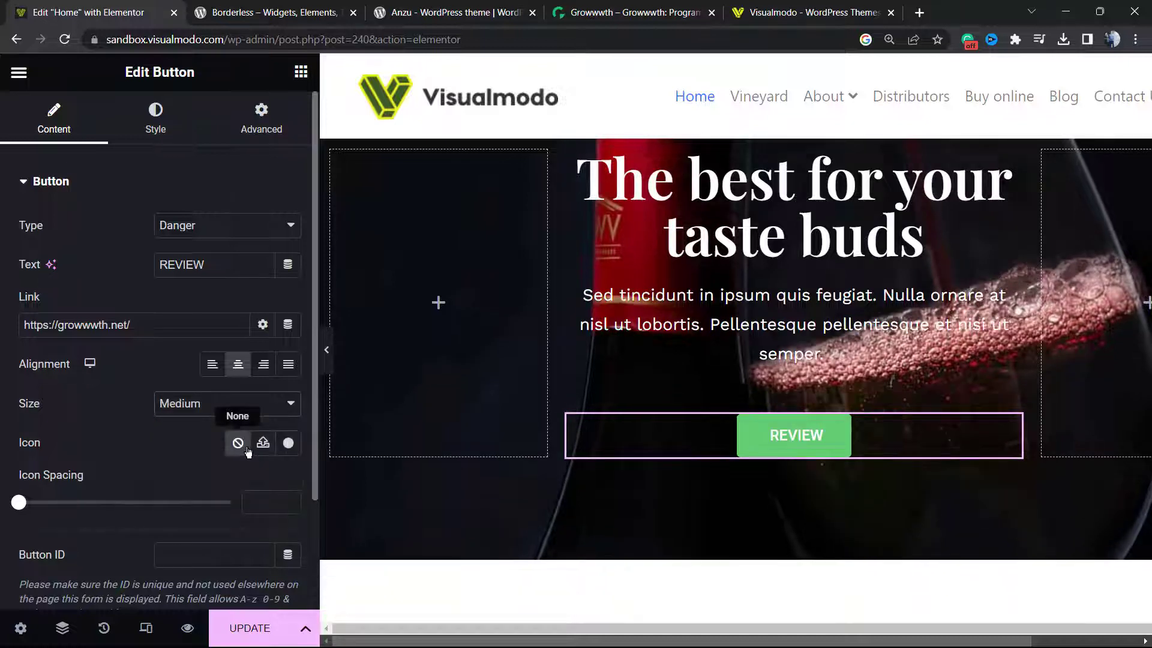
scroll("down", 3)
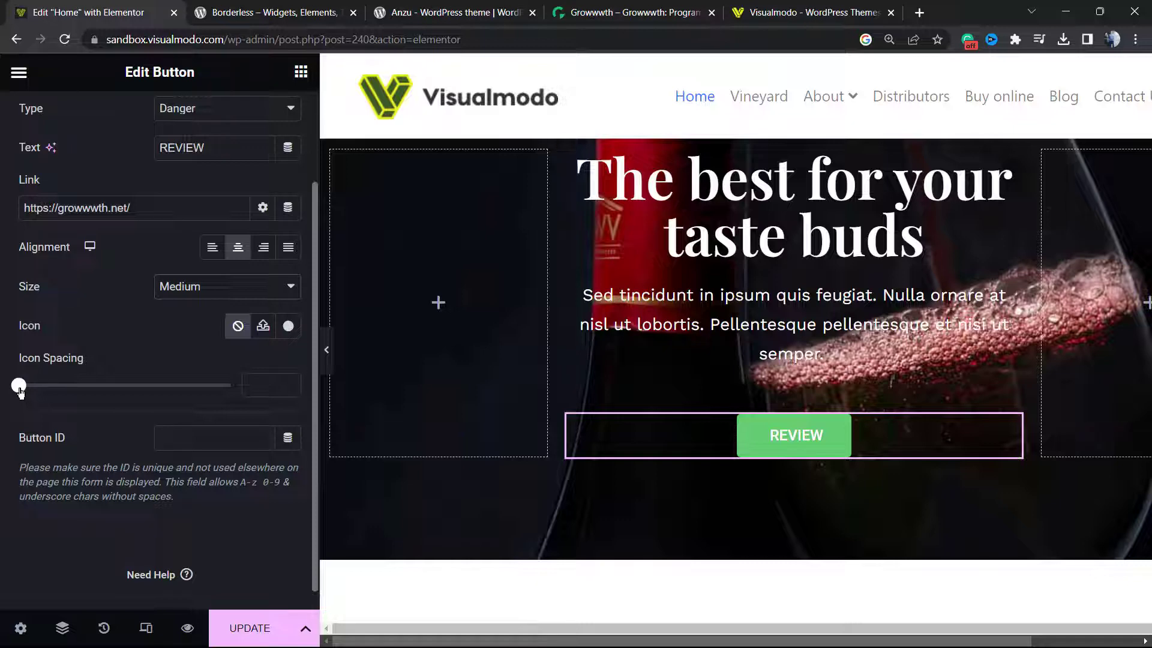
mouse_move(288, 325)
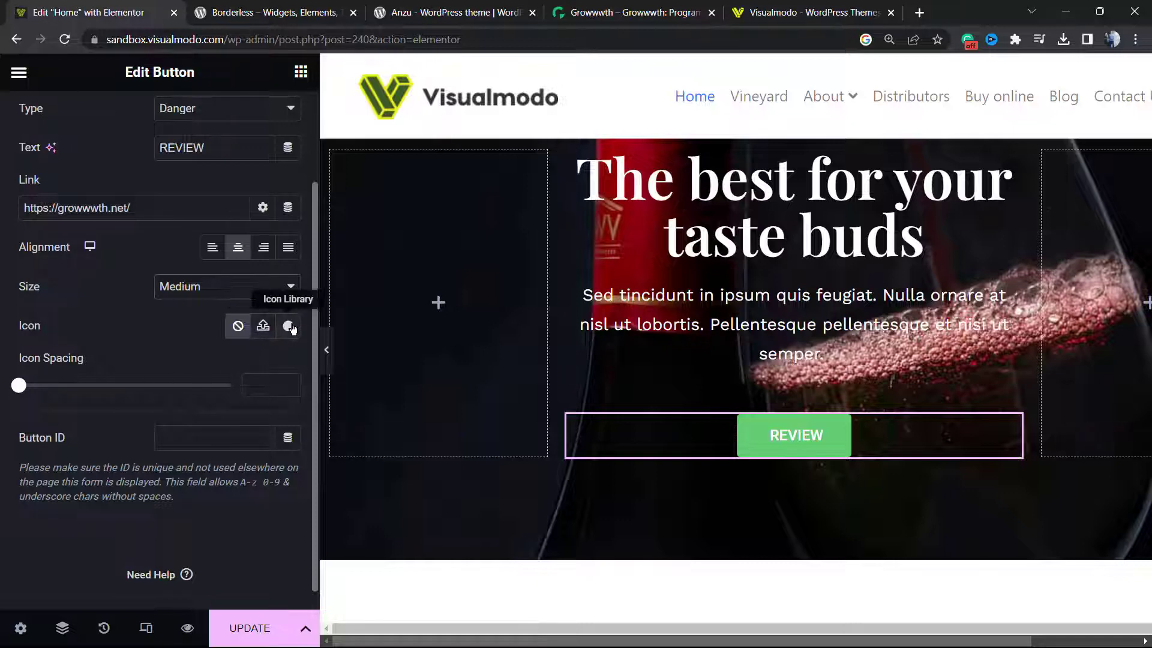
Step: Insert the Gem icon from the Icon Library before the REVIEW label
left_click(289, 325)
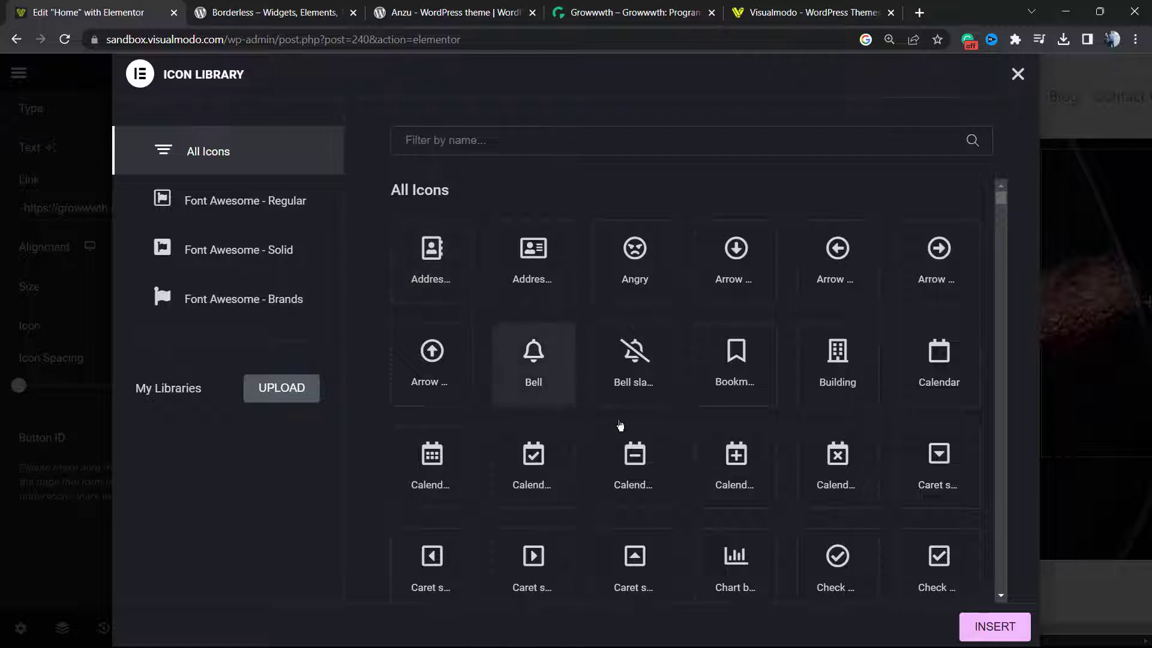
scroll("down", 3)
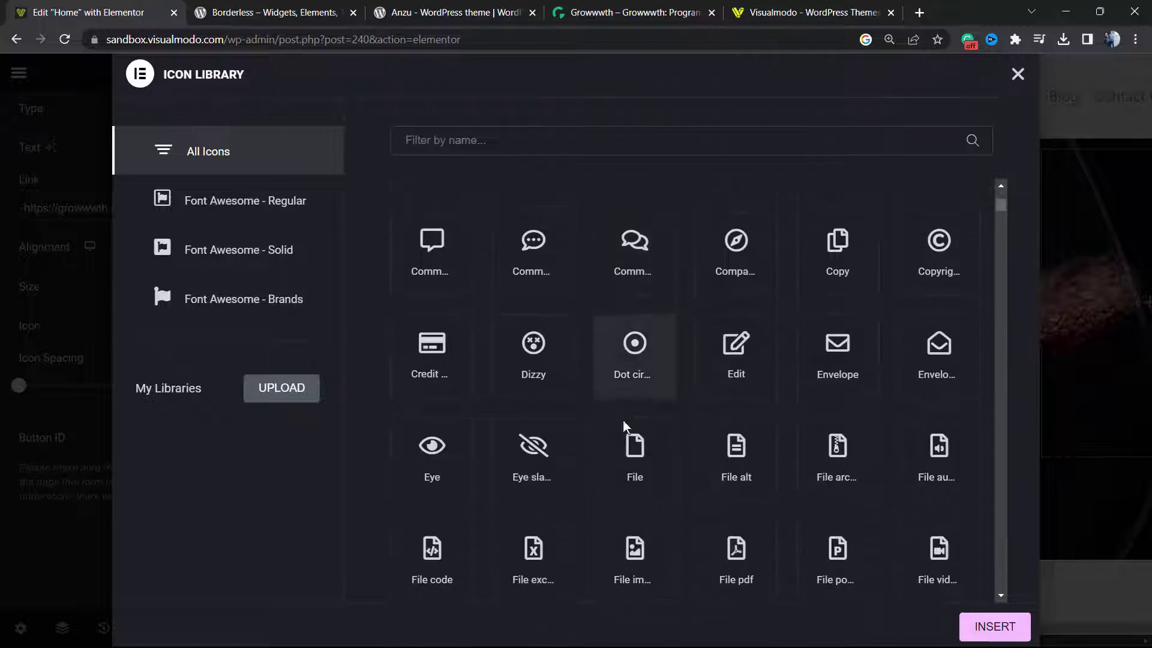
scroll("down", 3)
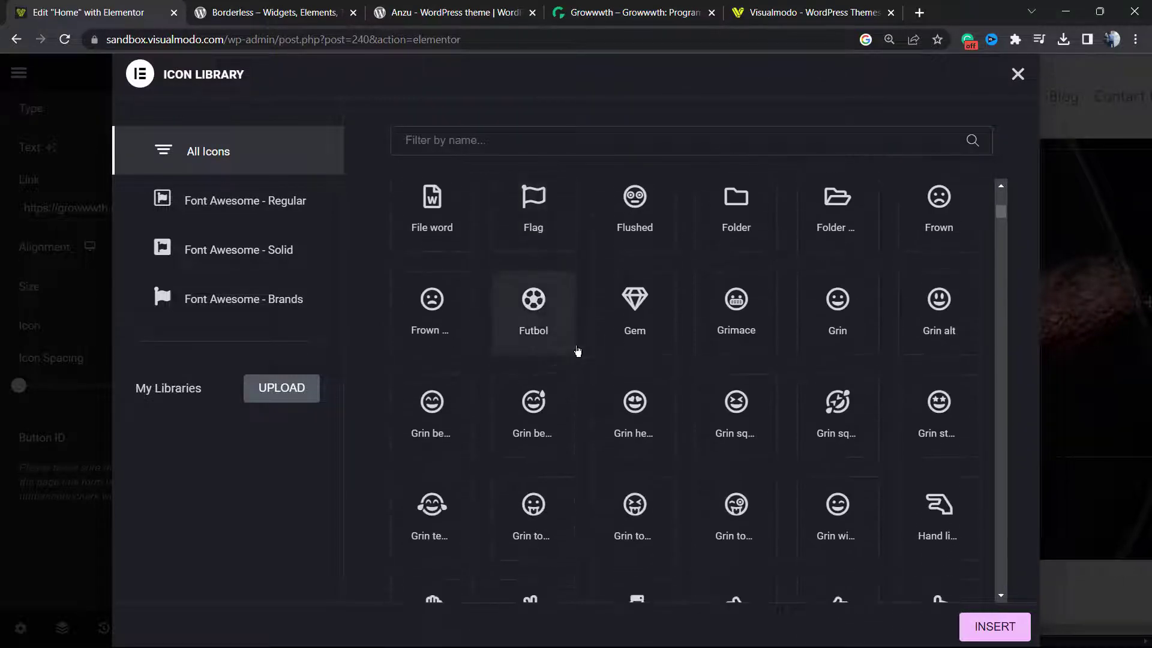
left_click(634, 312)
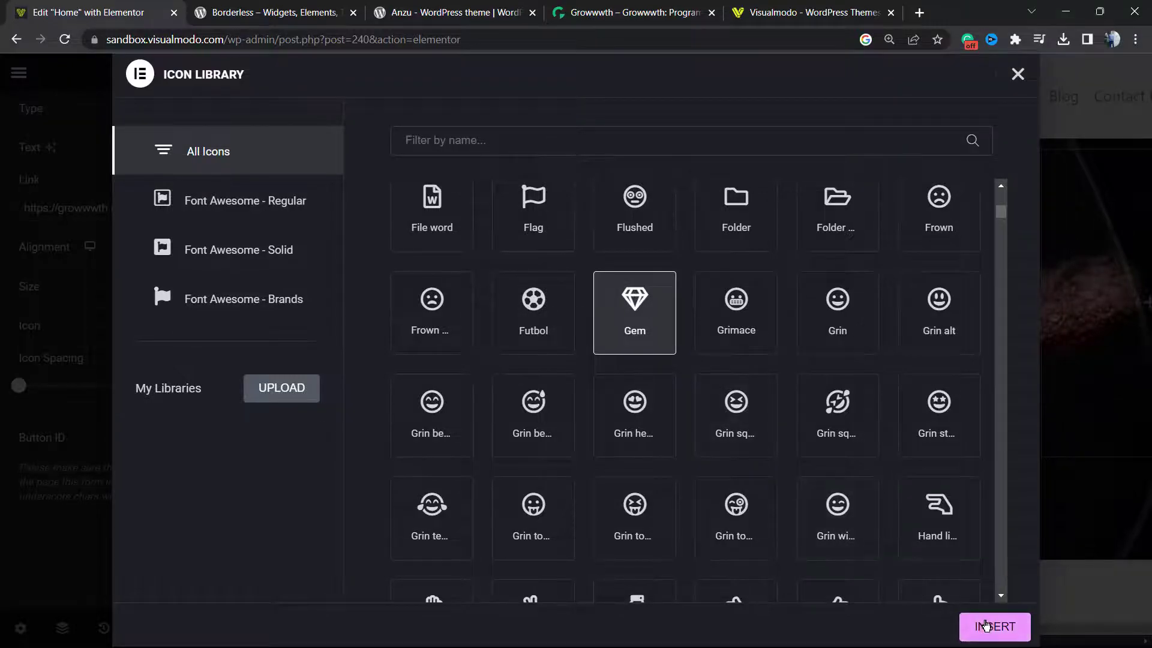
left_click(993, 626)
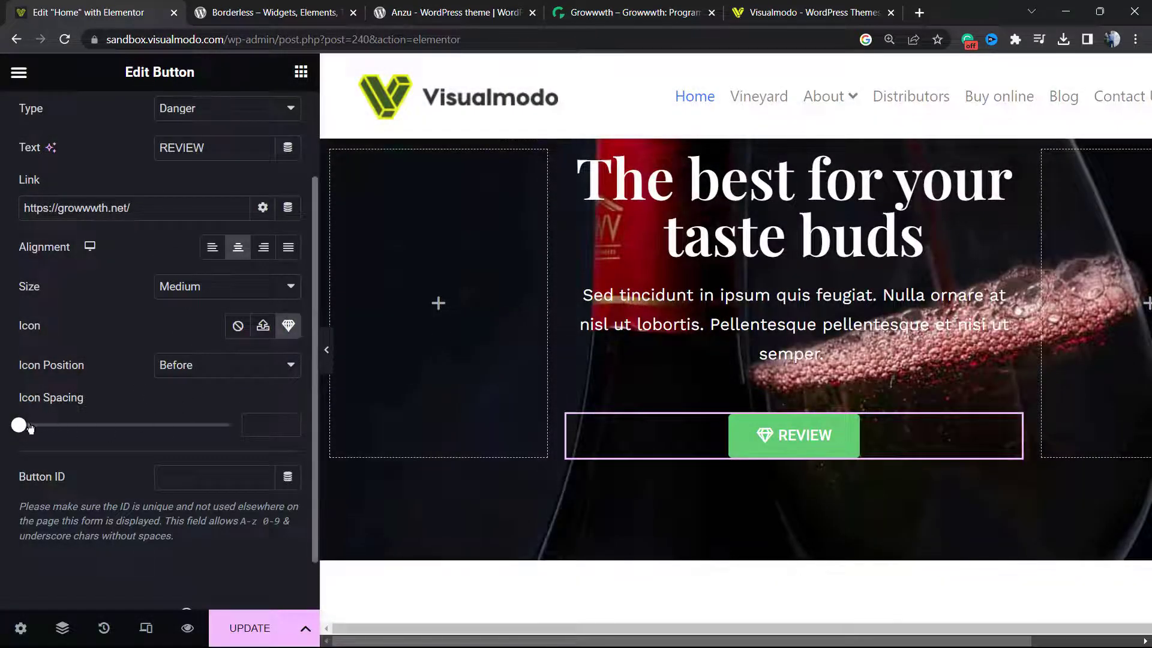
Step: Slide Icon Spacing up to 37 and back down, leaving an 11 px gap
left_click_drag(20, 424, 60, 424)
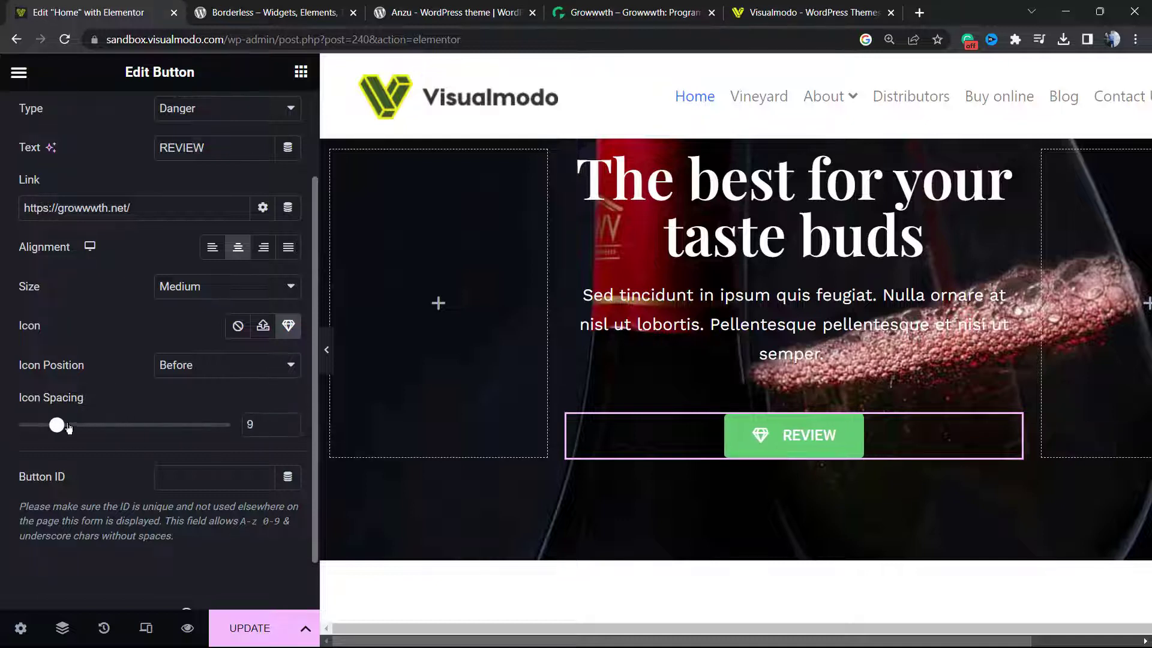
left_click_drag(58, 424, 104, 424)
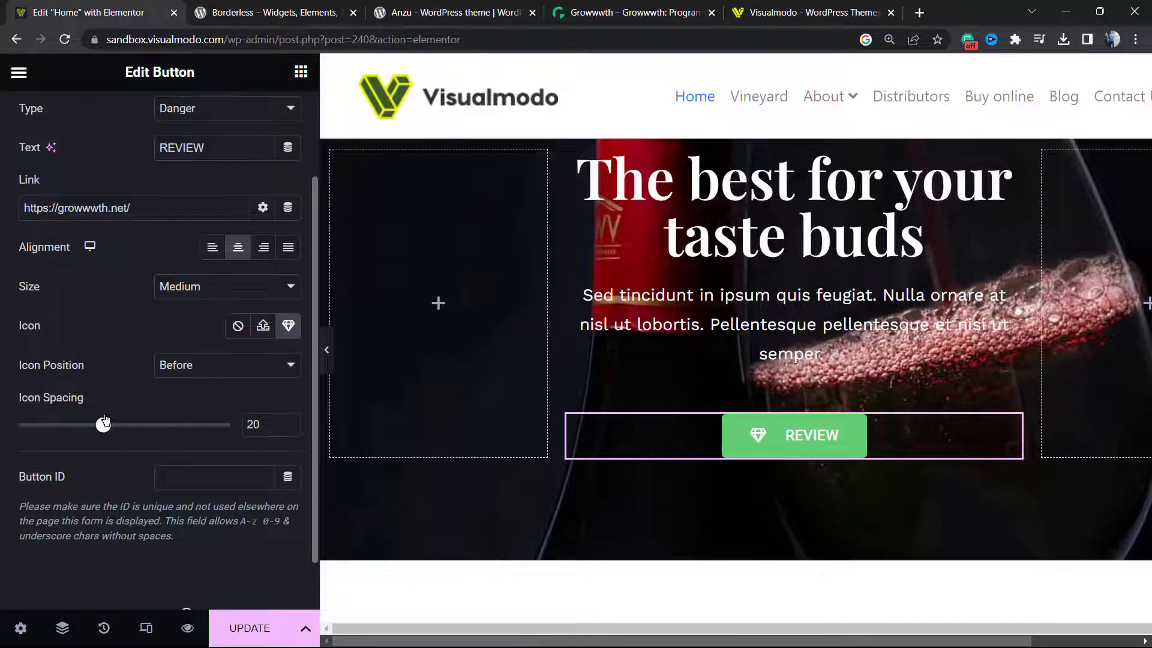
left_click_drag(103, 423, 176, 423)
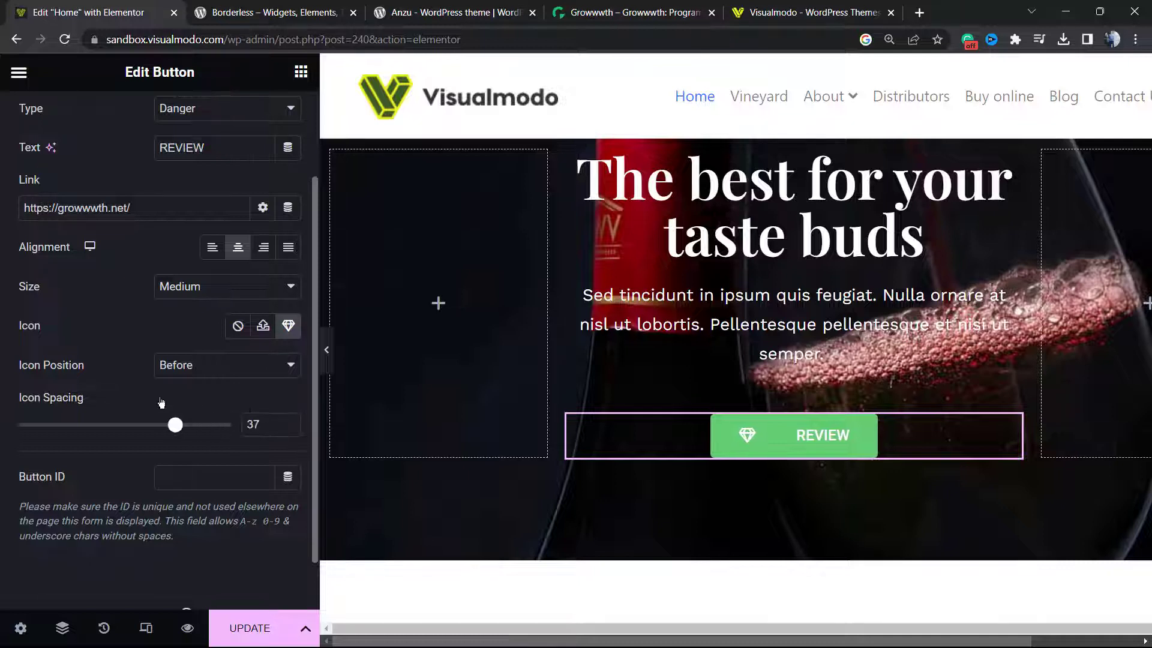
left_click_drag(175, 425, 45, 425)
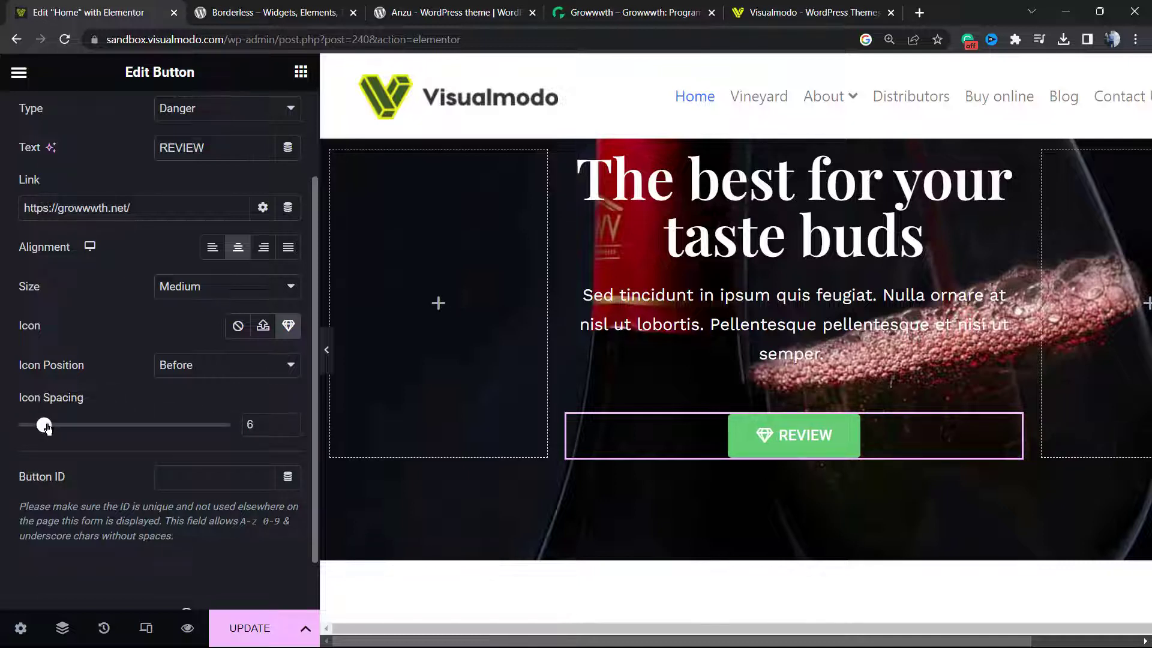
left_click_drag(44, 424, 66, 424)
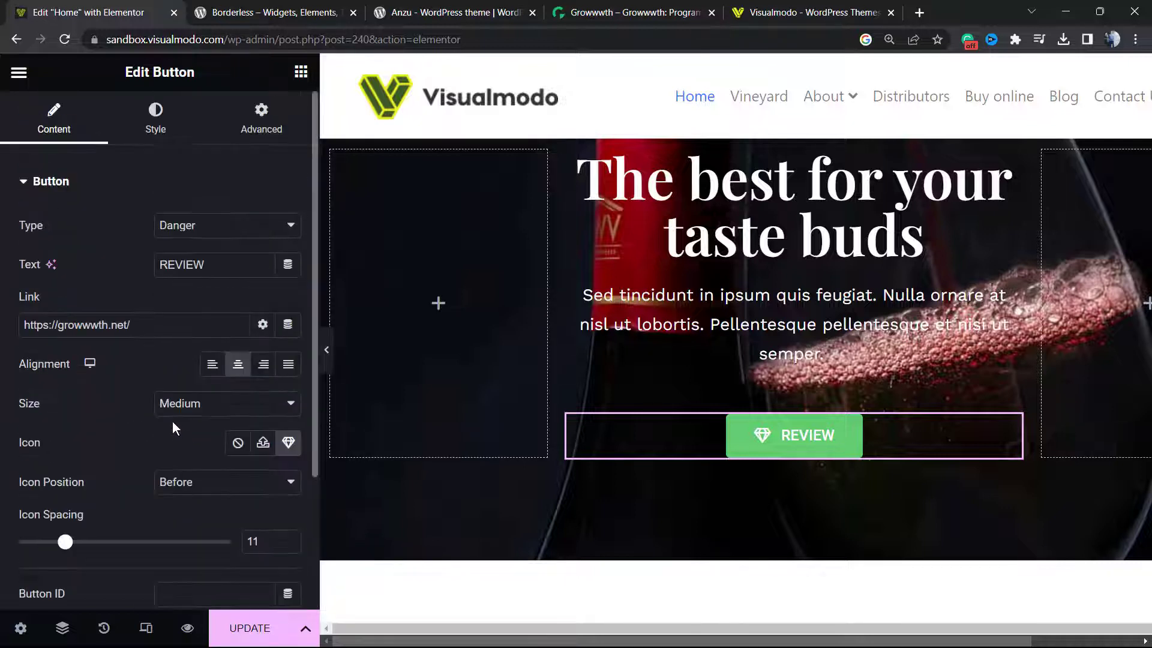
mouse_move(237, 442)
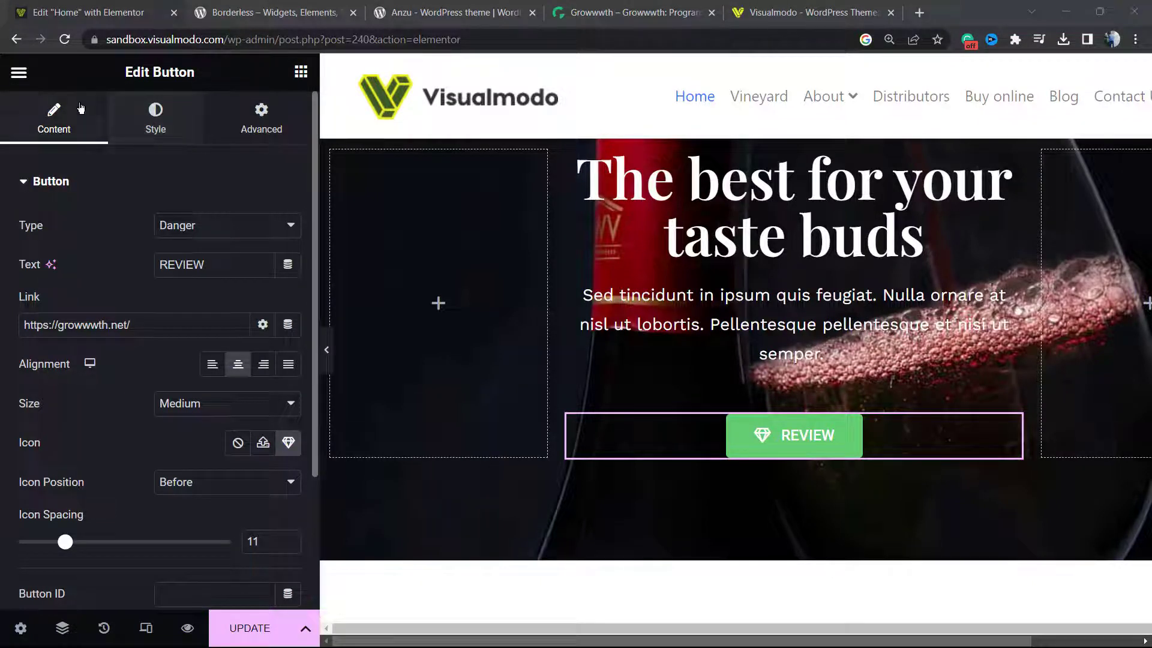
Step: In the Style typography settings, dismiss the global fonts tip and choose the Road Rage family
left_click(155, 118)
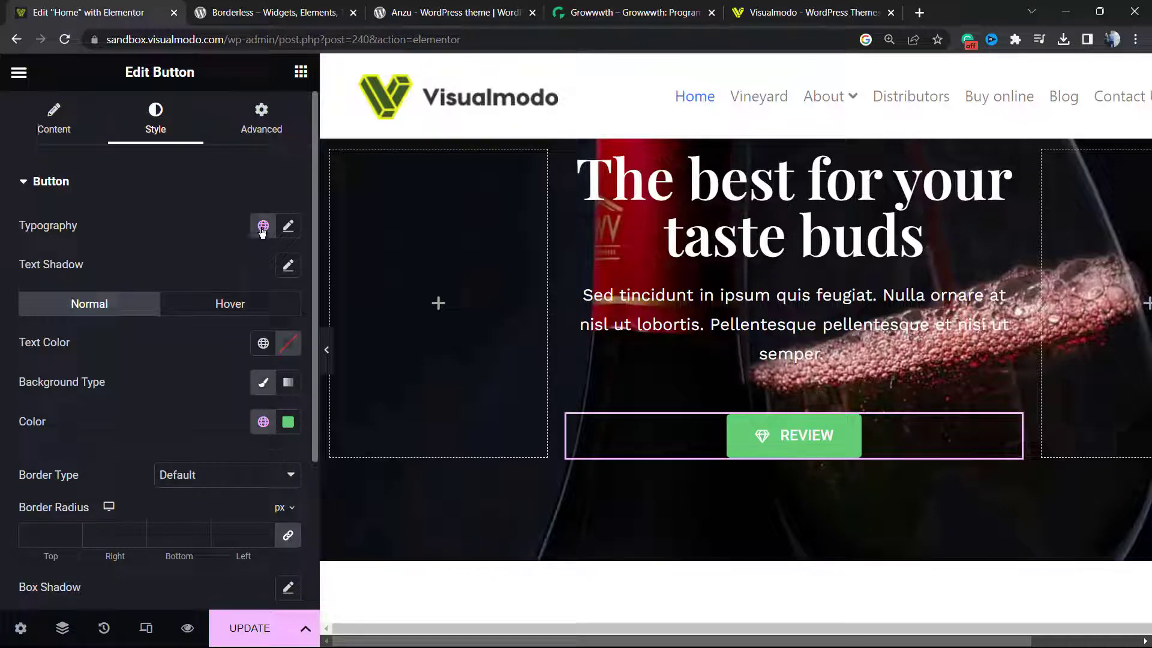
left_click(263, 226)
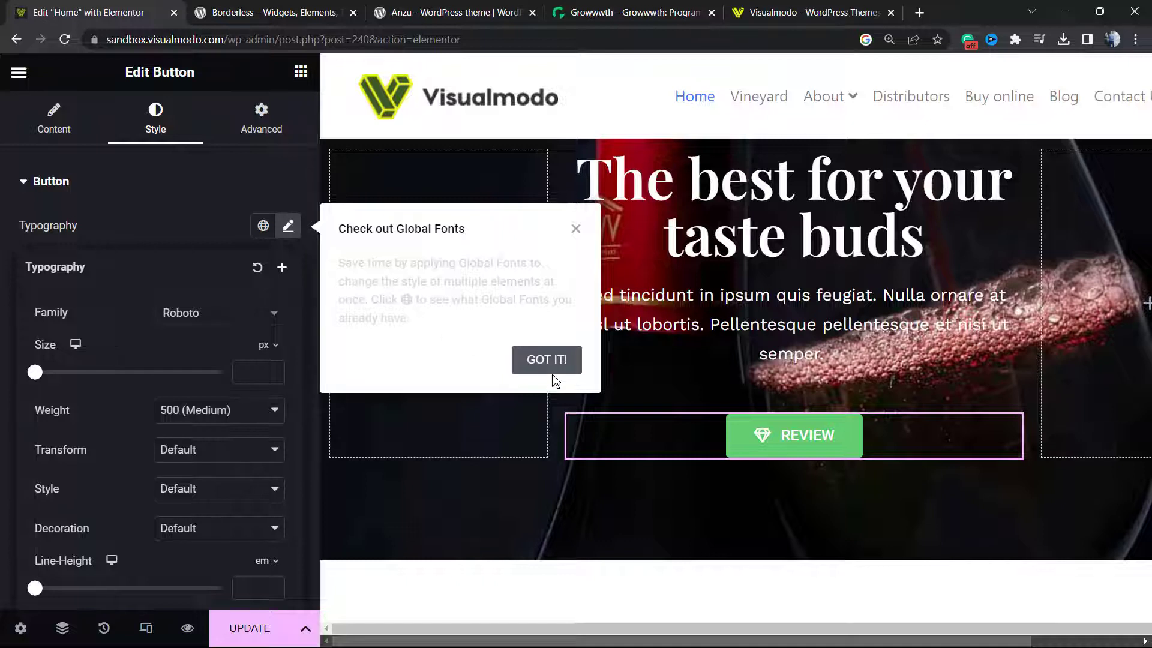
left_click(546, 359)
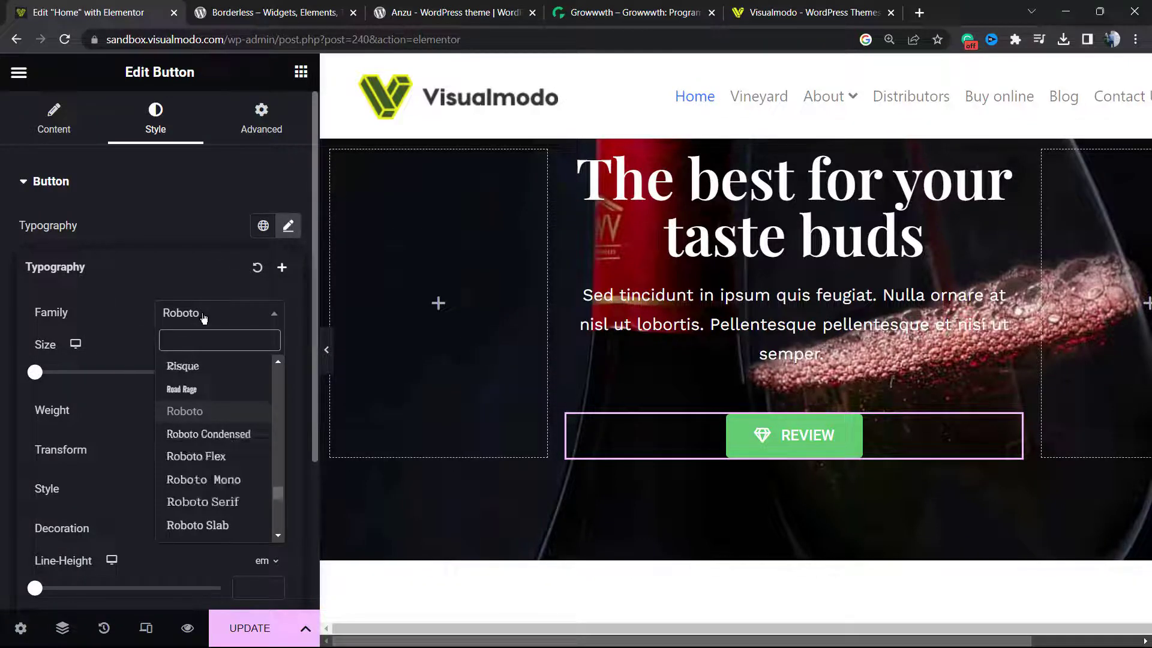
left_click(181, 389)
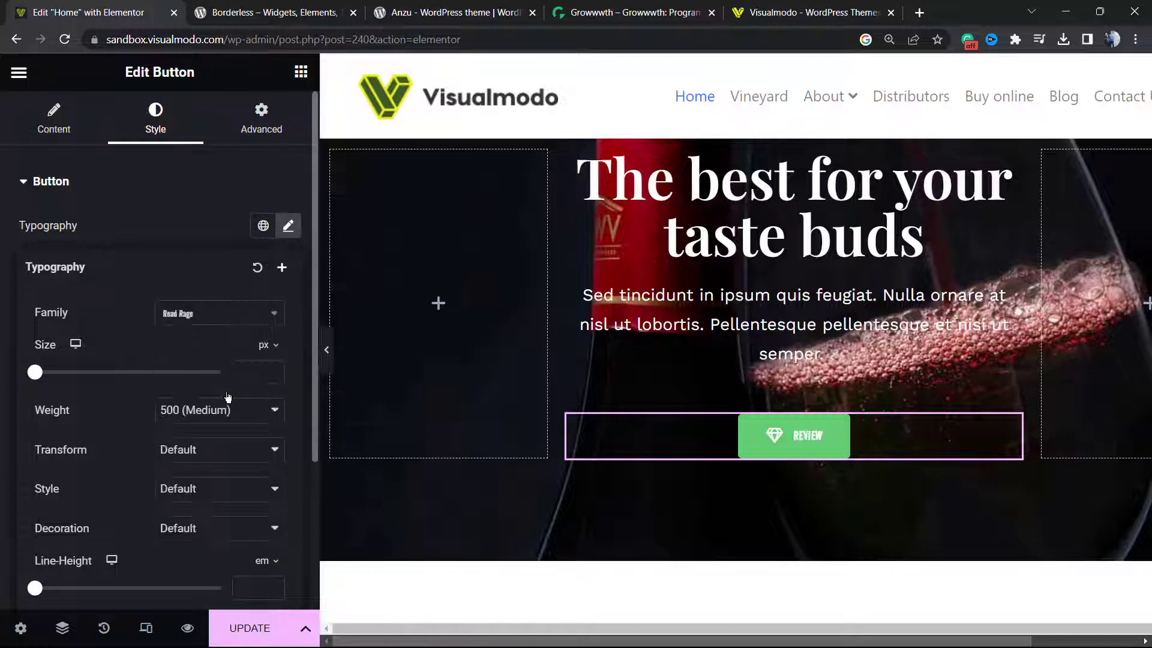
Step: Adjust the text size through 38 and 34 before leaving it at 52 px
left_click_drag(34, 372, 69, 372)
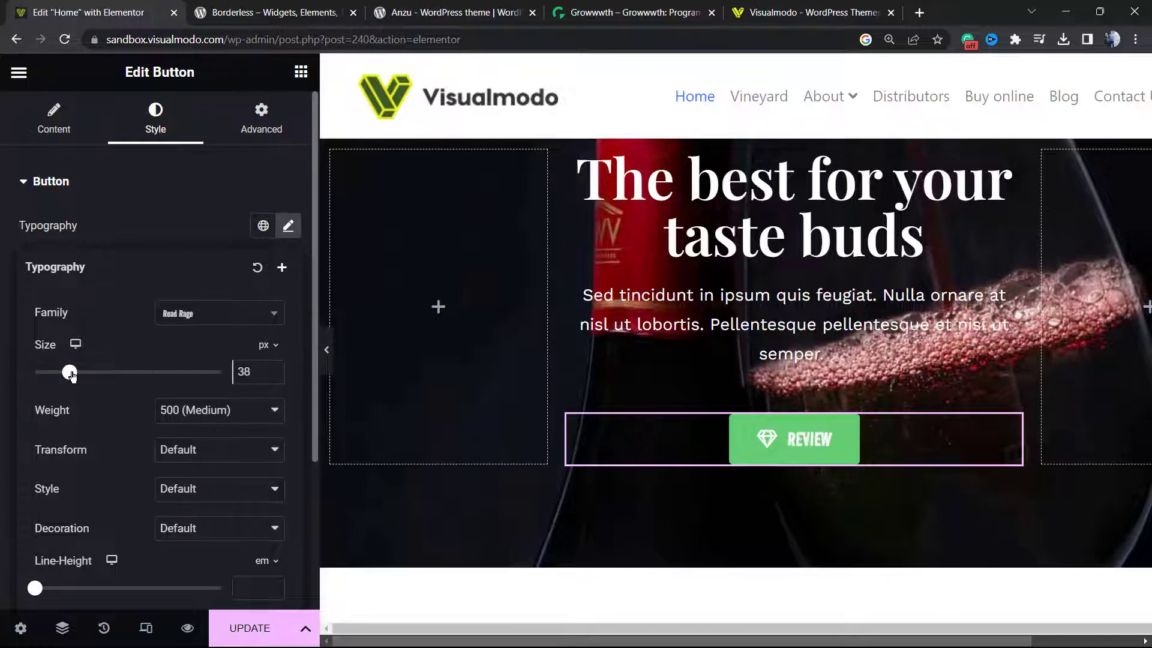
left_click_drag(70, 372, 102, 372)
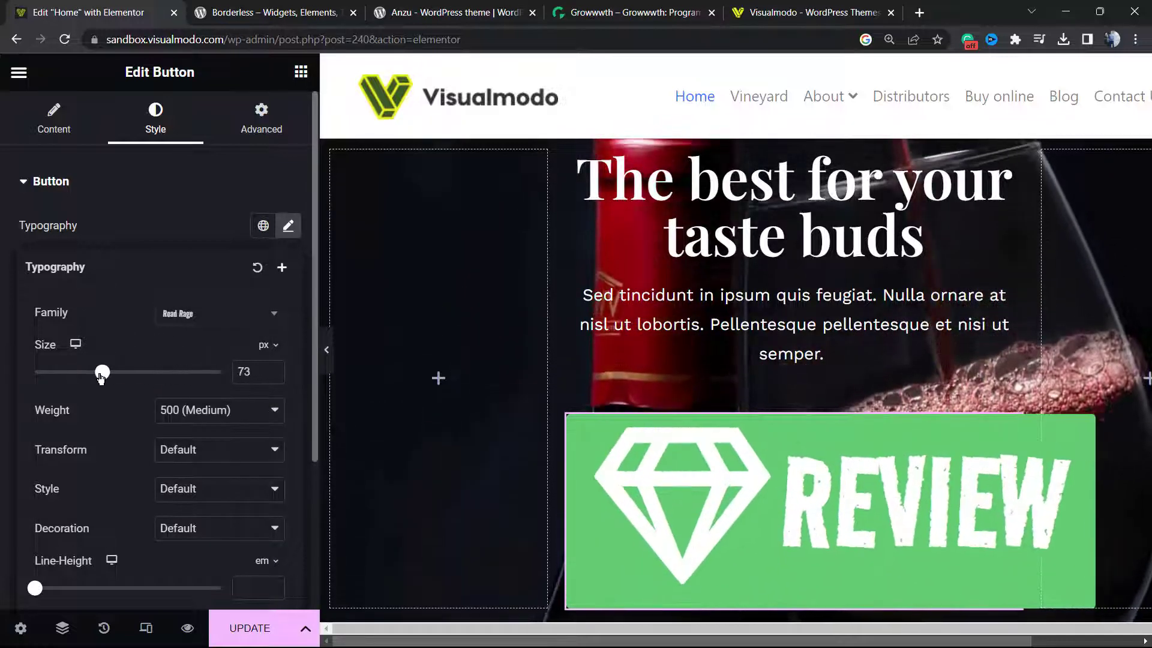
left_click_drag(102, 372, 86, 372)
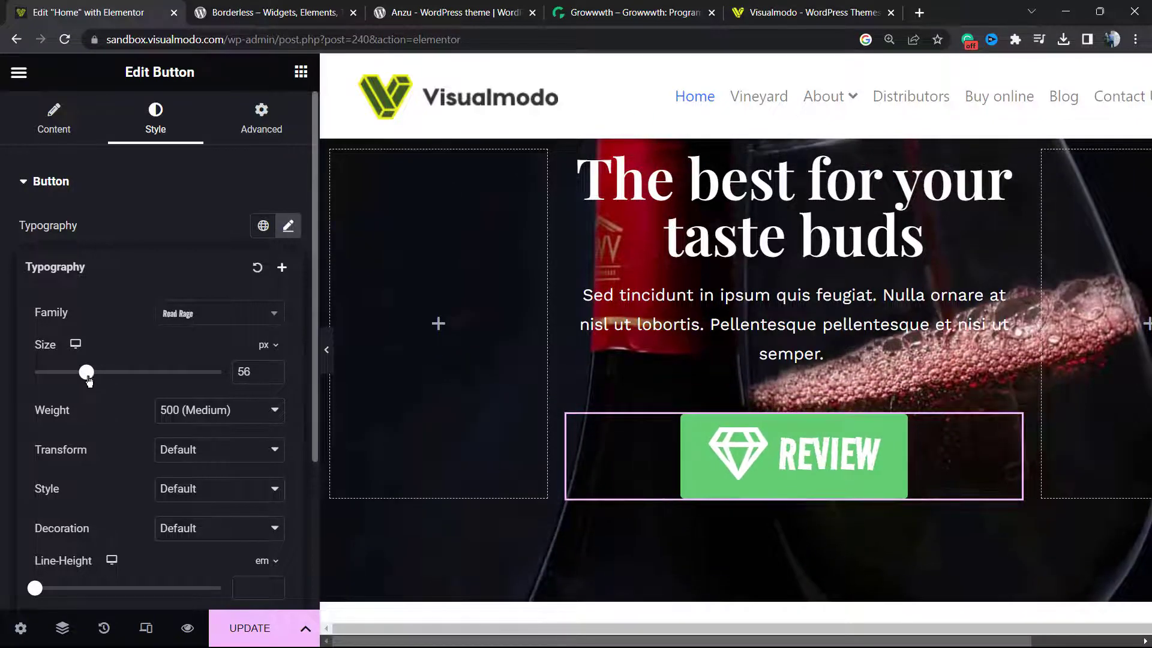
left_click_drag(86, 372, 70, 372)
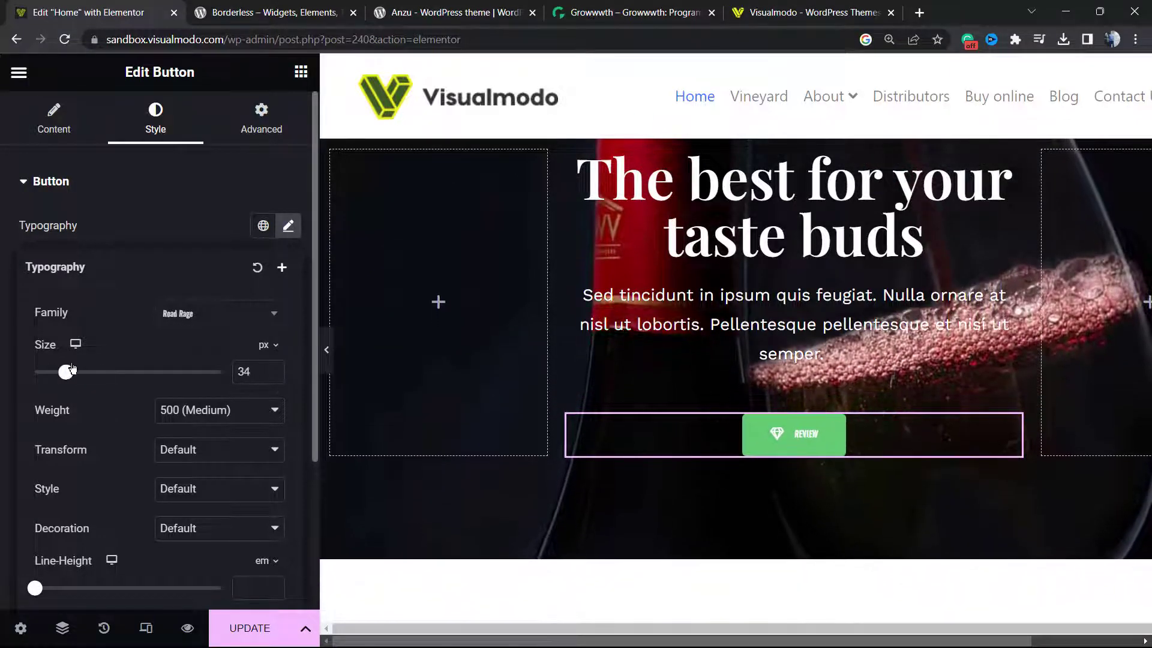
left_click_drag(60, 372, 83, 372)
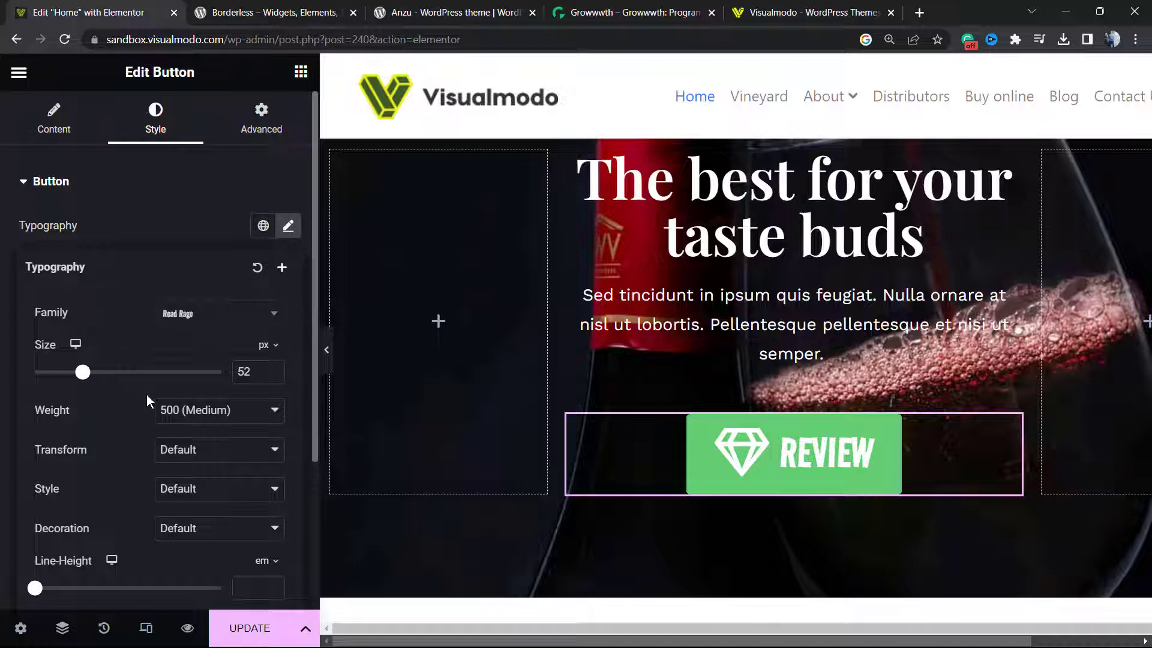
Step: Set Transform back to Default and Decoration to Underline for the REVIEW label
scroll("down", 3)
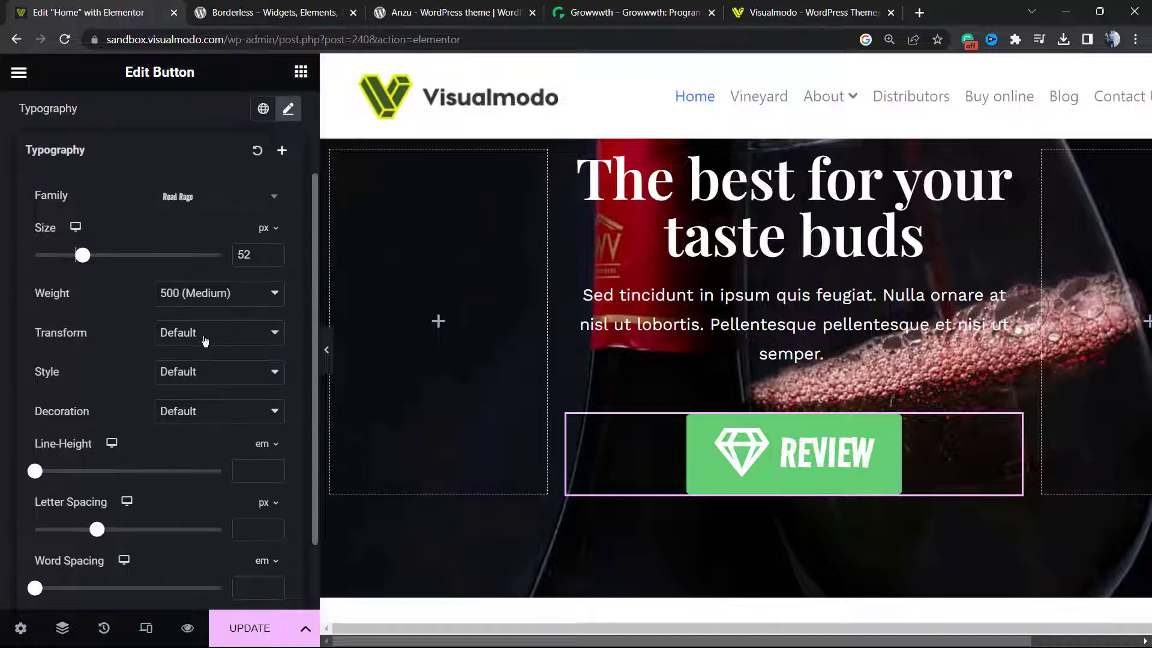
left_click(218, 332)
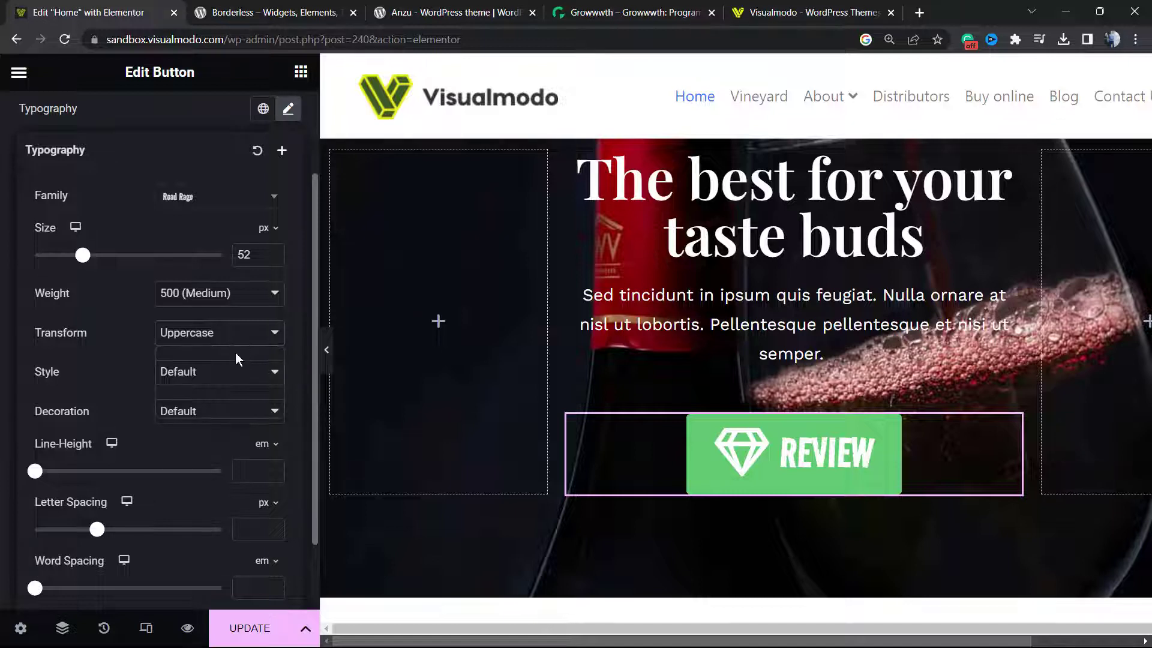
left_click(219, 332)
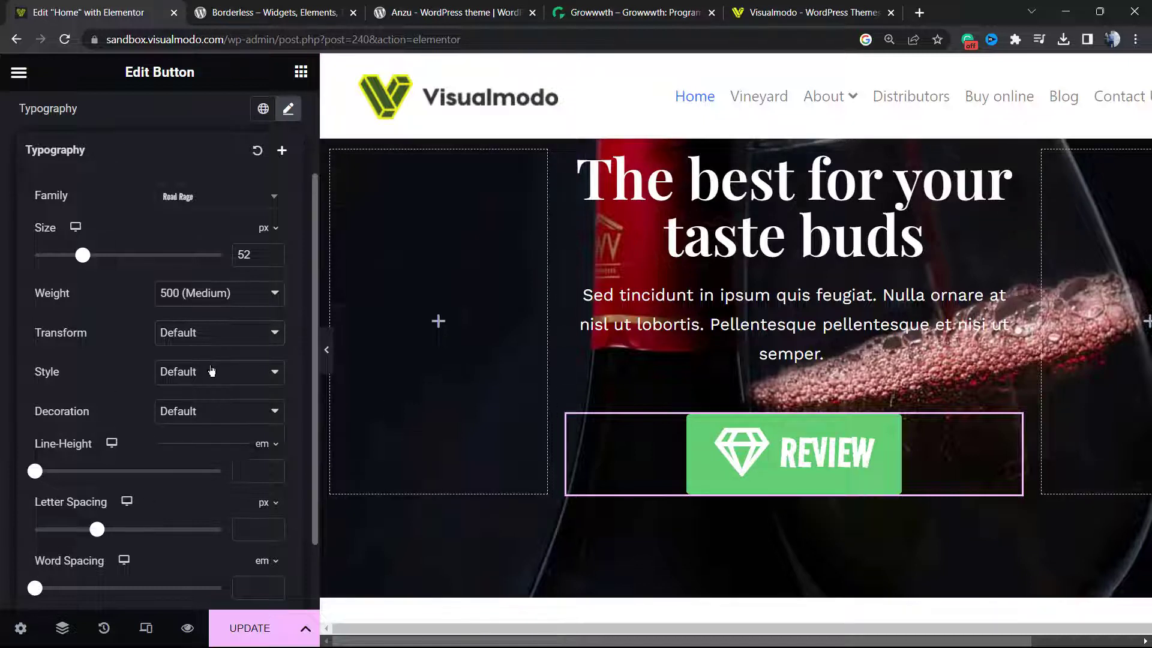
left_click(218, 372)
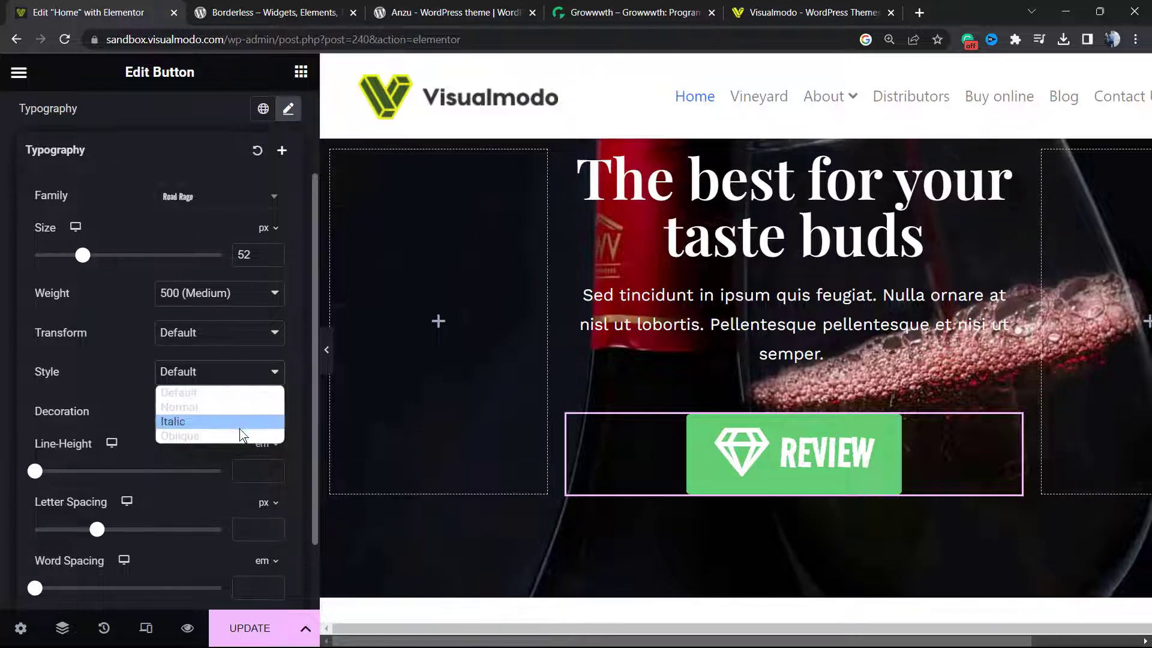
left_click(179, 434)
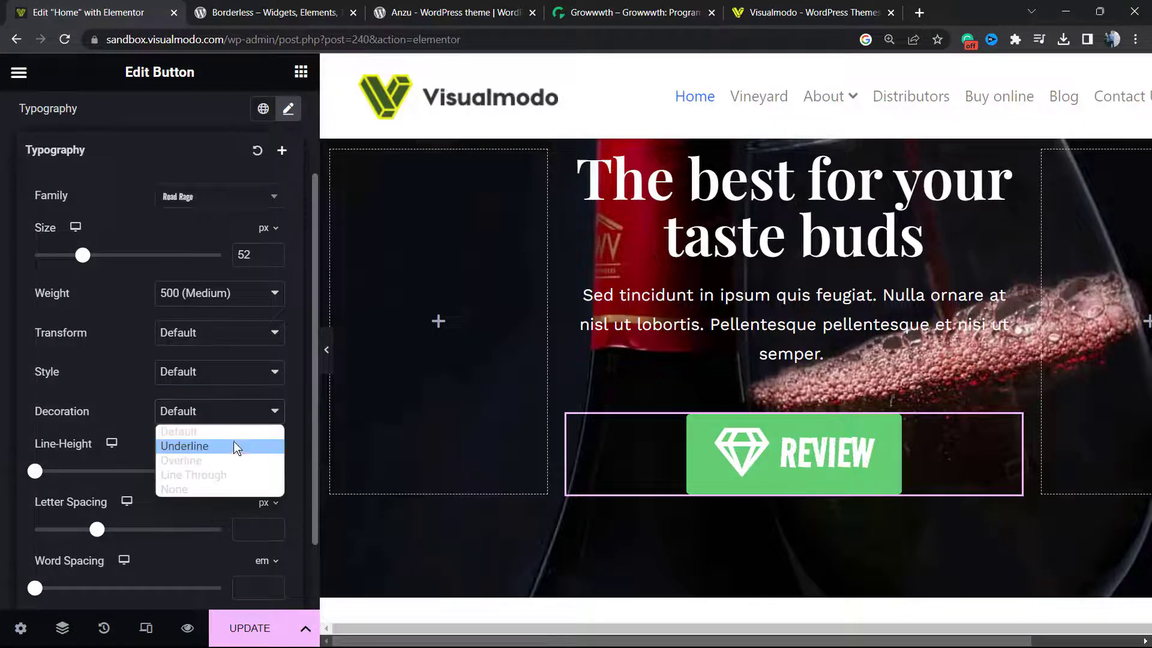
left_click(185, 446)
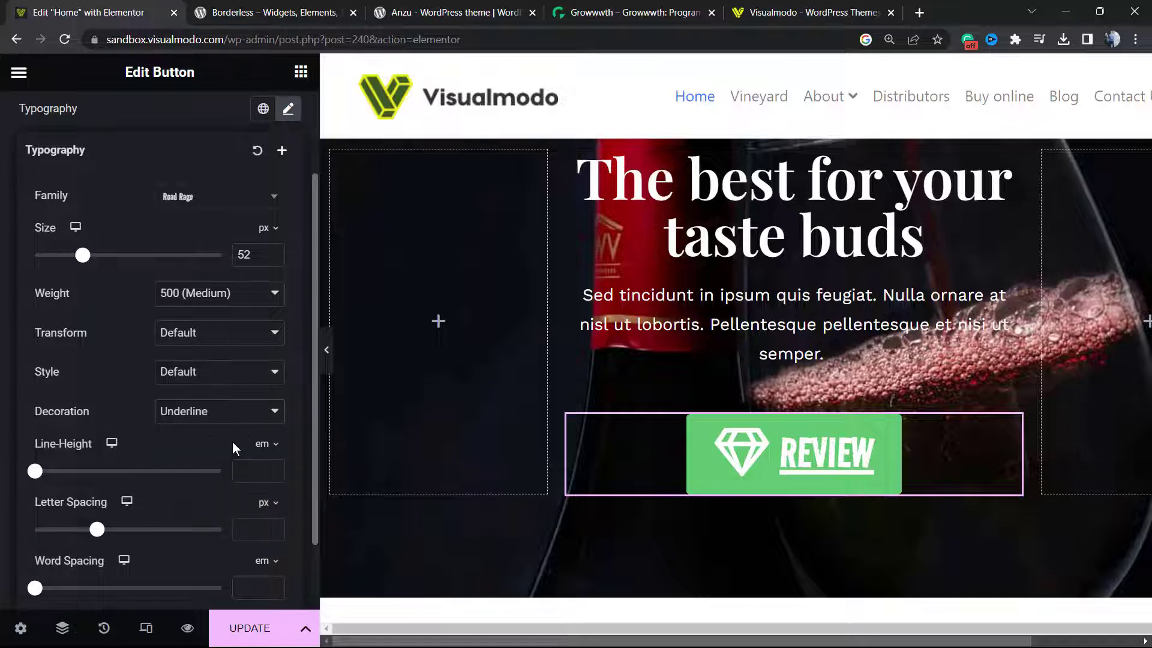
mouse_move(76, 475)
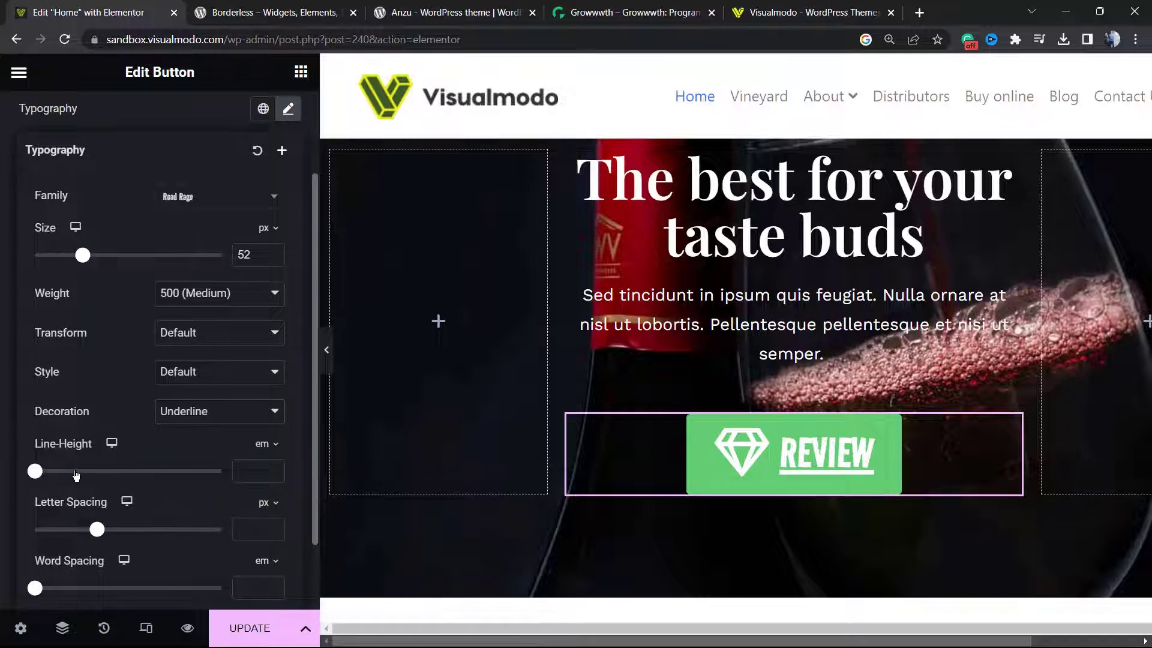
Step: Widen the label's Word Spacing to 1.7 em
scroll("down", 3)
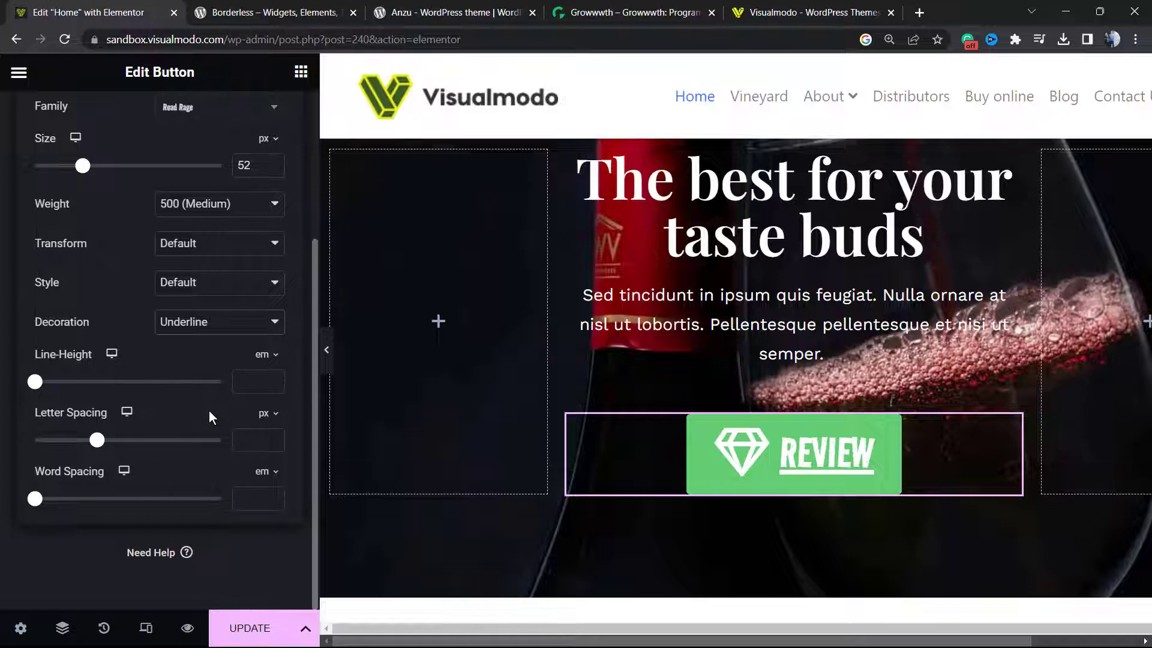
mouse_move(35, 498)
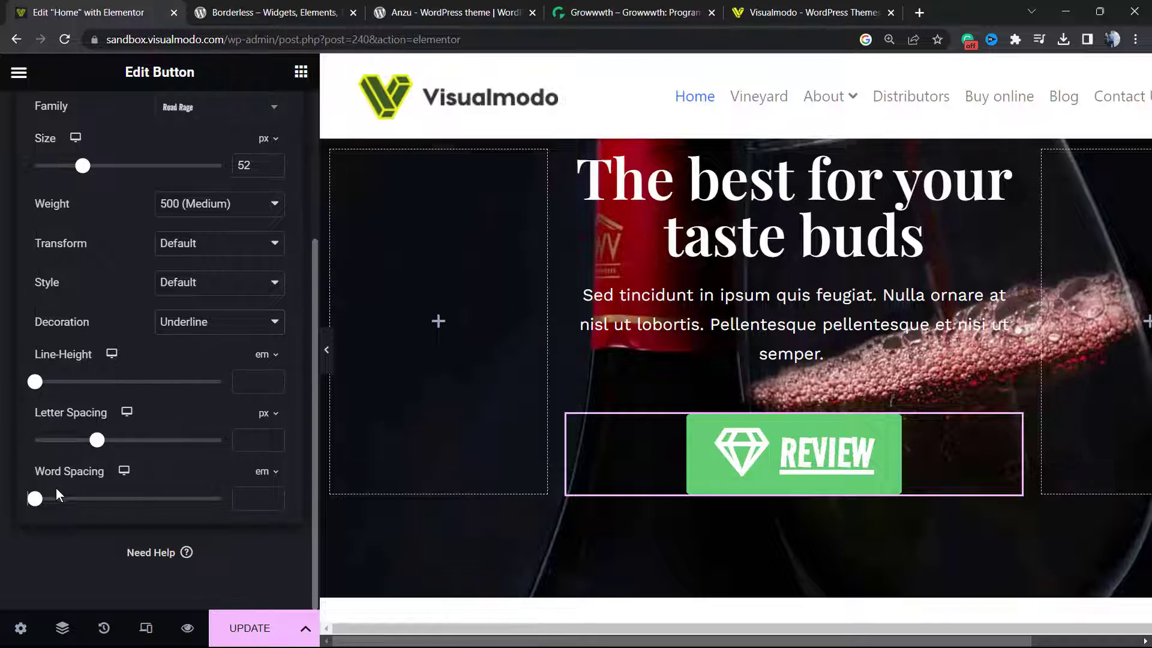
left_click_drag(35, 498, 65, 498)
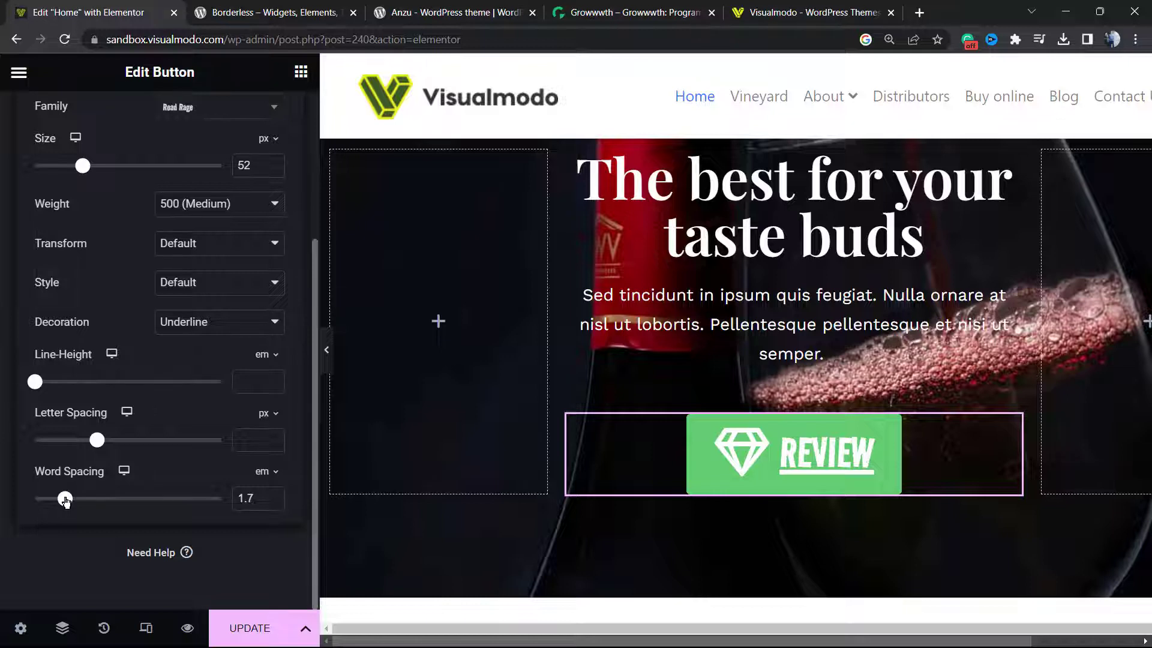
left_click_drag(66, 498, 152, 498)
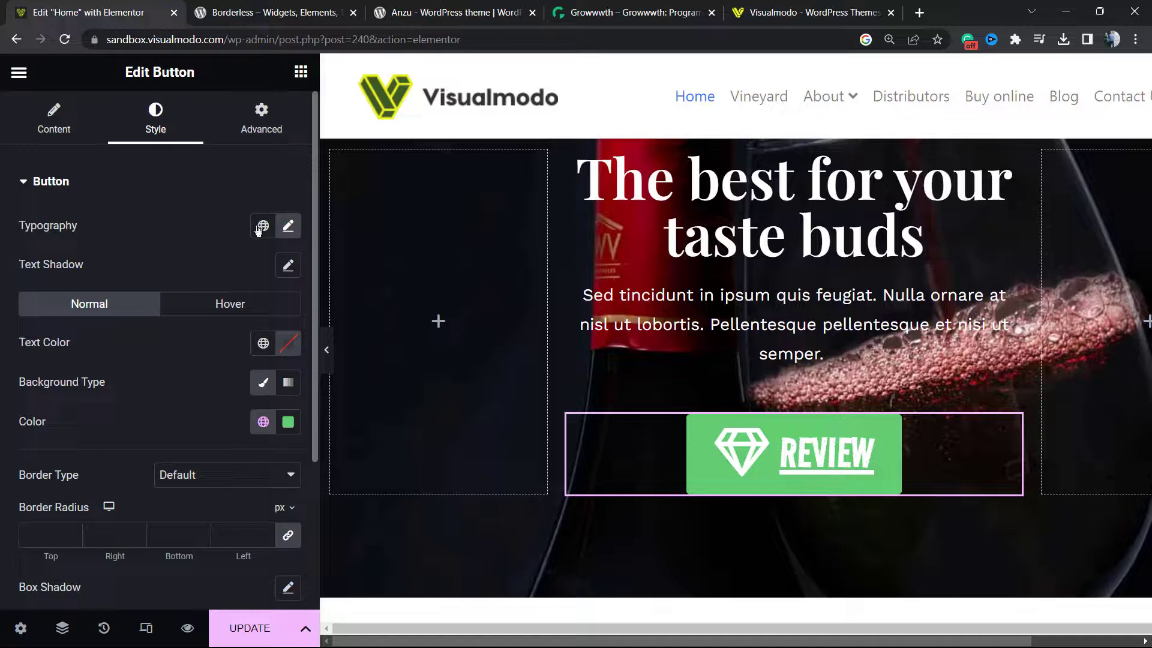
mouse_move(277, 250)
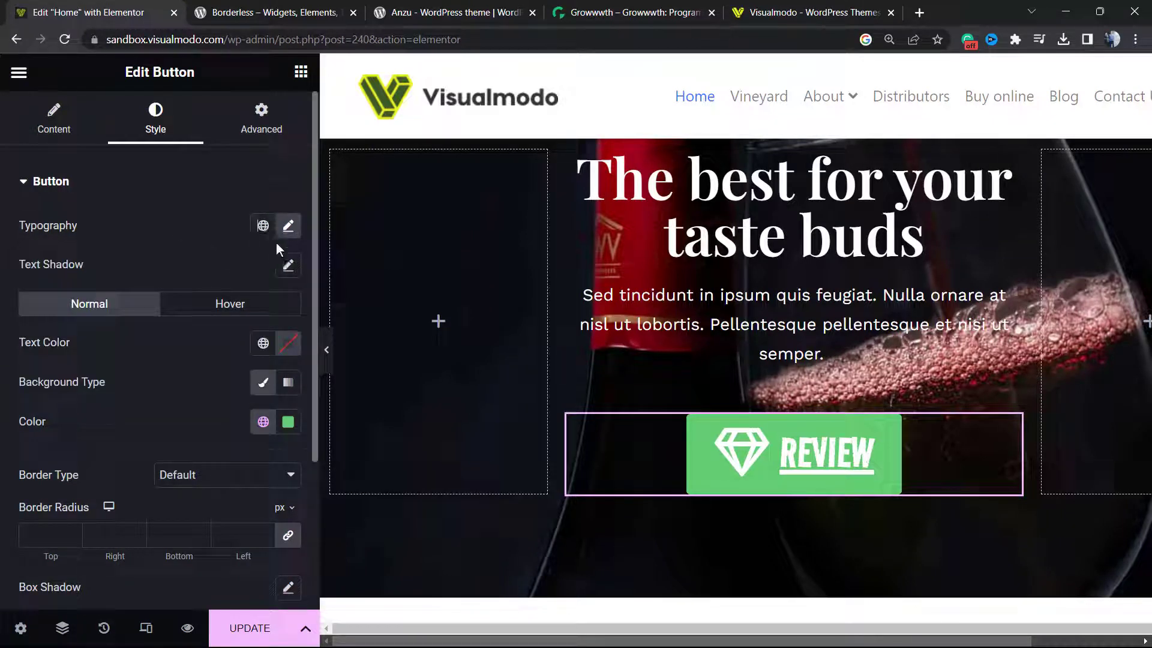
Step: Save the REVIEW button's typography as a new global font named New Typography Setting
left_click(287, 226)
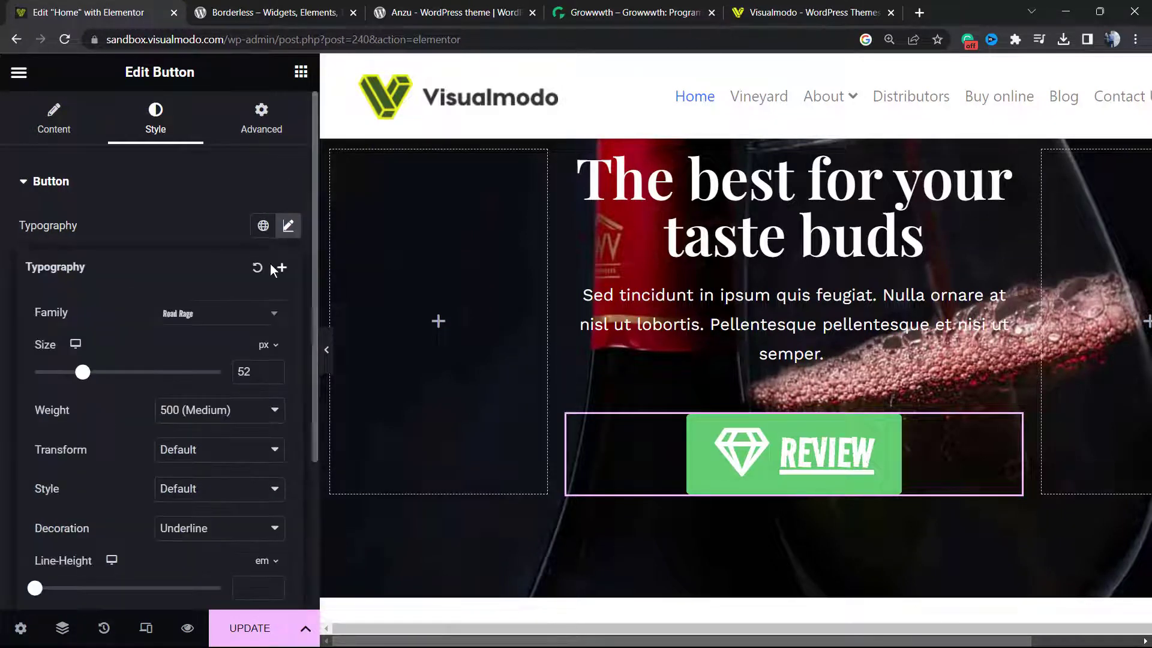
left_click(281, 267)
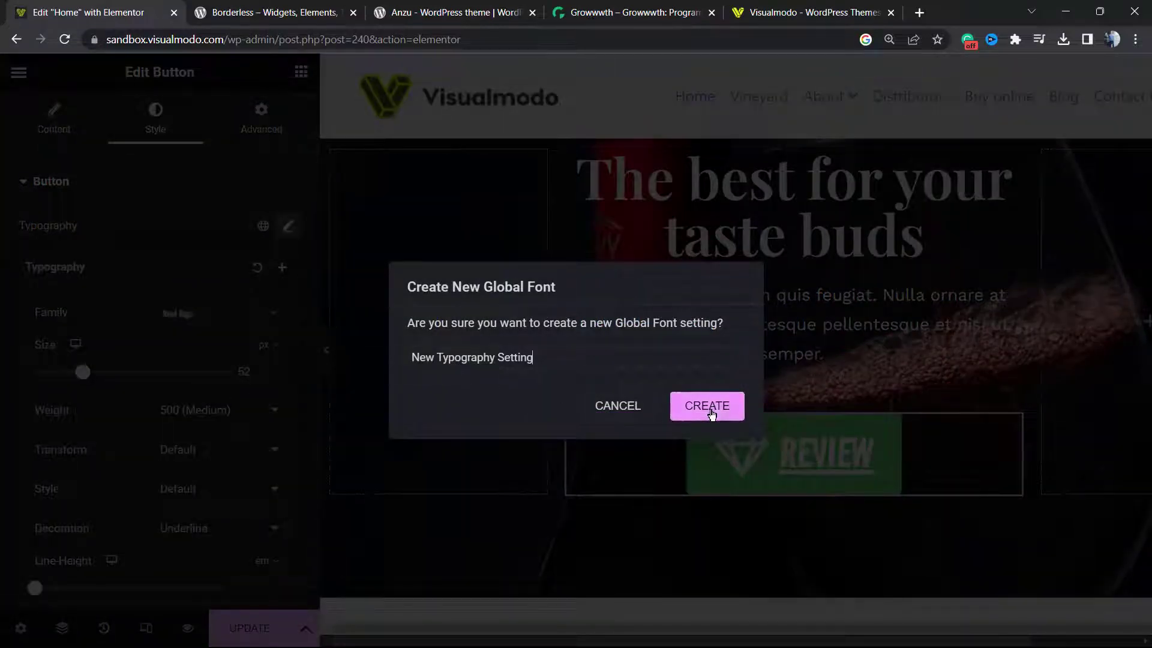
left_click(705, 406)
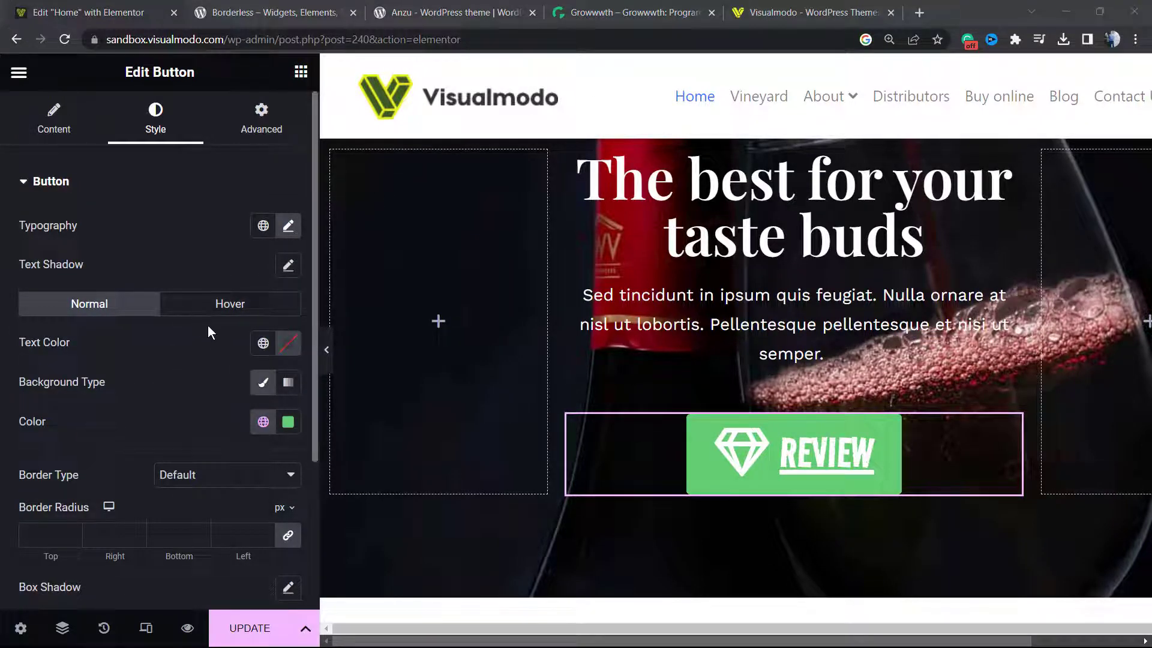
Step: Give the button a light blue background and dark red hover text
left_click(263, 422)
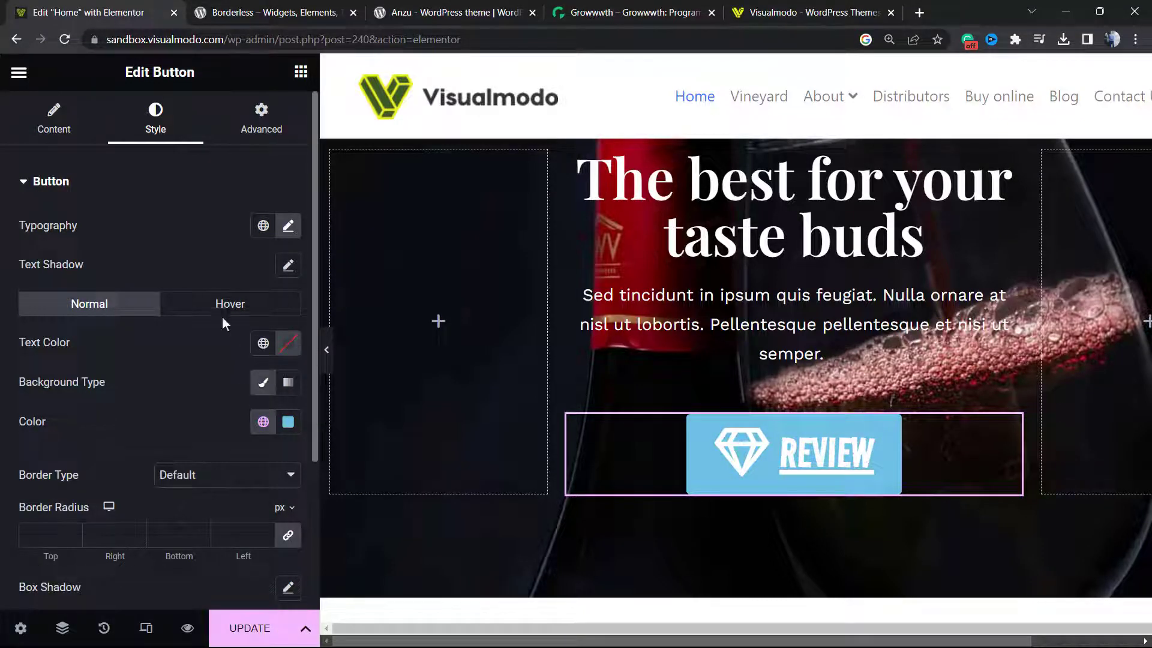
left_click(230, 303)
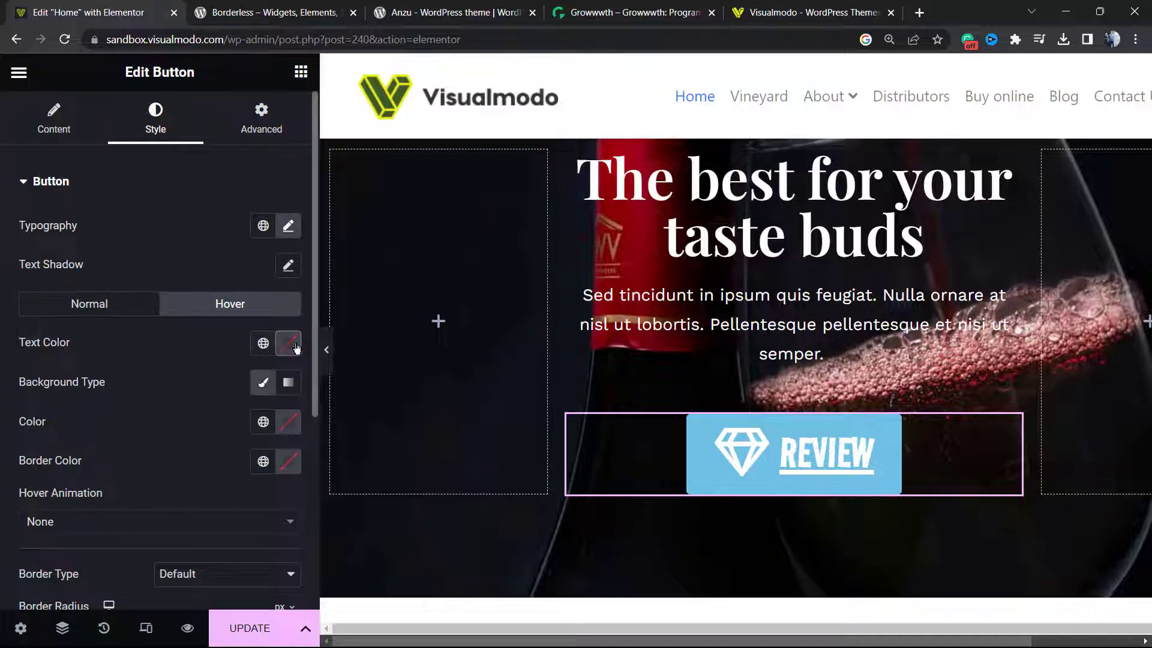
left_click(288, 343)
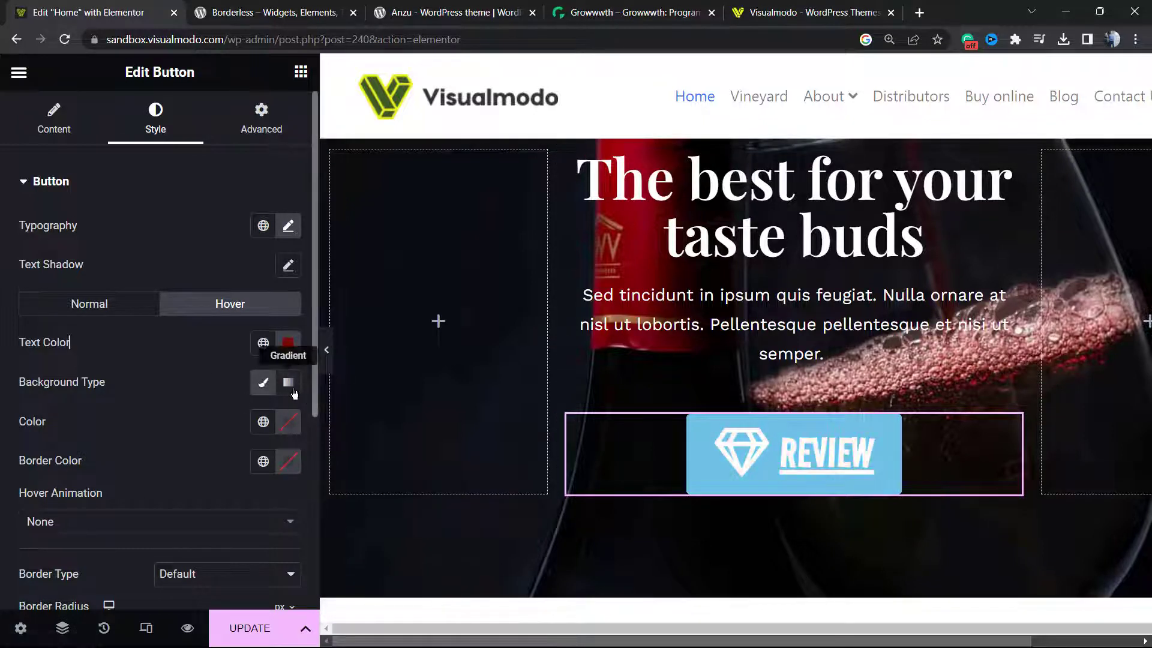
Step: Make the hover background a gradient ending in red and pick a hover animation
left_click(288, 381)
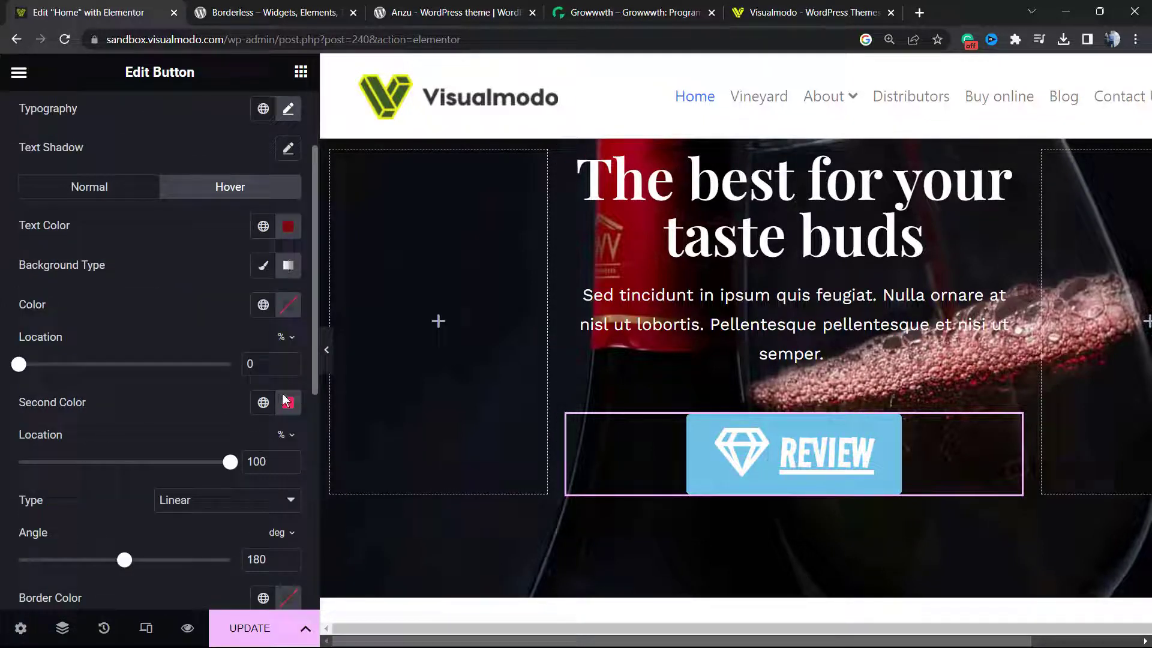
scroll("down", 3)
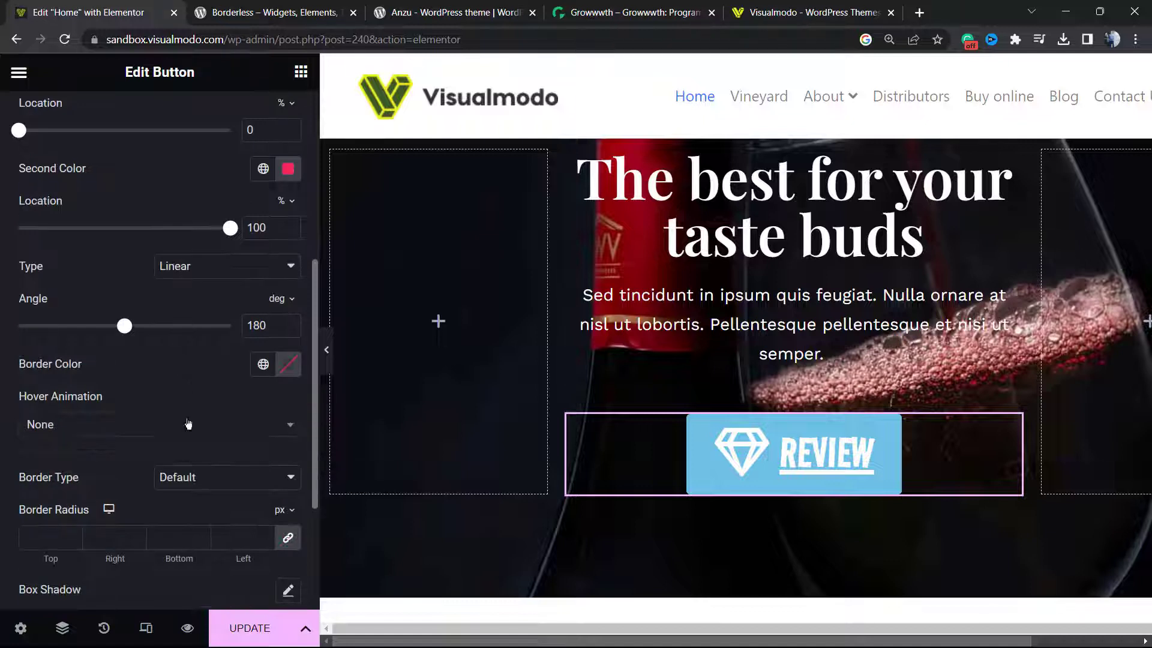
left_click(160, 423)
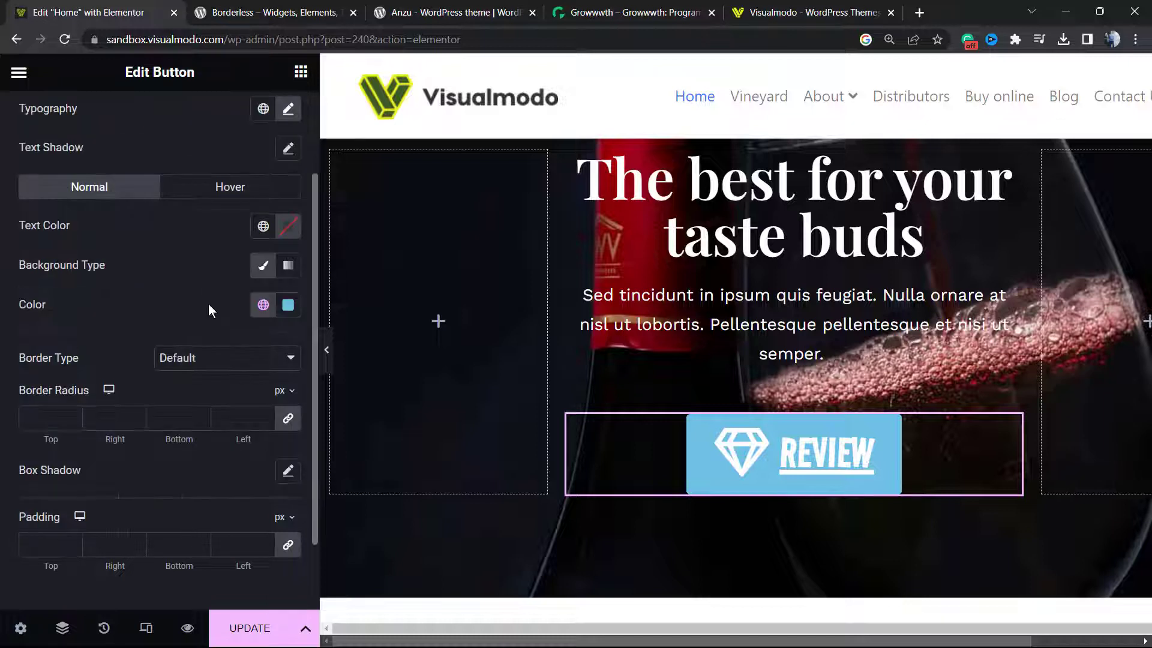
Step: Give the REVIEW button a dotted border and adjust the Pulse Shrink hover animation slider
left_click(226, 357)
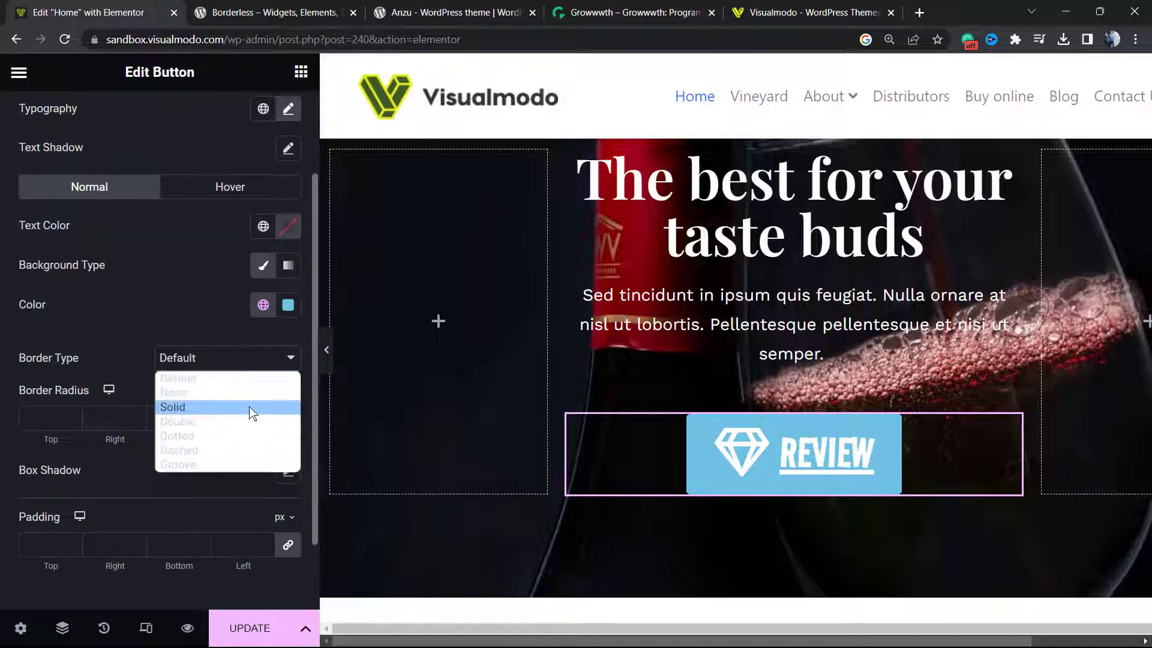
left_click(178, 436)
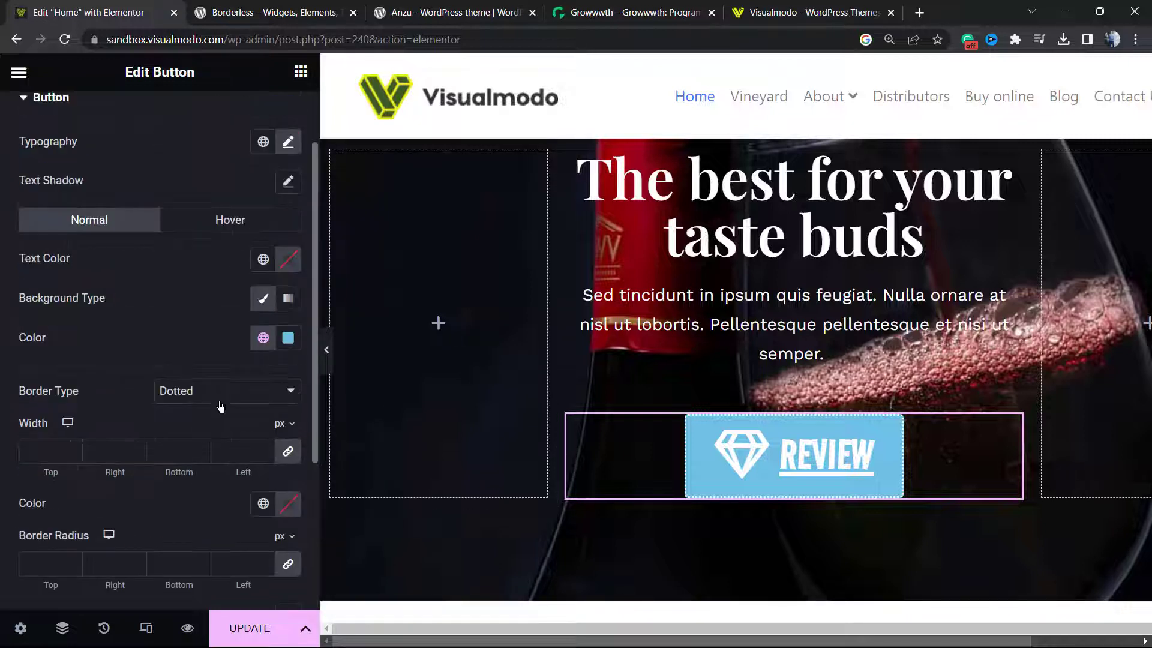
scroll("down", 3)
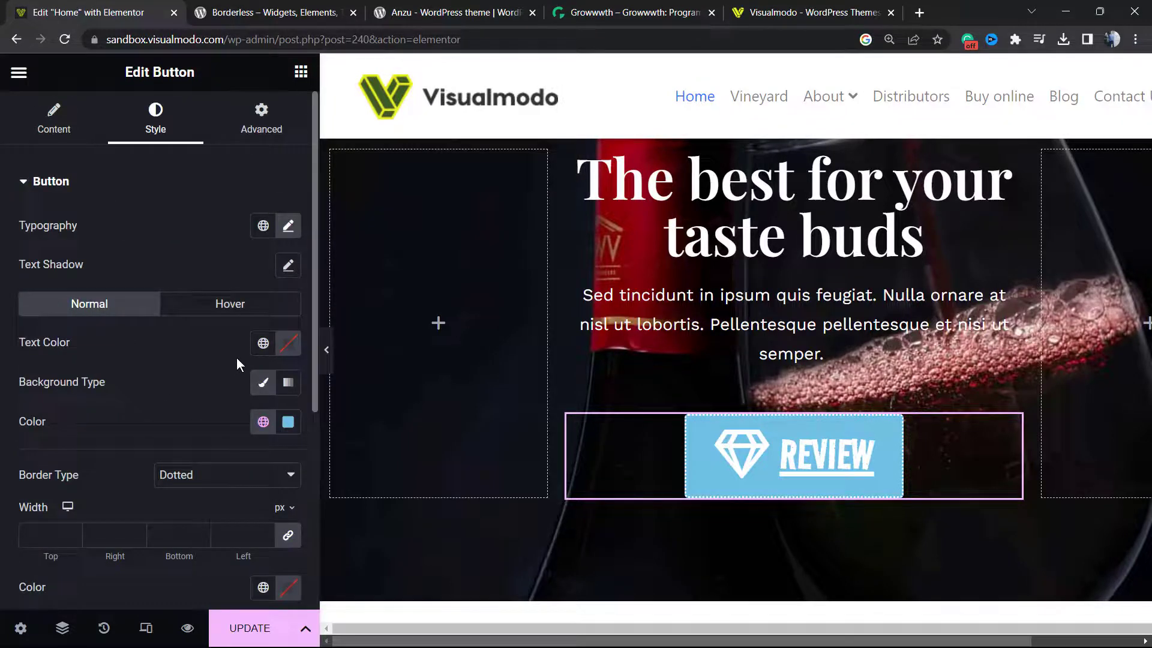
scroll("down", 3)
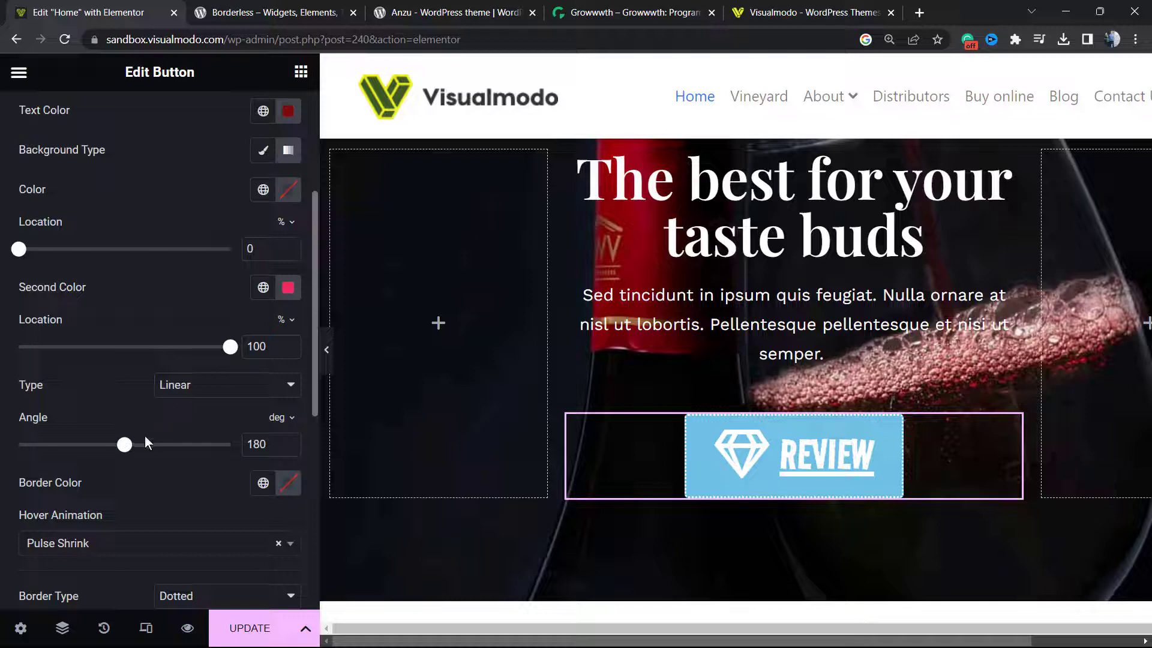
left_click_drag(124, 444, 230, 444)
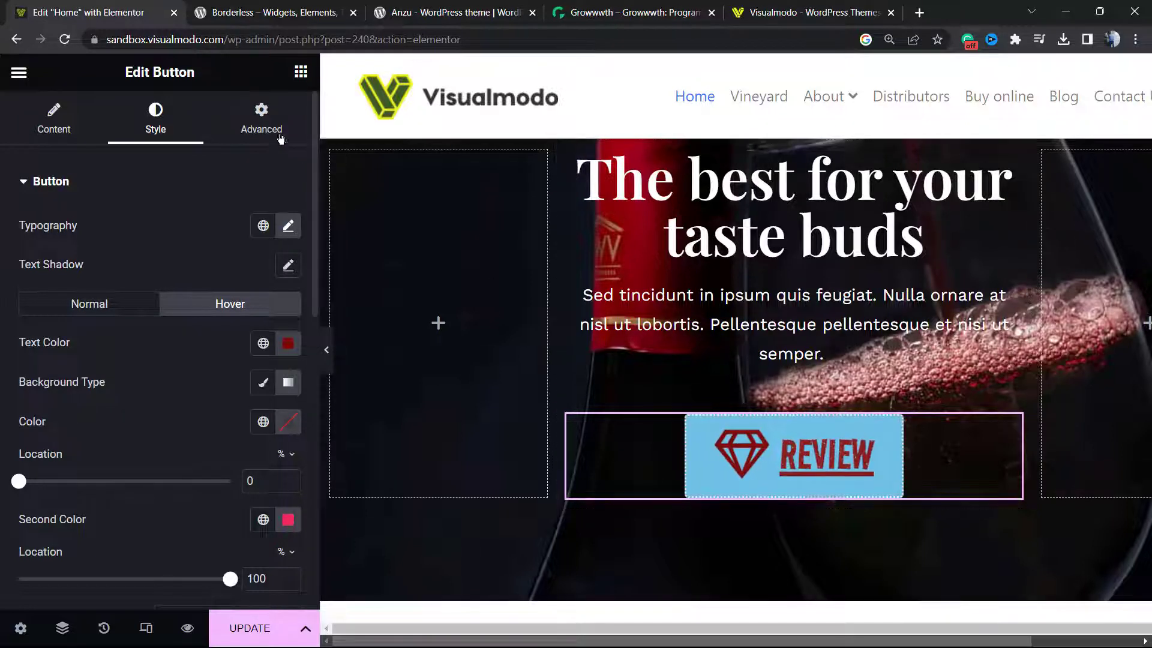
Step: Set the button widget to full width in Advanced layout, then return to its styling settings
left_click(261, 118)
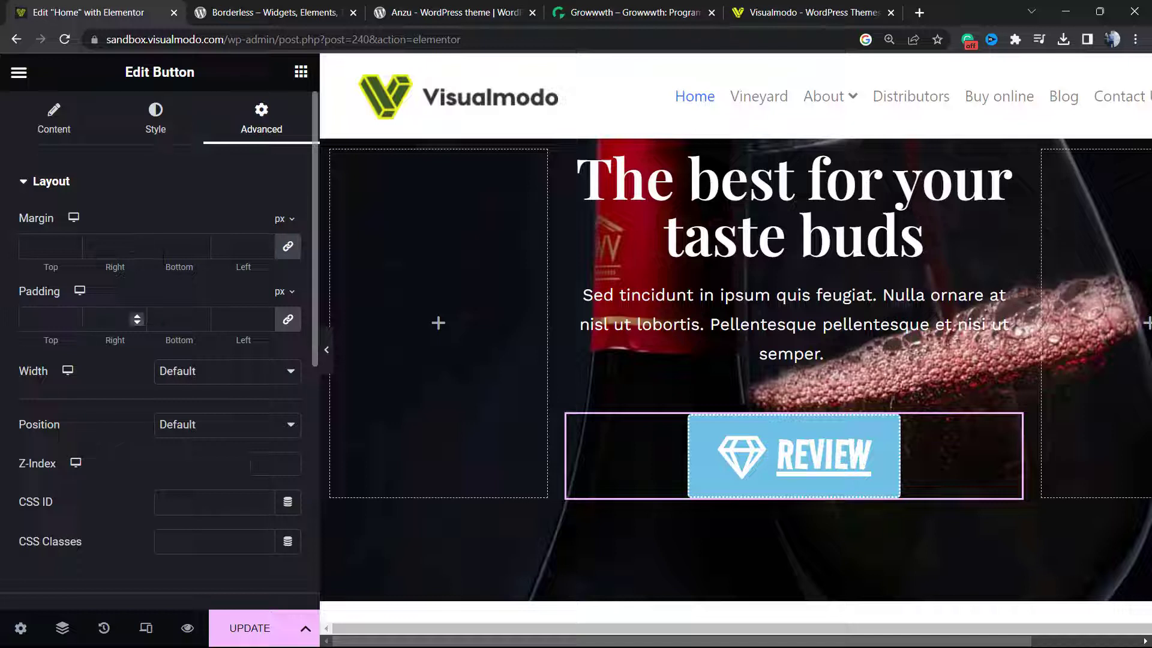
left_click(226, 370)
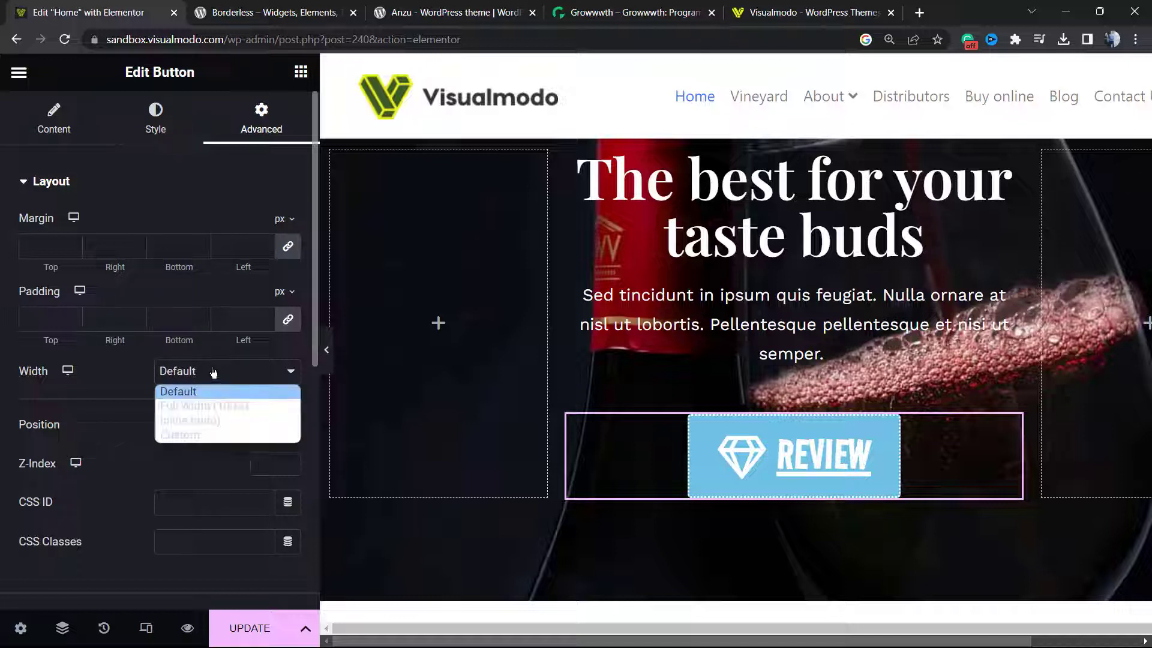
left_click(204, 406)
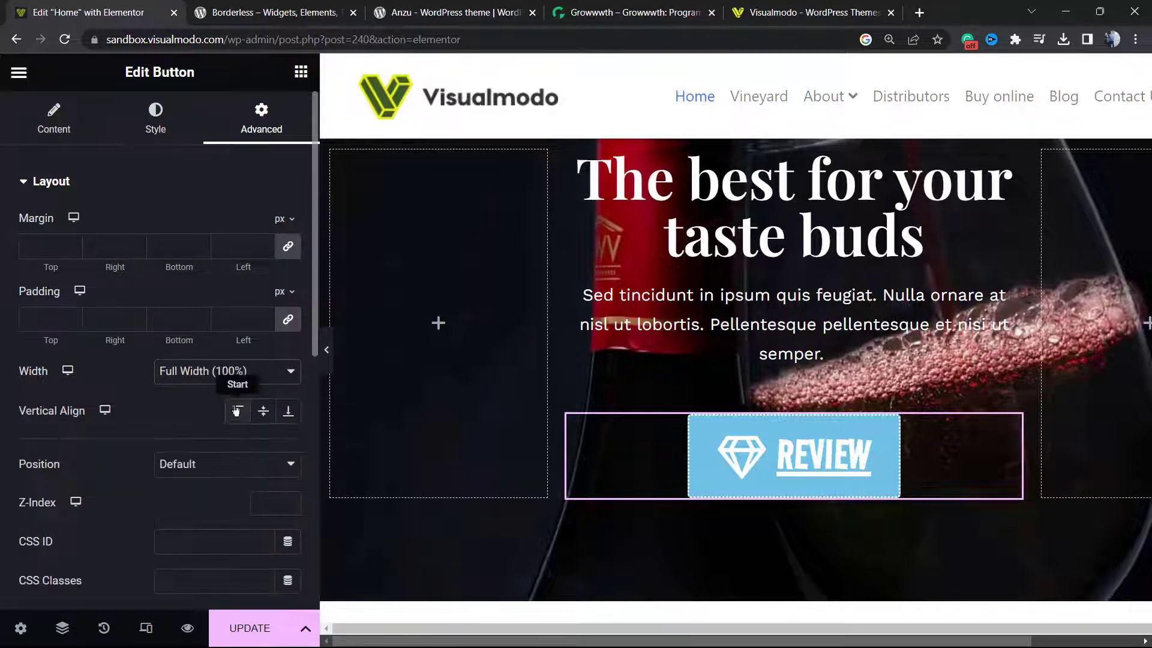
scroll("down", 3)
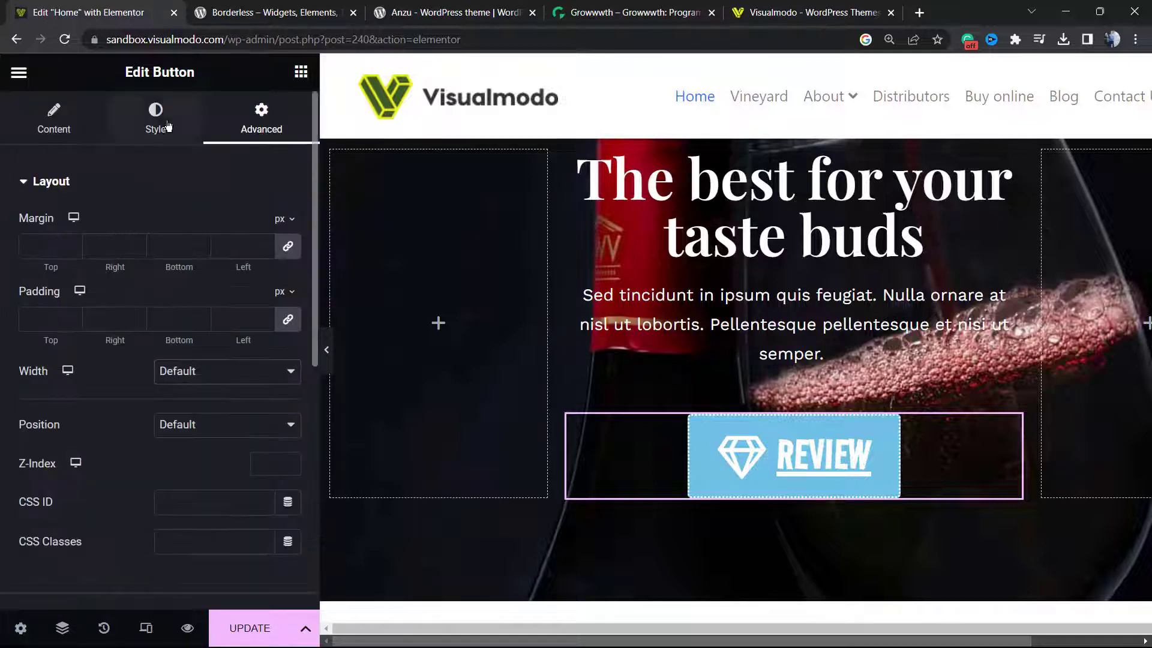
left_click(154, 118)
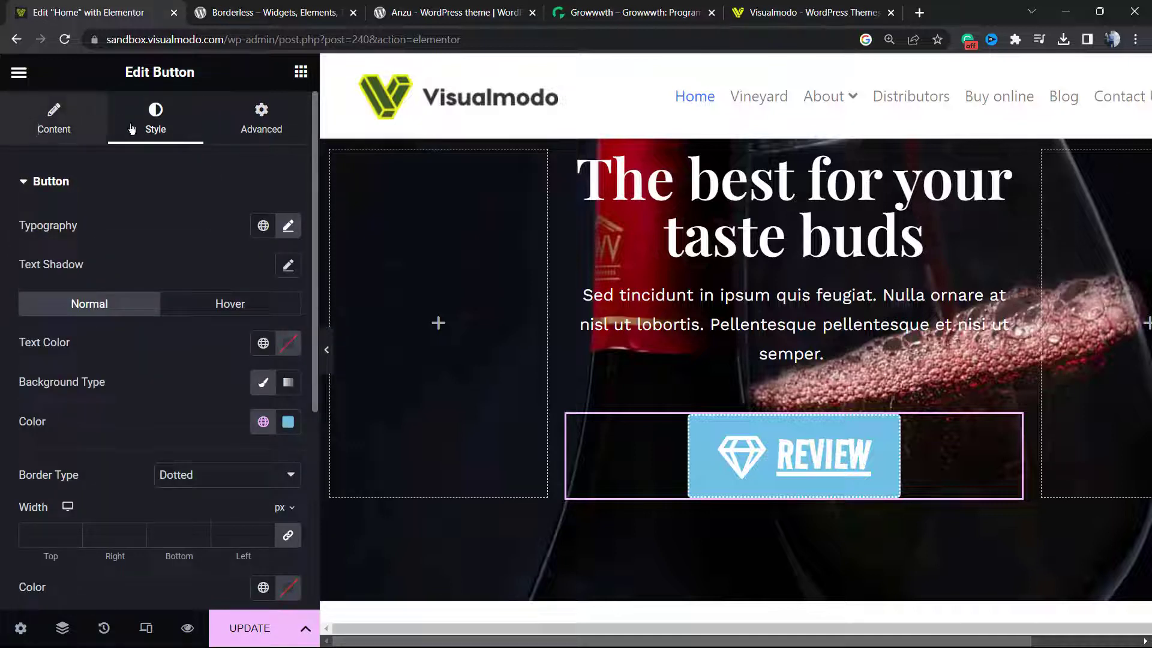
Step: Make the REVIEW button justified so it spans the full column
left_click(54, 118)
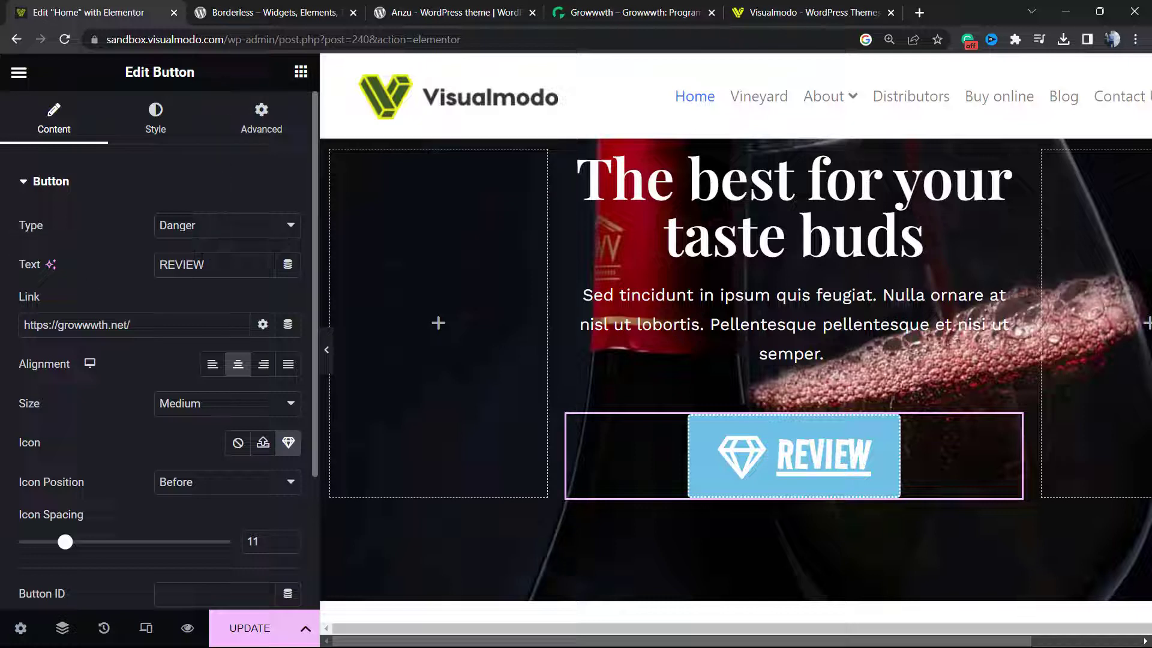
left_click(213, 264)
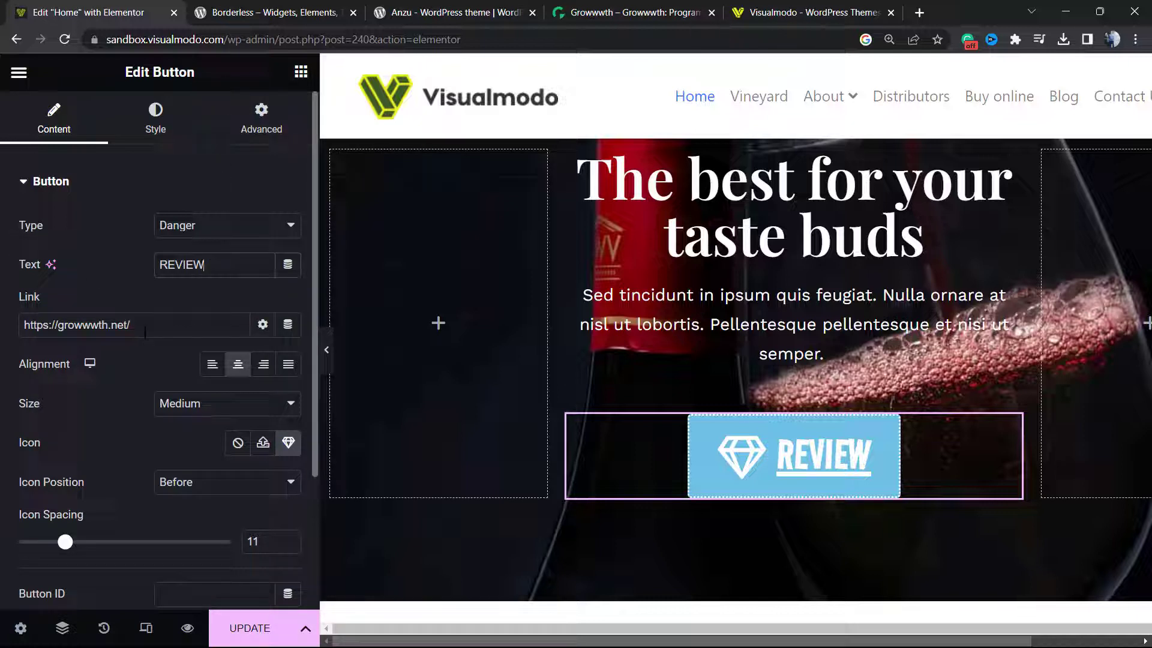
left_click(288, 365)
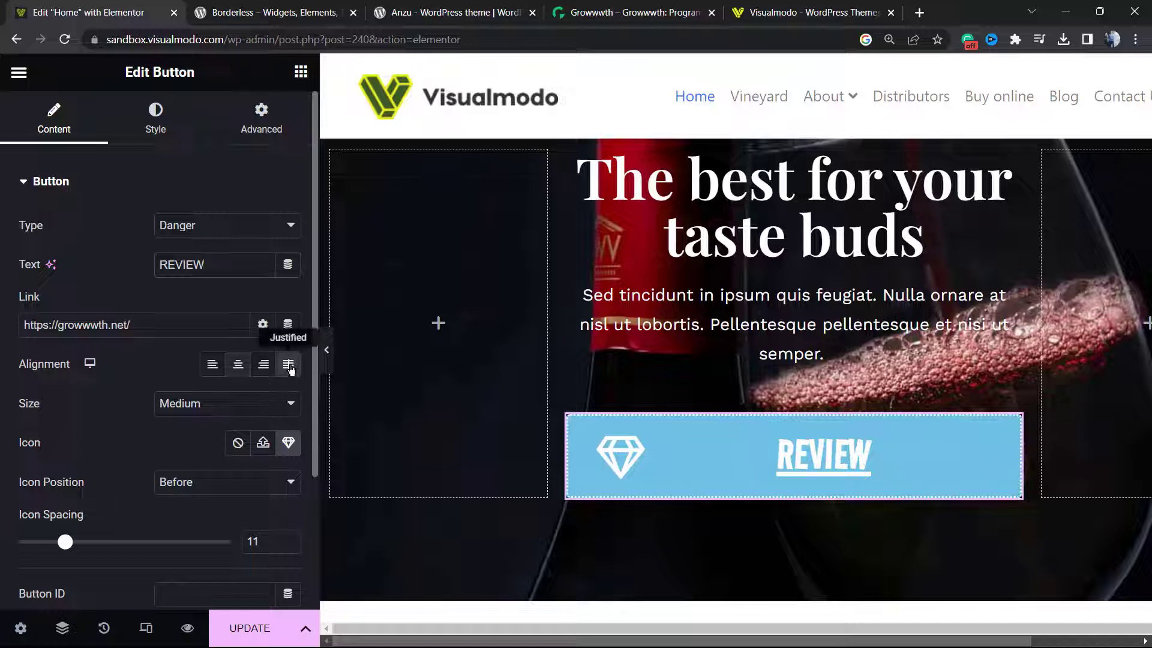
left_click(287, 365)
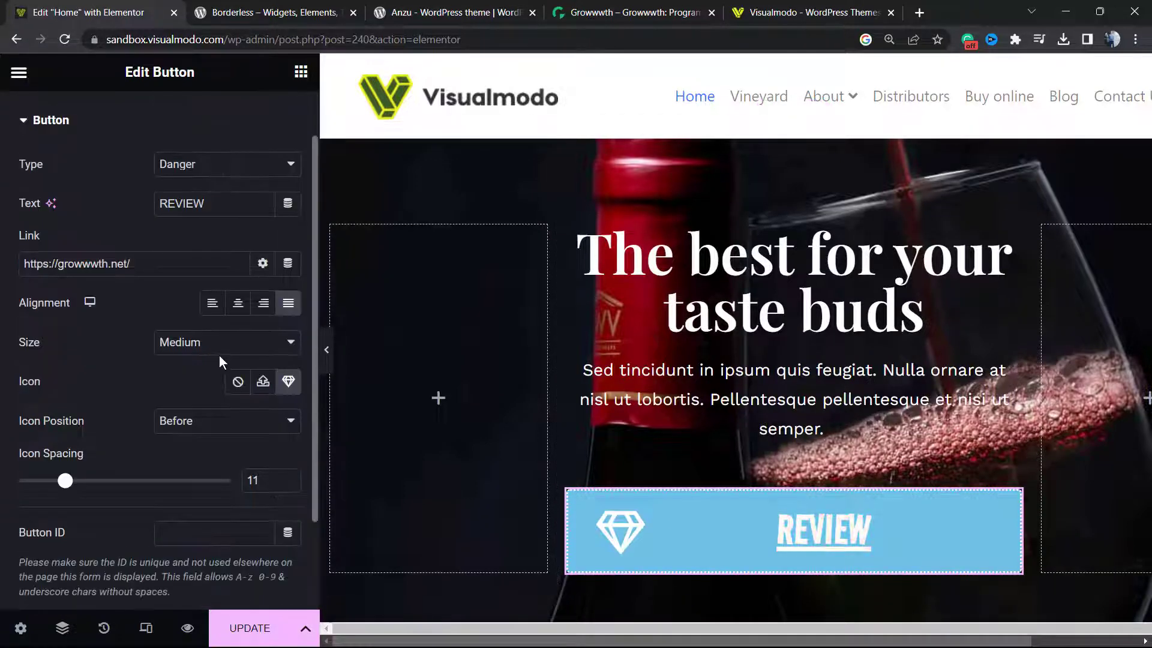
Step: Try the gem icon after the text, then keep it positioned before
left_click(227, 420)
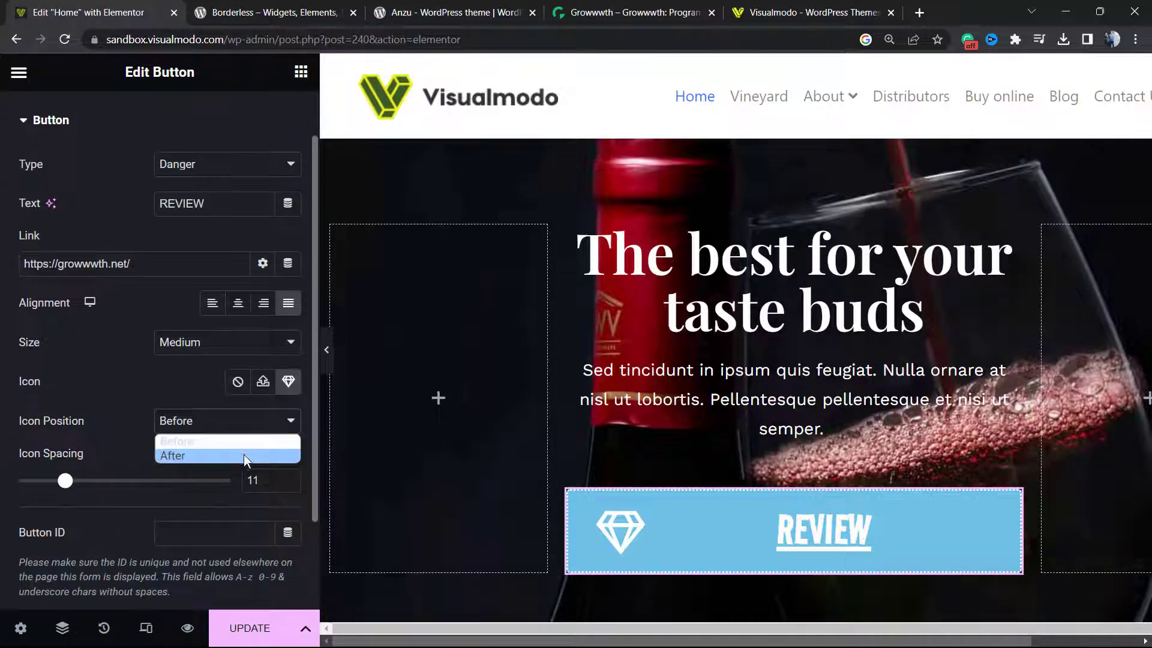
left_click(173, 456)
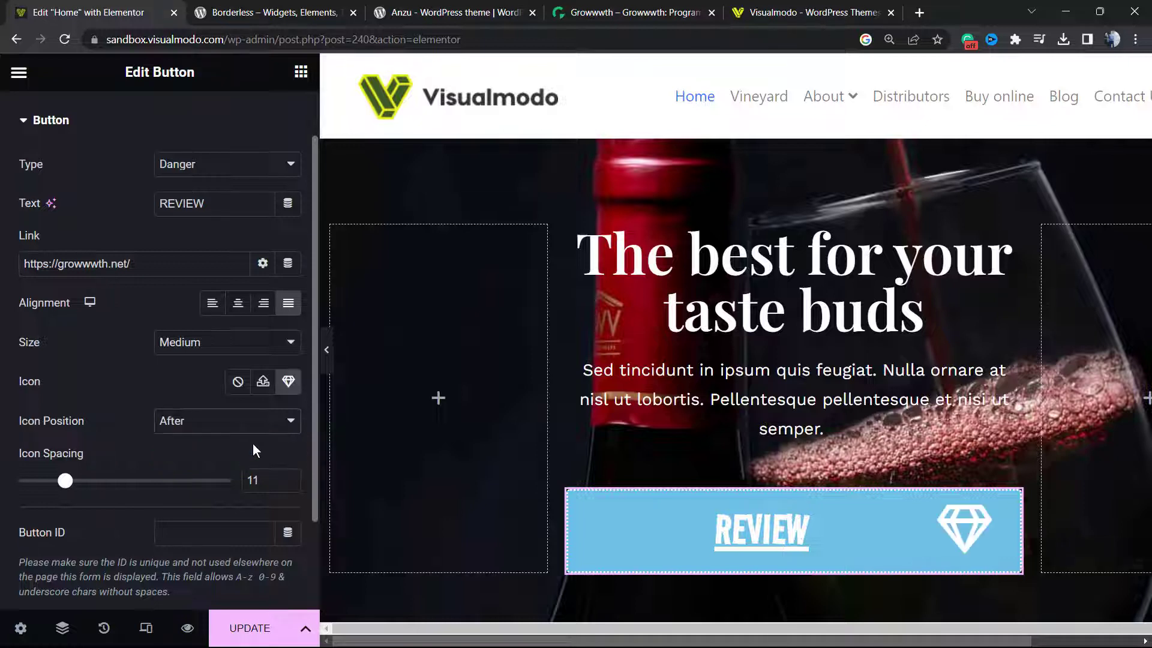
left_click(226, 420)
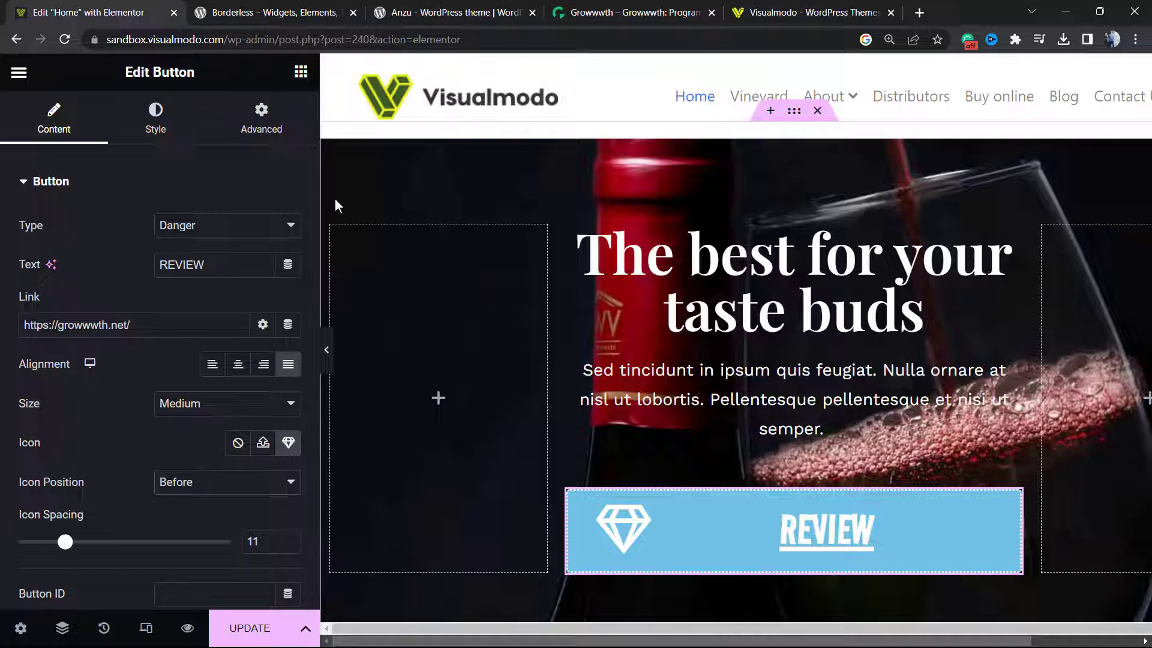
Step: Look at the Borderless plugin page, return to the editor, then bring up the Anzu theme page
left_click(273, 12)
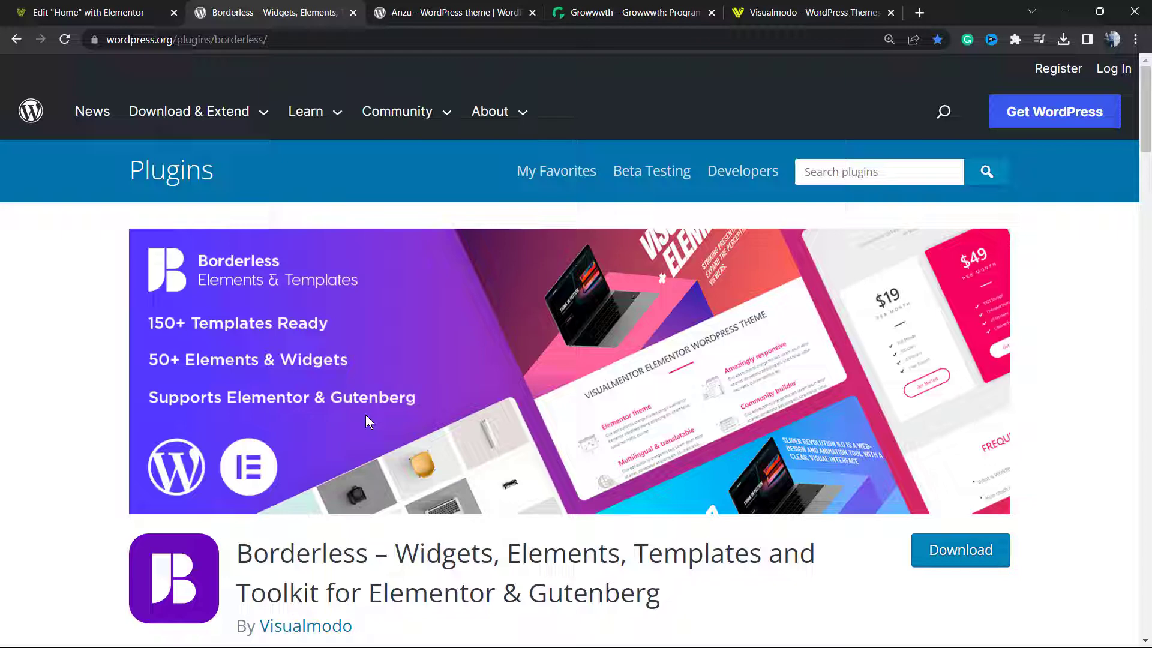
mouse_move(355, 390)
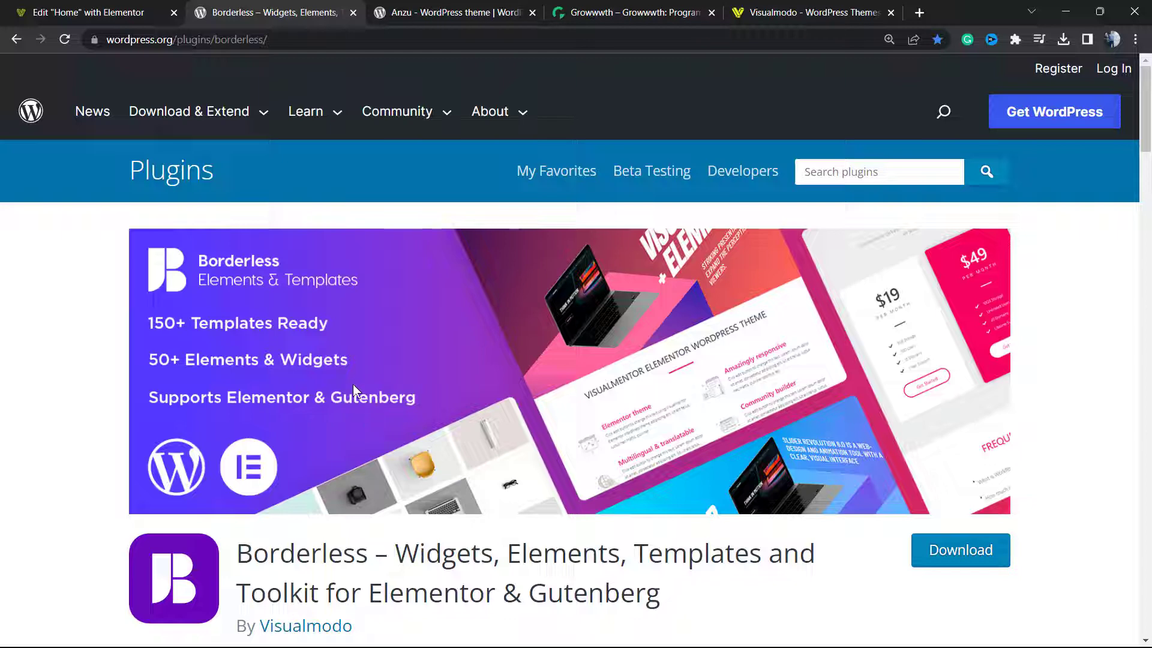
left_click(88, 12)
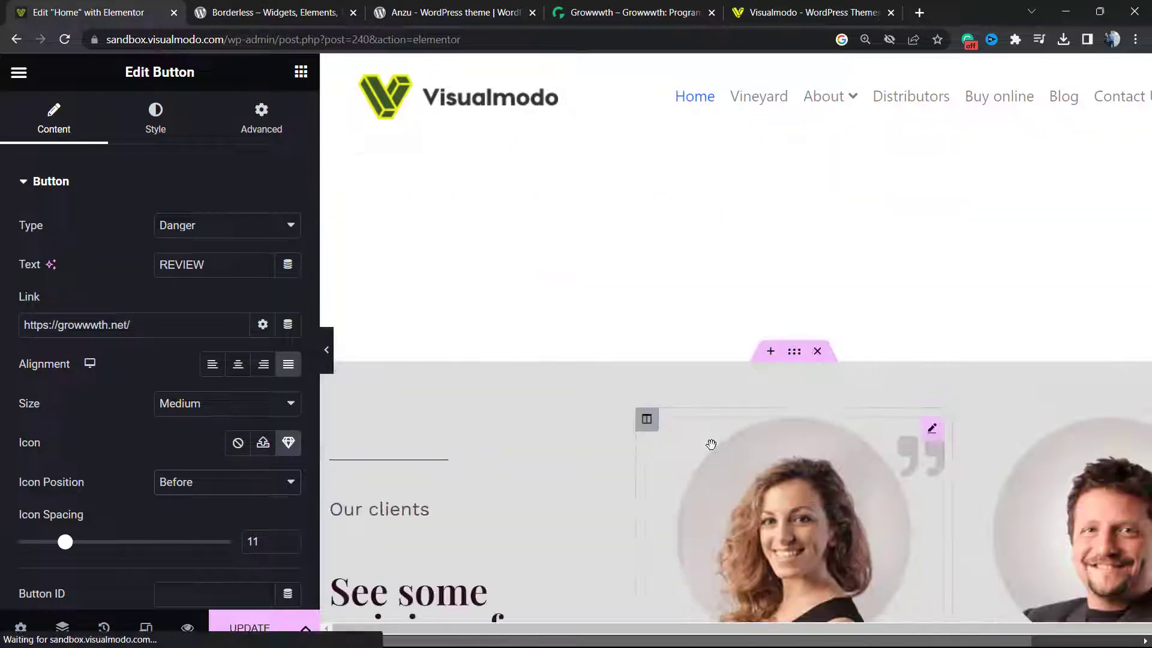
scroll("down", 3)
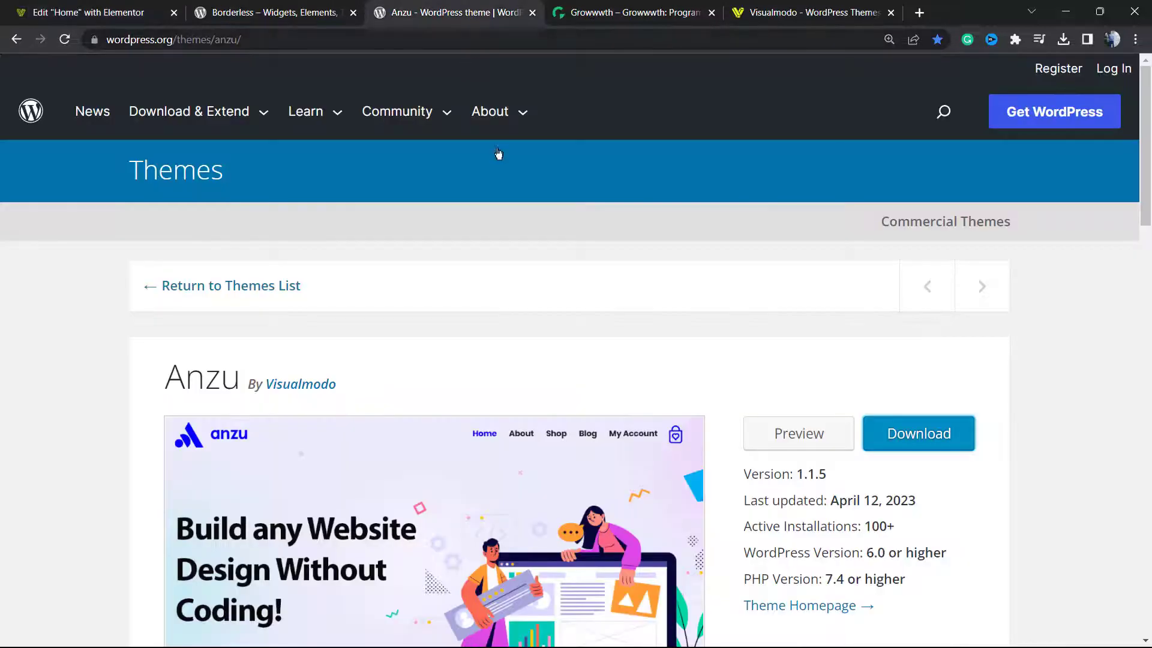
left_click(490, 110)
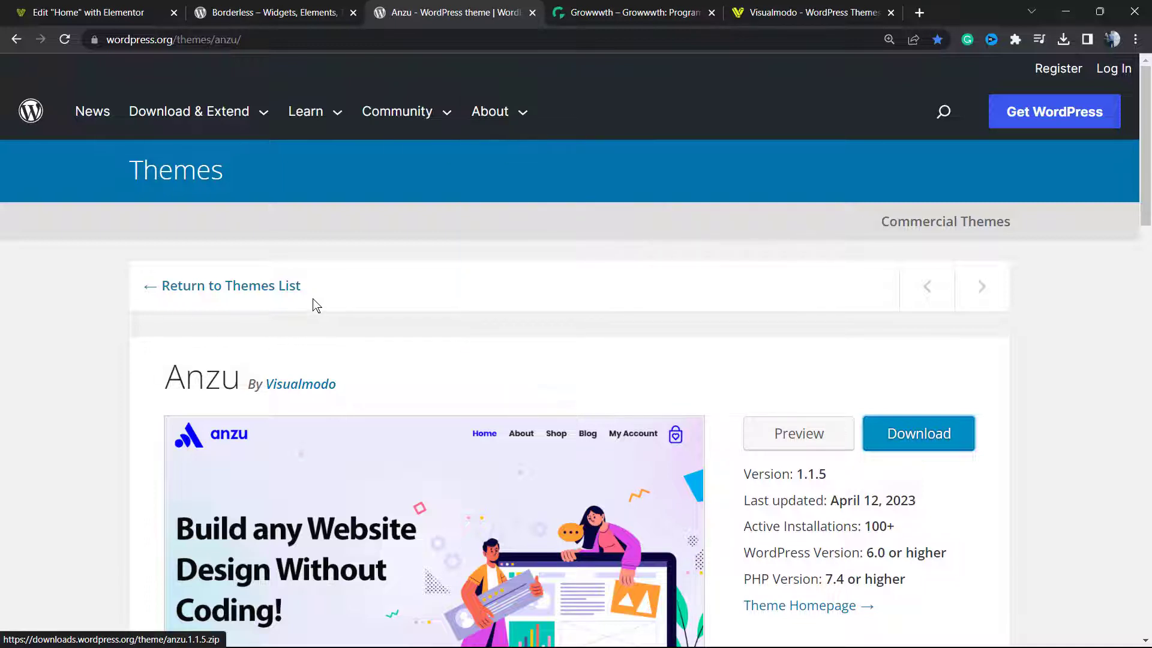
mouse_move(329, 325)
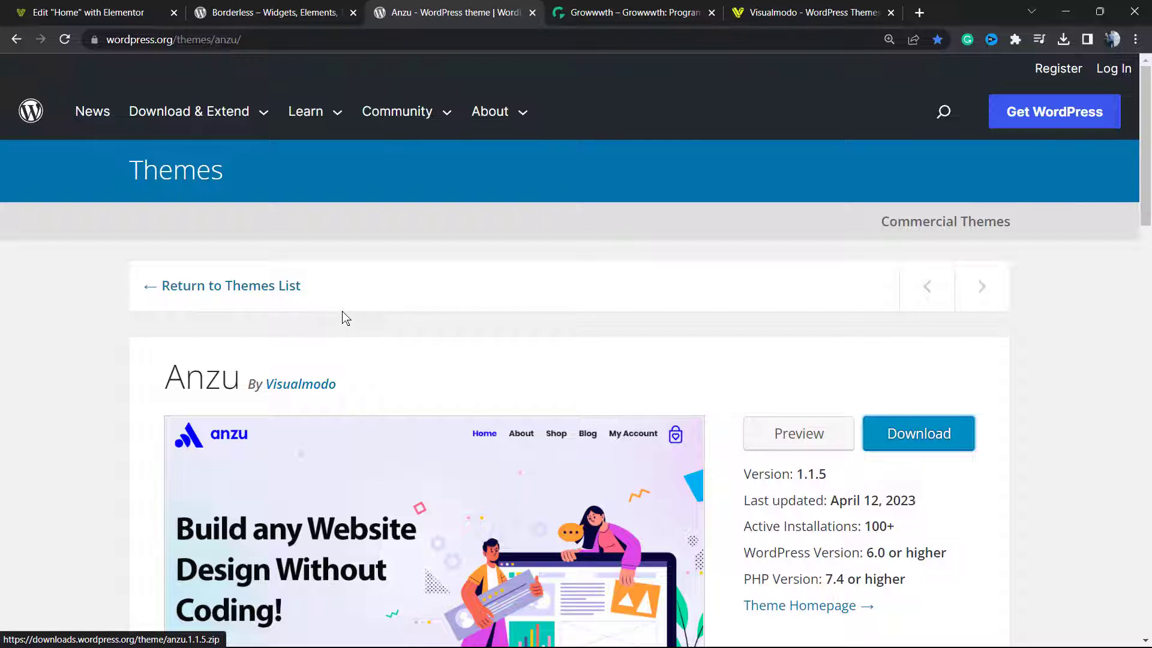
mouse_move(435, 312)
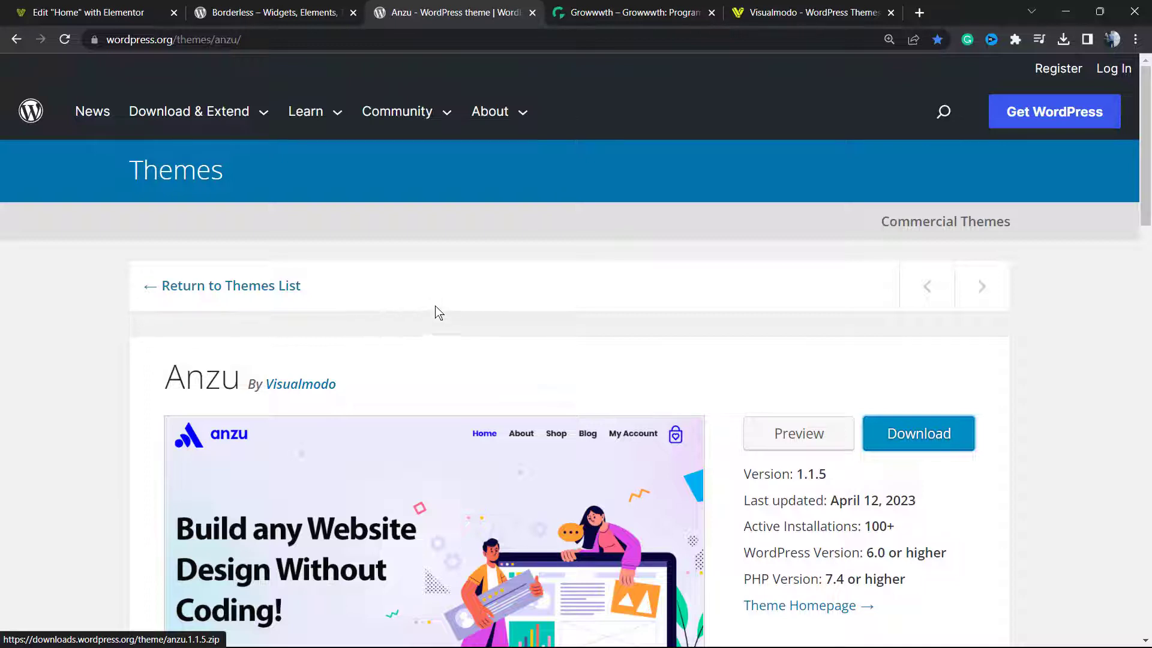
scroll("down", 3)
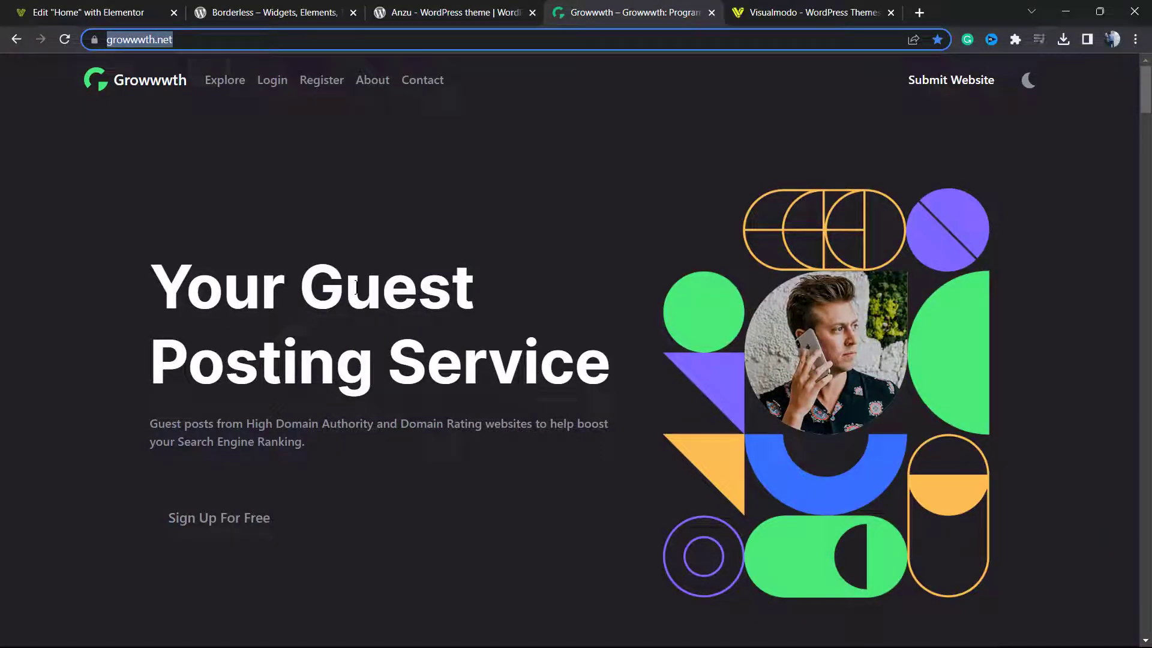
Step: Browse Growwwth's directory of listed sites, then switch to the Visualmodo website
scroll("down", 3)
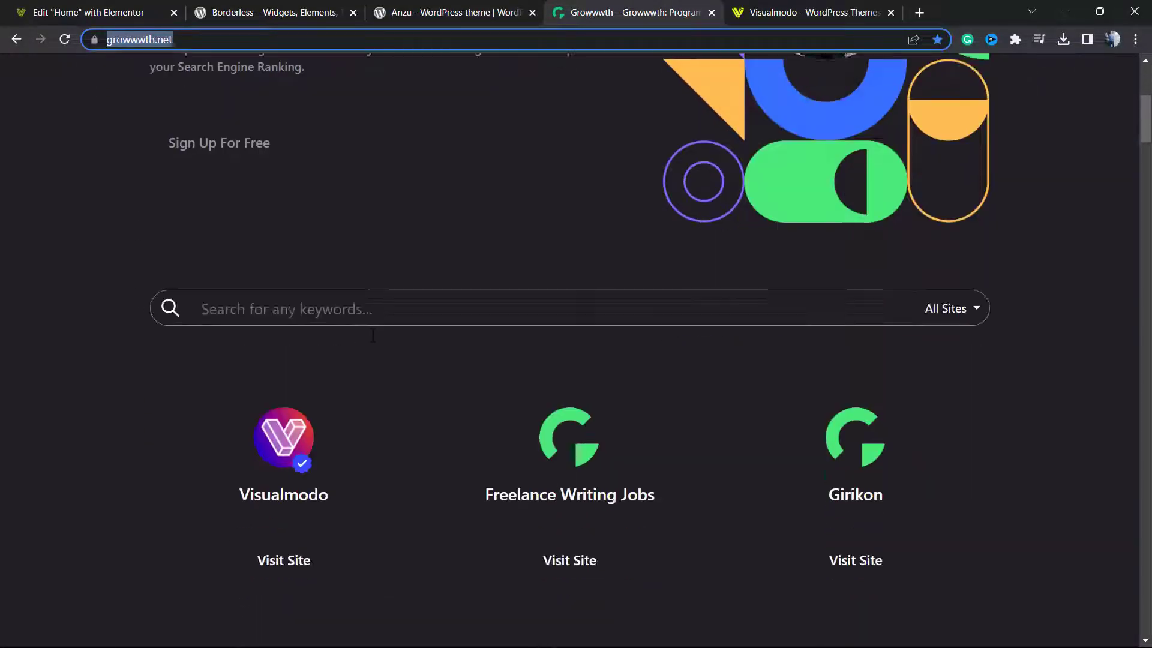
scroll("down", 3)
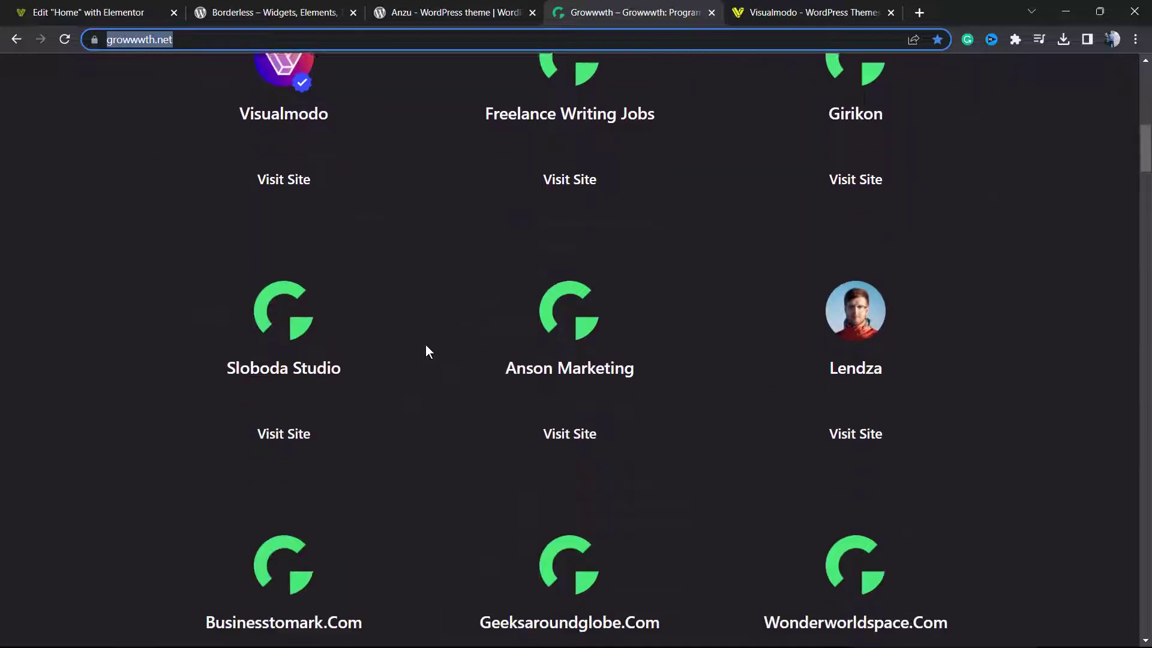
scroll("down", 3)
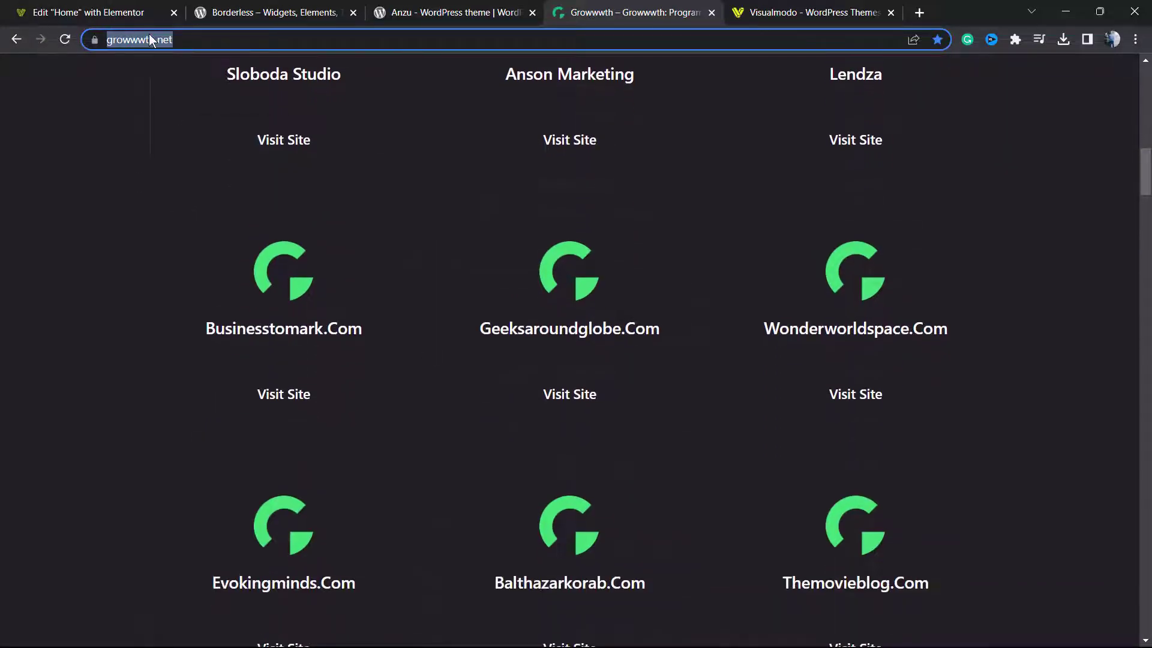
scroll("down", 3)
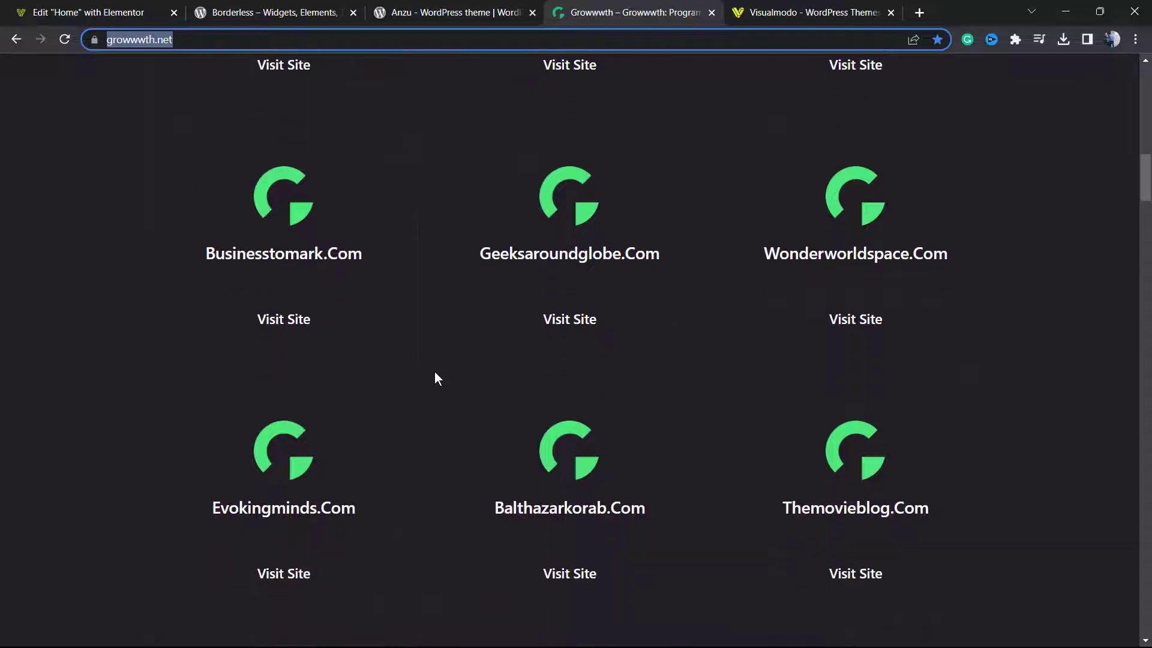
scroll("down", 3)
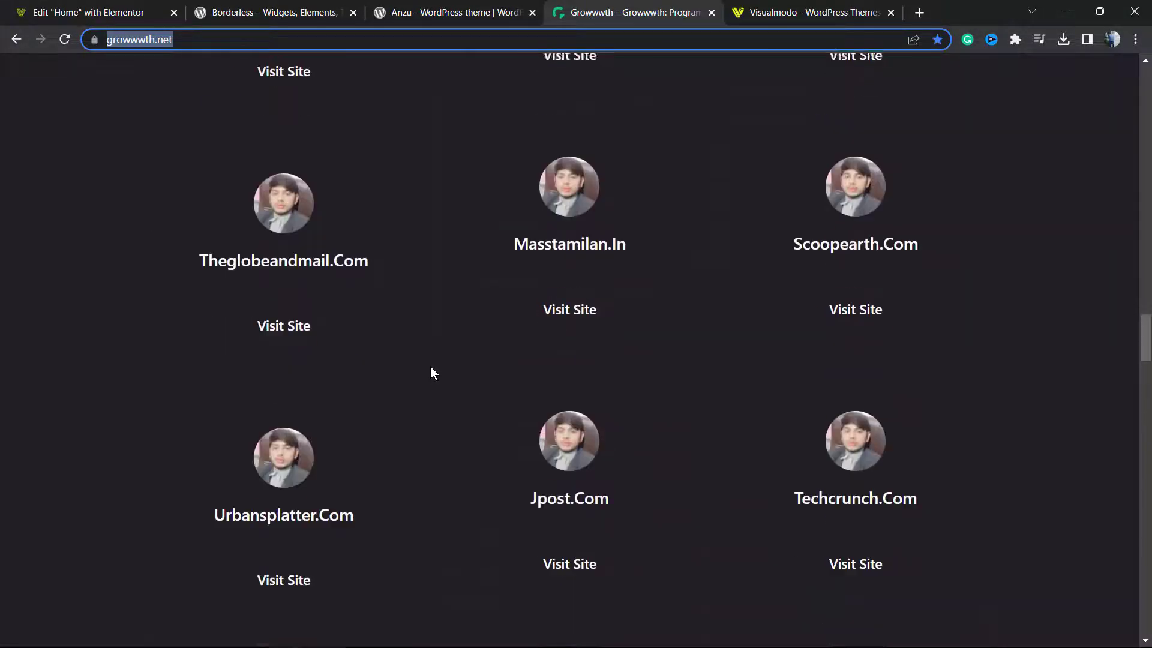
scroll("down", 3)
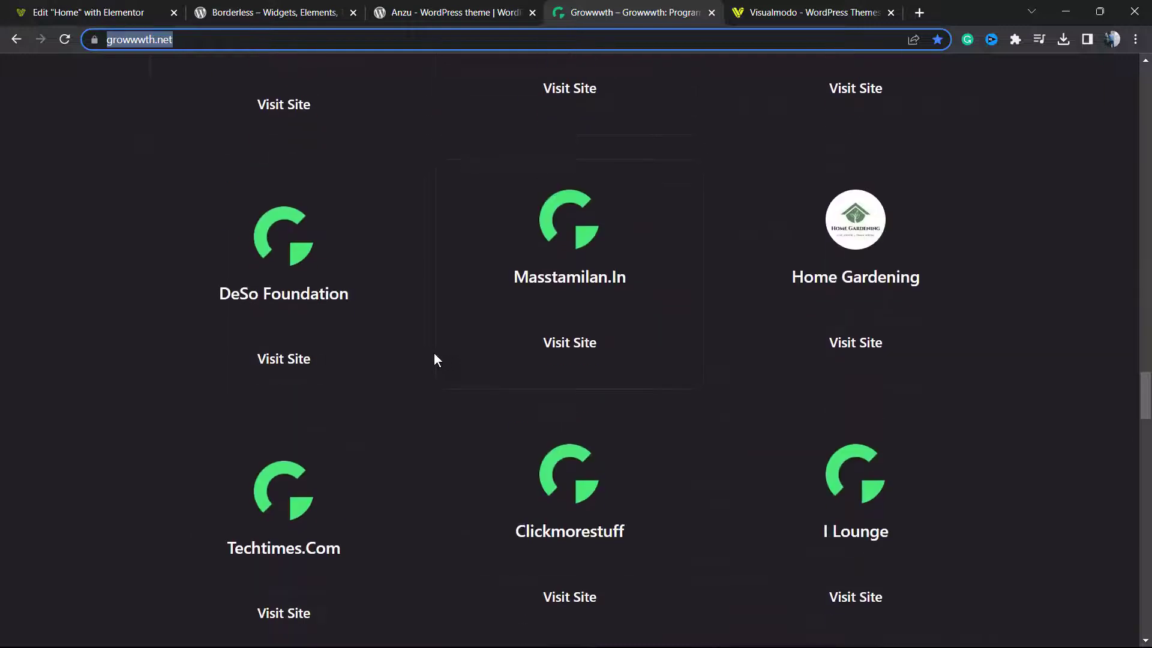
left_click(808, 12)
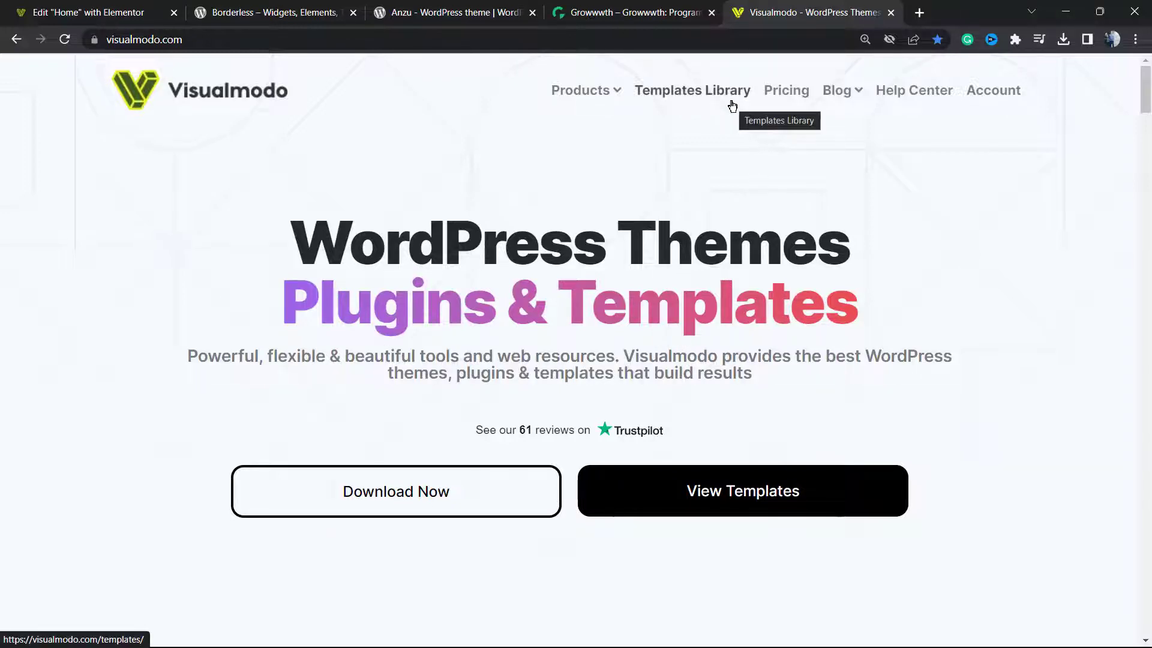
Step: Browse Visualmodo's Templates Library through cards like Festival, University, Laboratory and Taxi
left_click(691, 90)
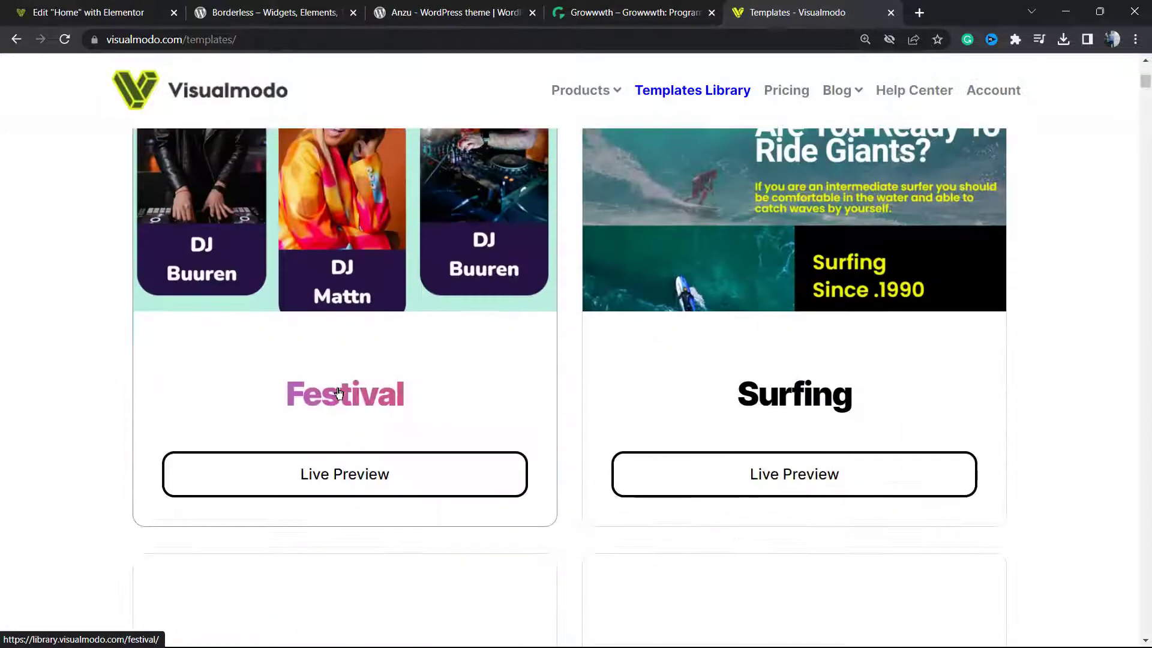
scroll("down", 3)
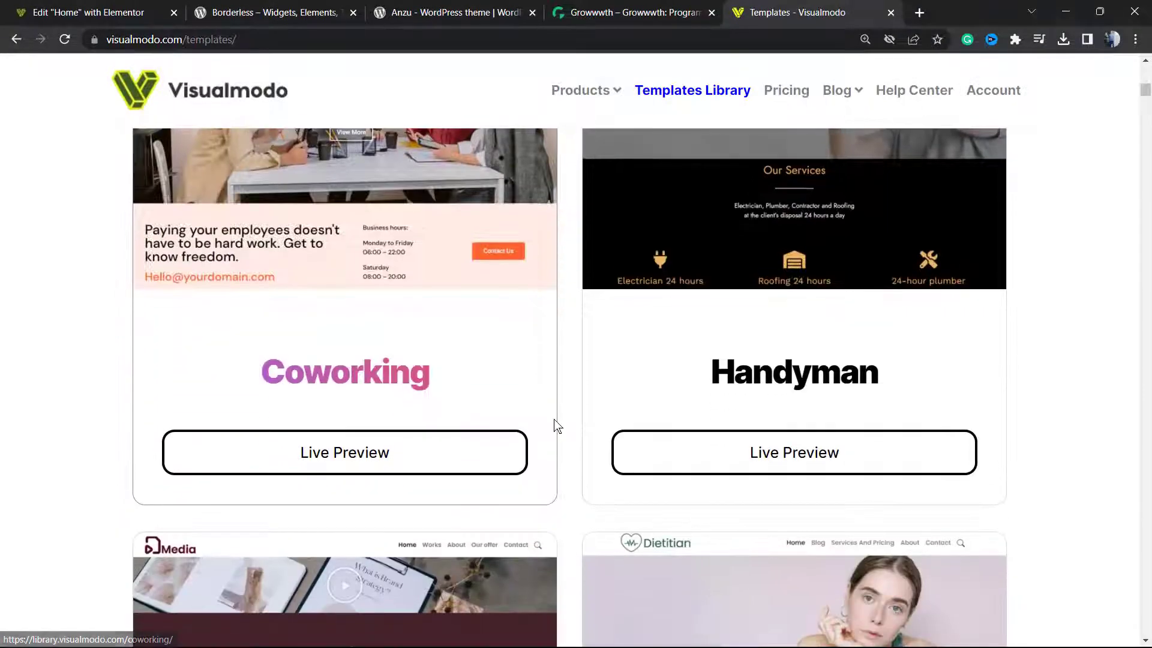
scroll("down", 3)
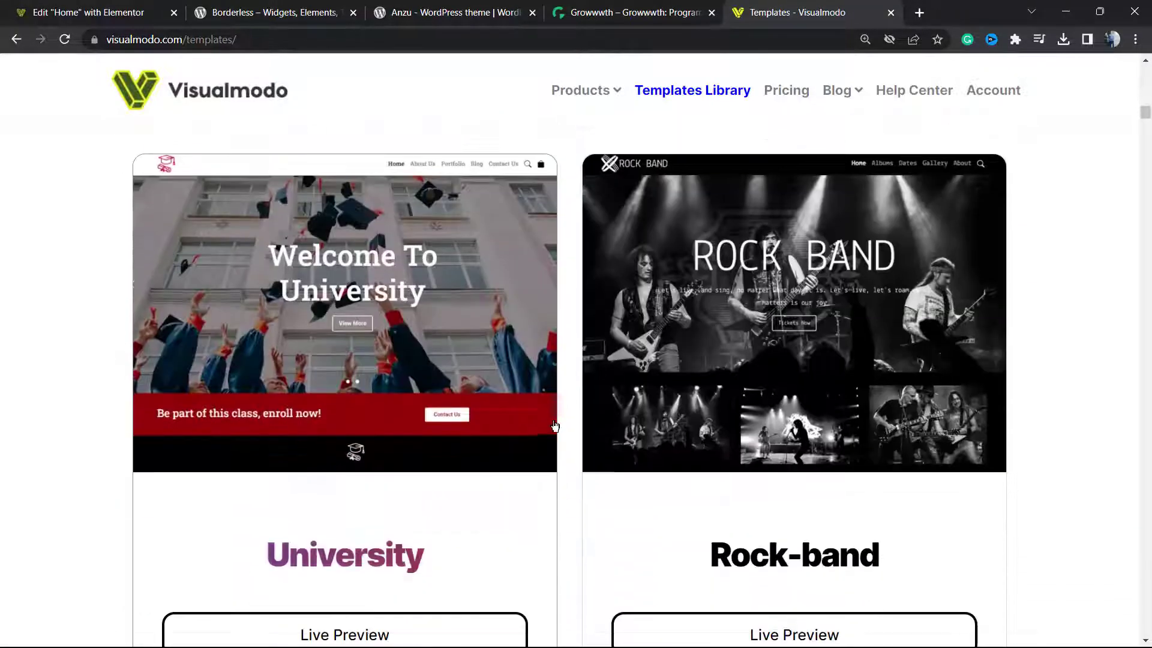
scroll("down", 3)
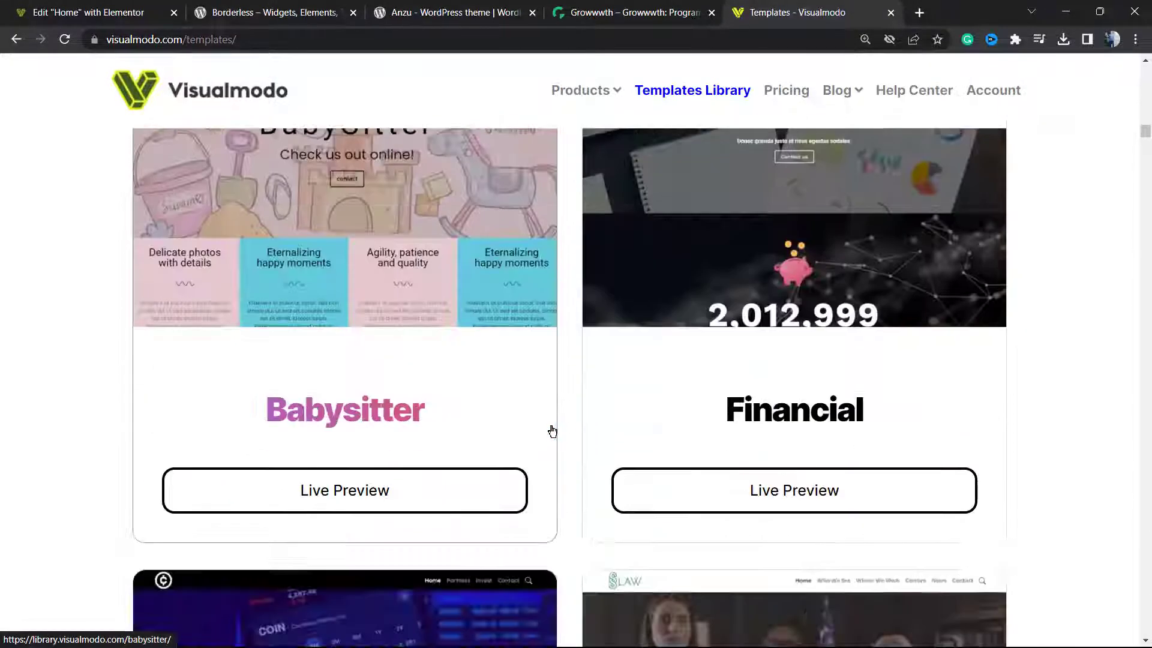
scroll("down", 3)
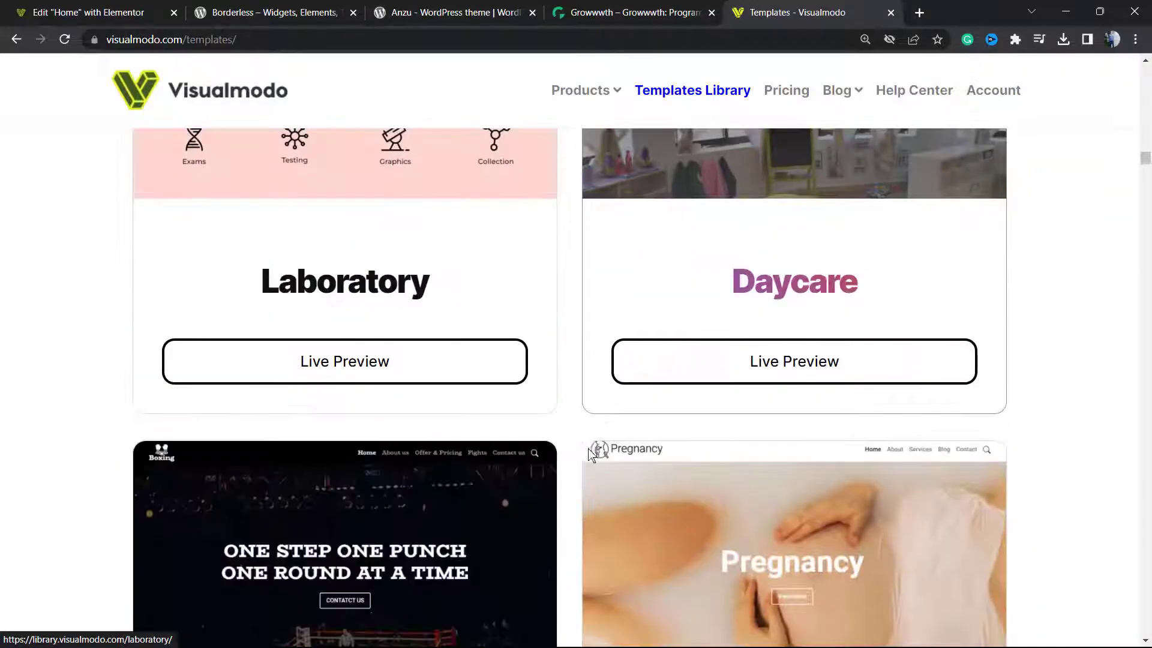
scroll("down", 3)
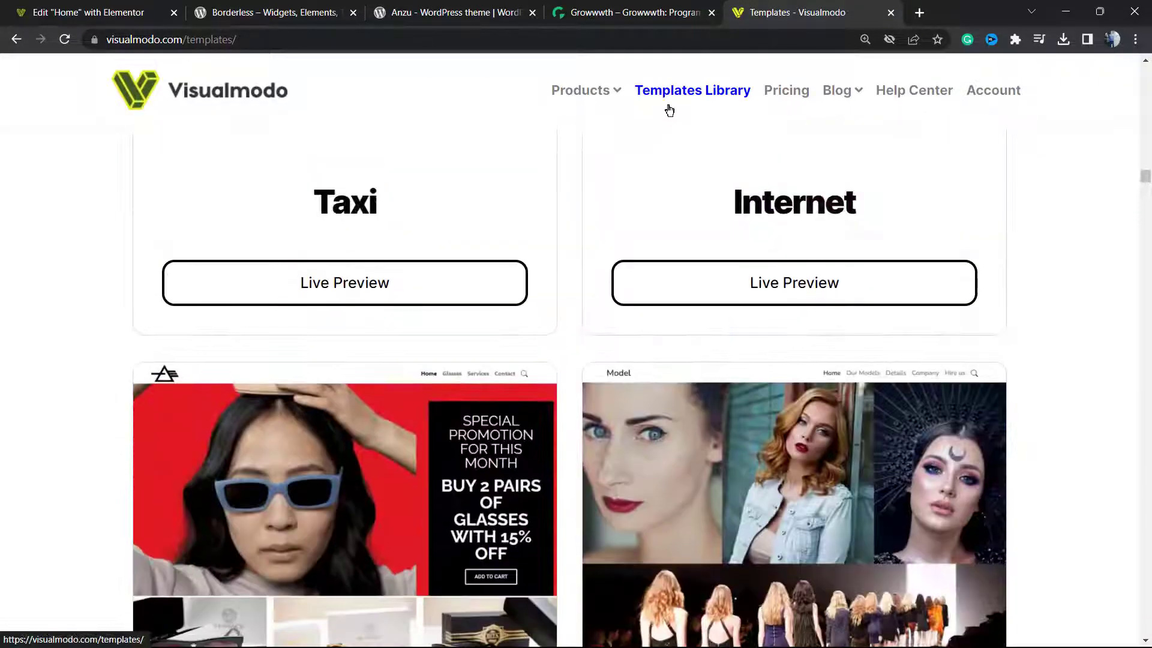